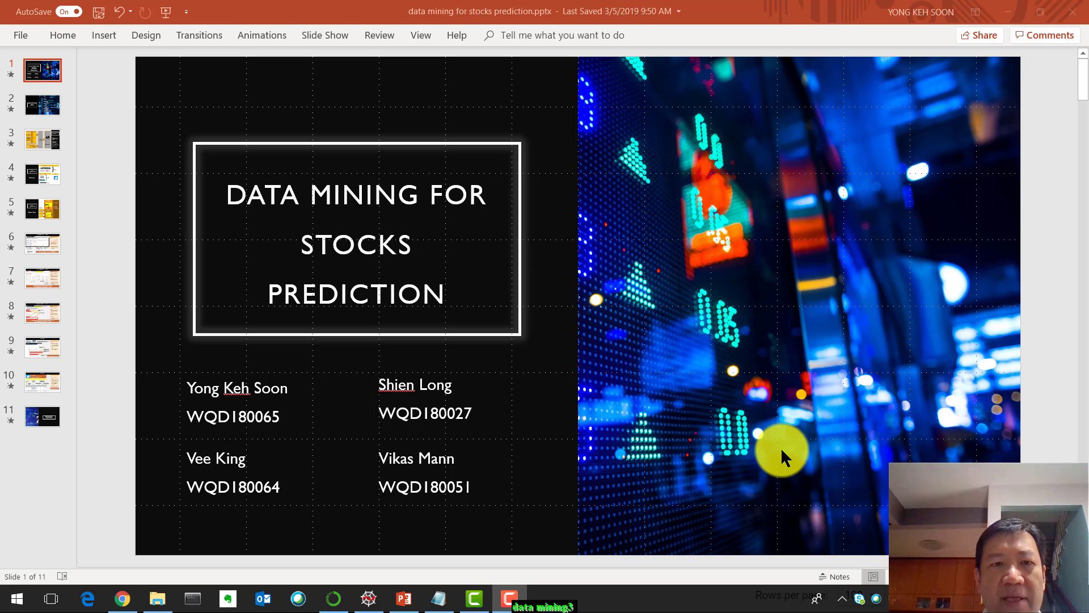
pyautogui.moveTo(250, 406)
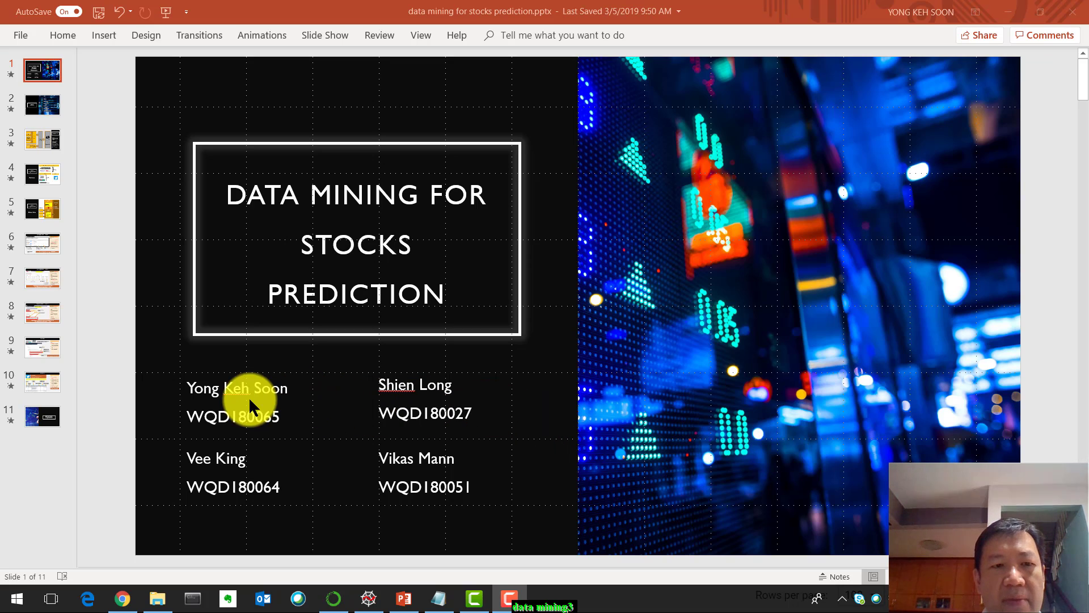
pyautogui.moveTo(217, 469)
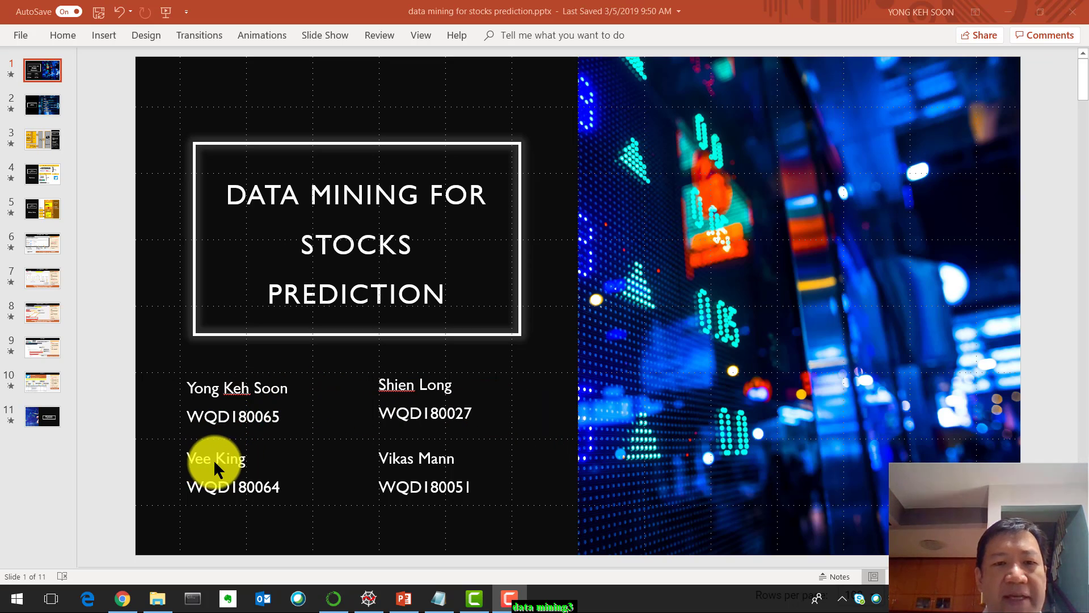
pyautogui.moveTo(426, 469)
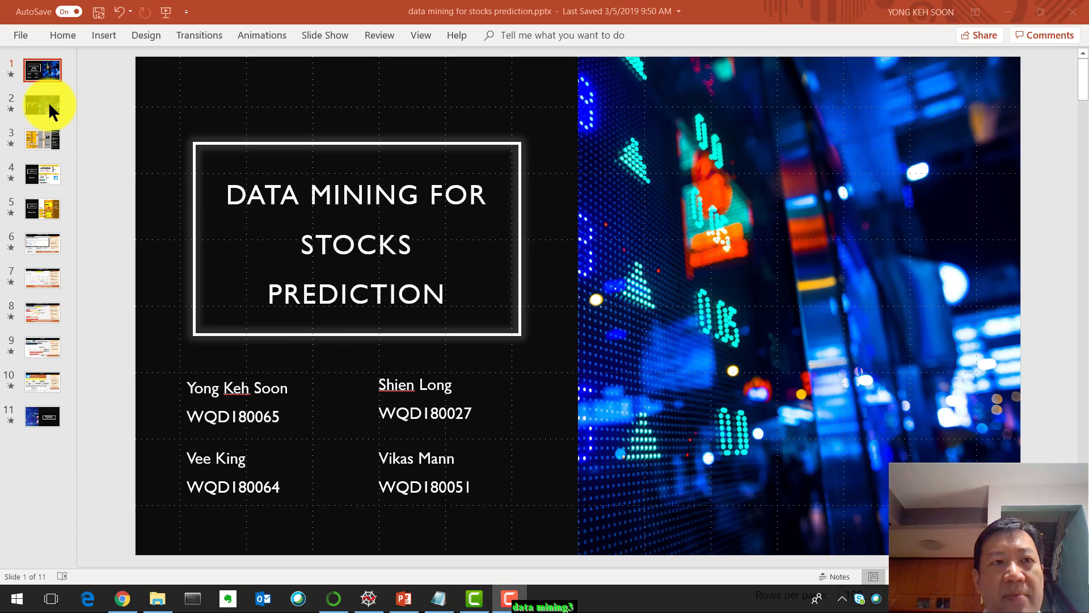
# Step: Go to slide 2, the Agenda listing Objective through Communication of Insights
pyautogui.click(42, 104)
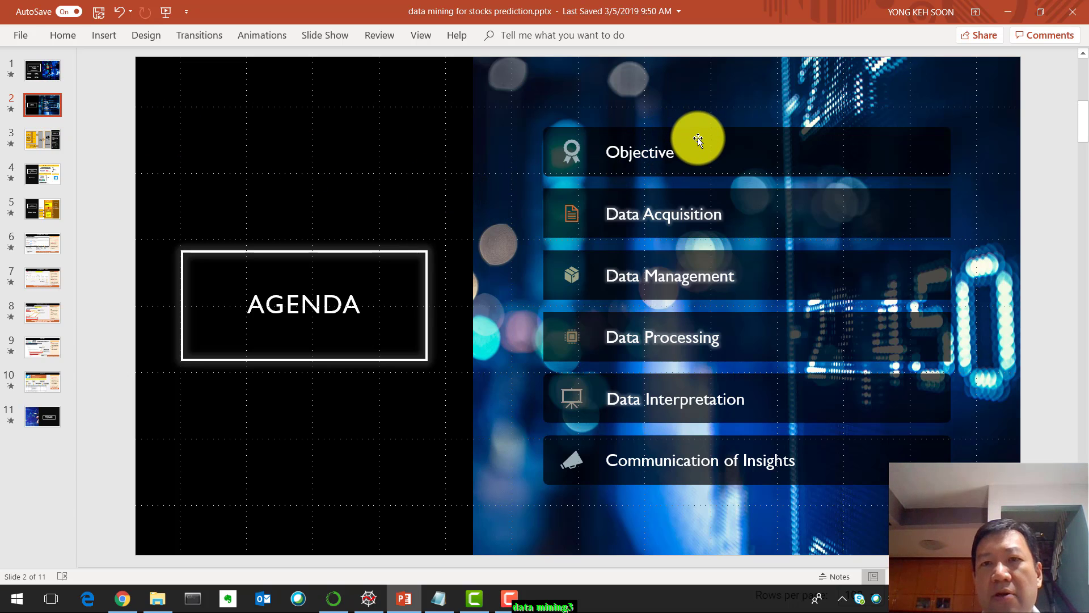
pyautogui.moveTo(704, 194)
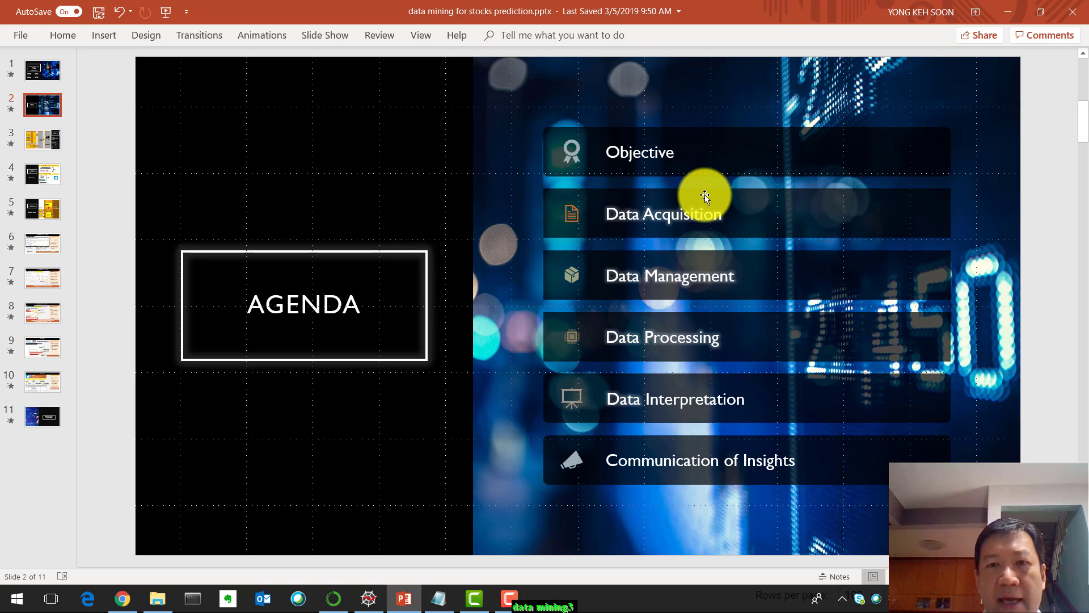
pyautogui.moveTo(701, 228)
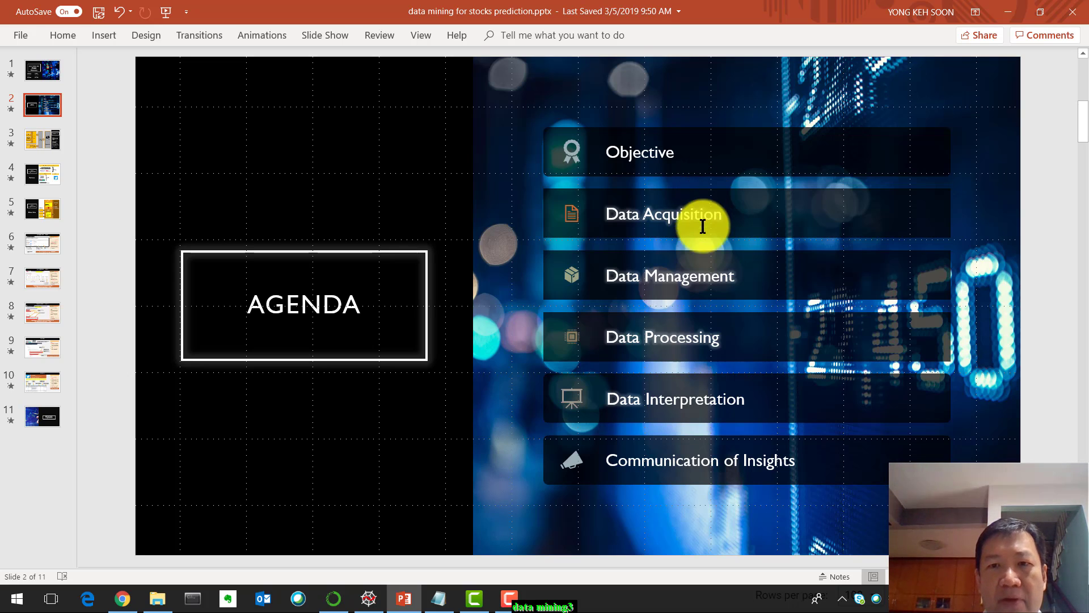
pyautogui.moveTo(285, 204)
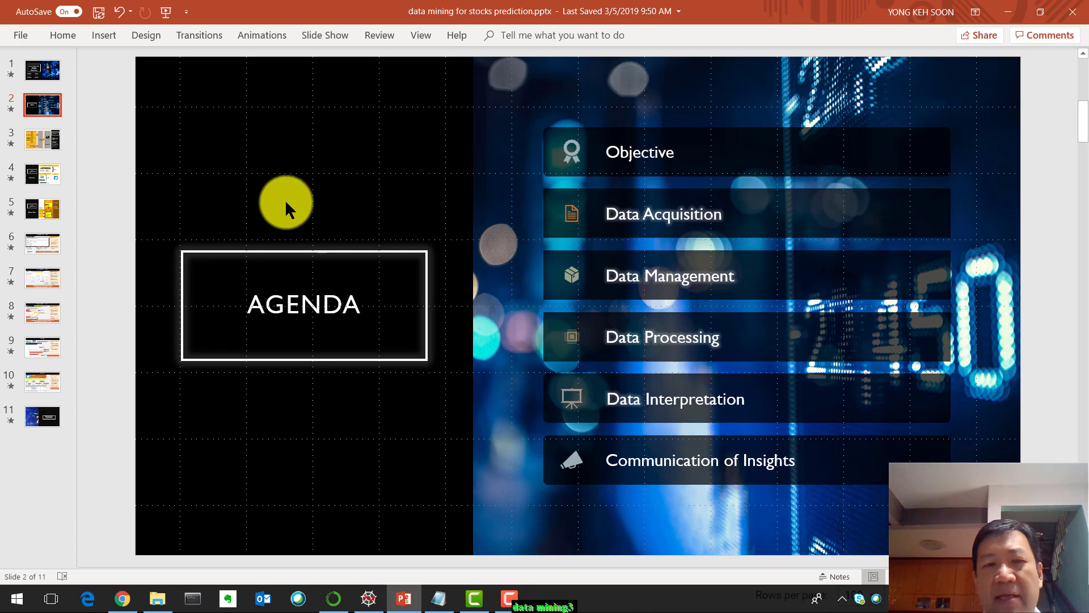
# Step: Go to slide 3, the Objective slide with the data-to-model diagram
pyautogui.click(42, 139)
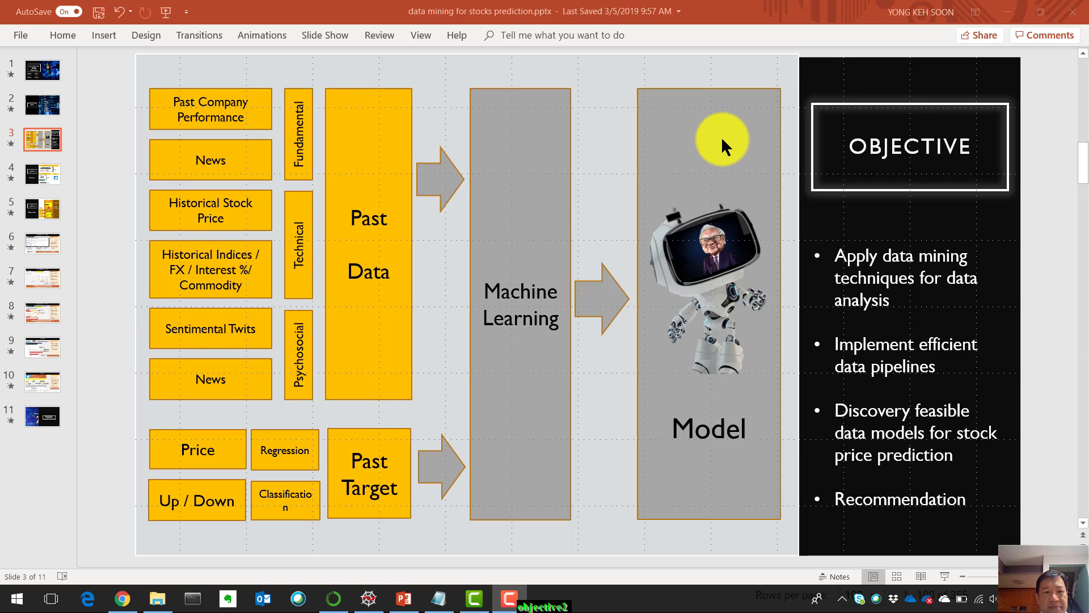
pyautogui.moveTo(723, 139)
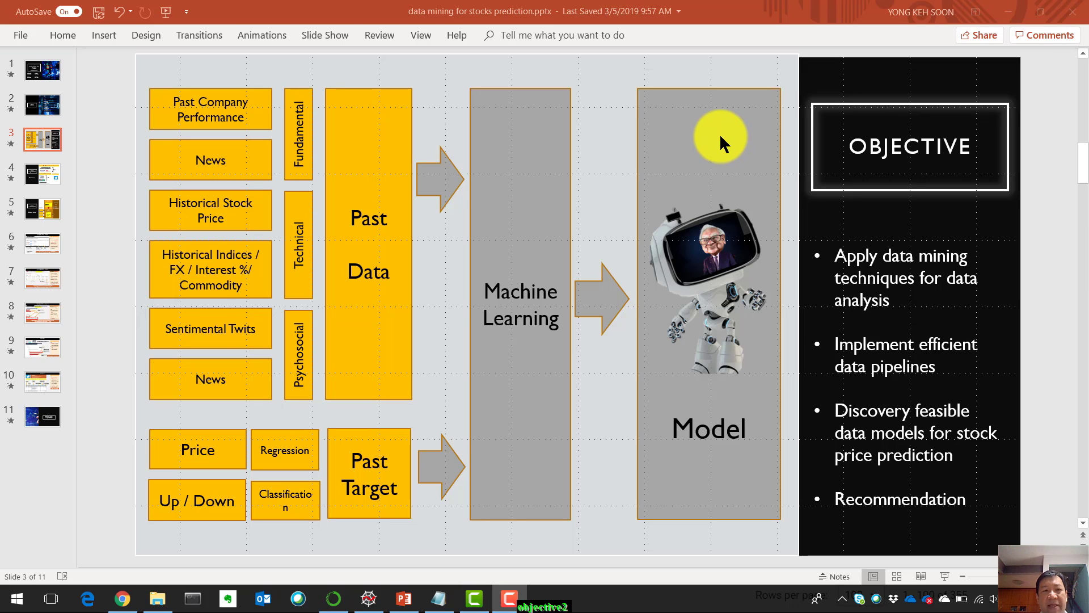
pyautogui.moveTo(319, 135)
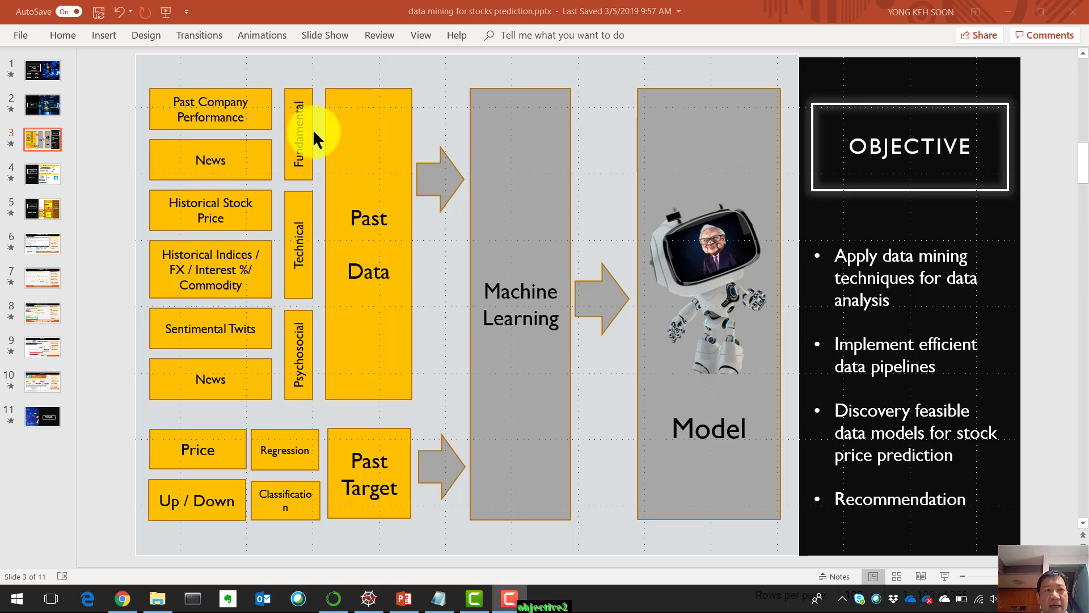
pyautogui.moveTo(228, 109)
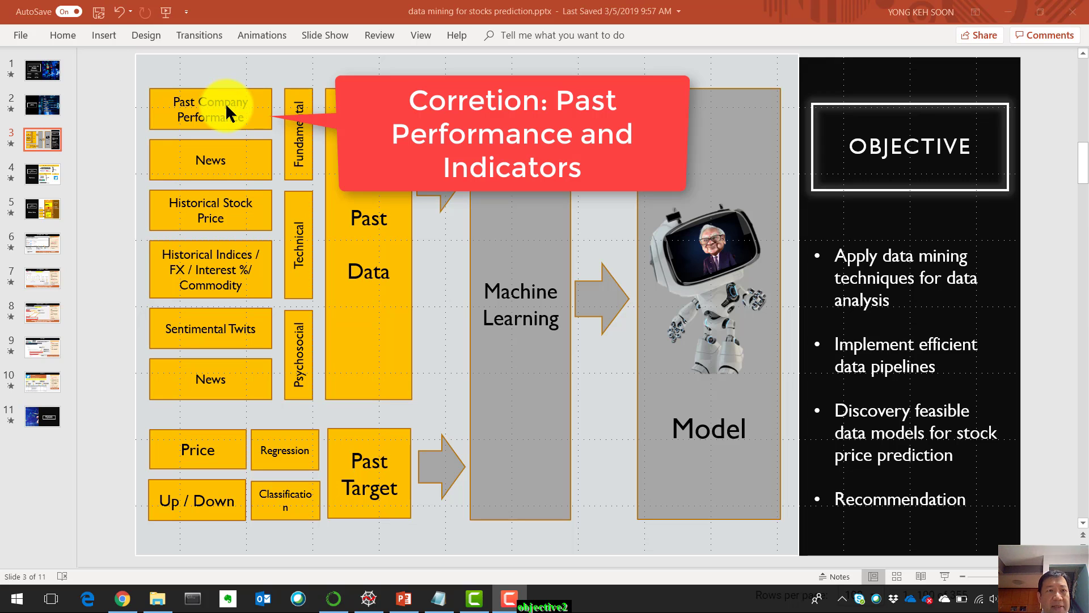
pyautogui.moveTo(240, 194)
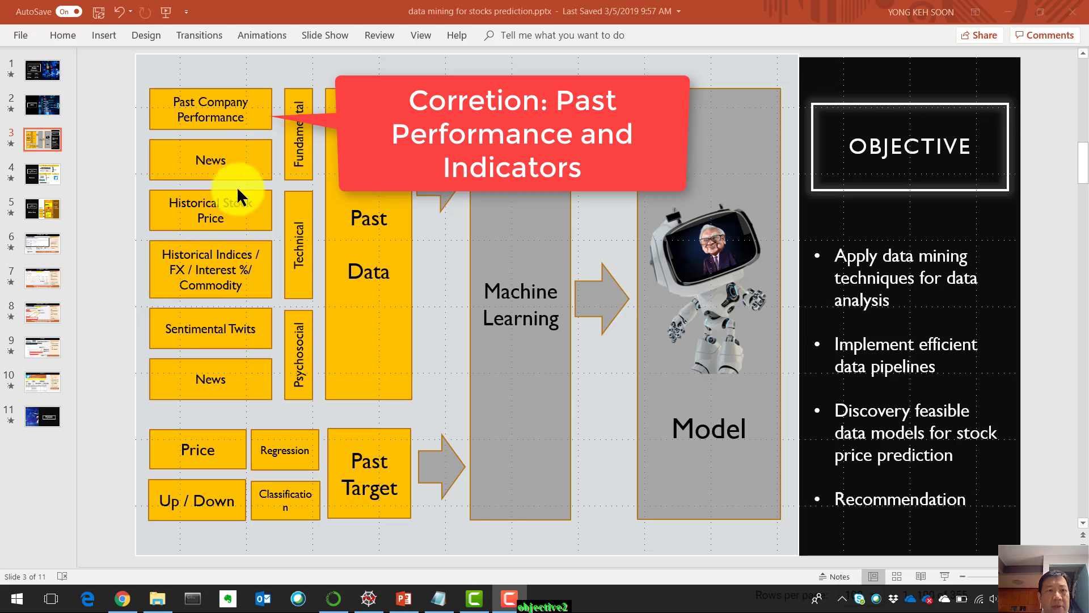
pyautogui.moveTo(251, 222)
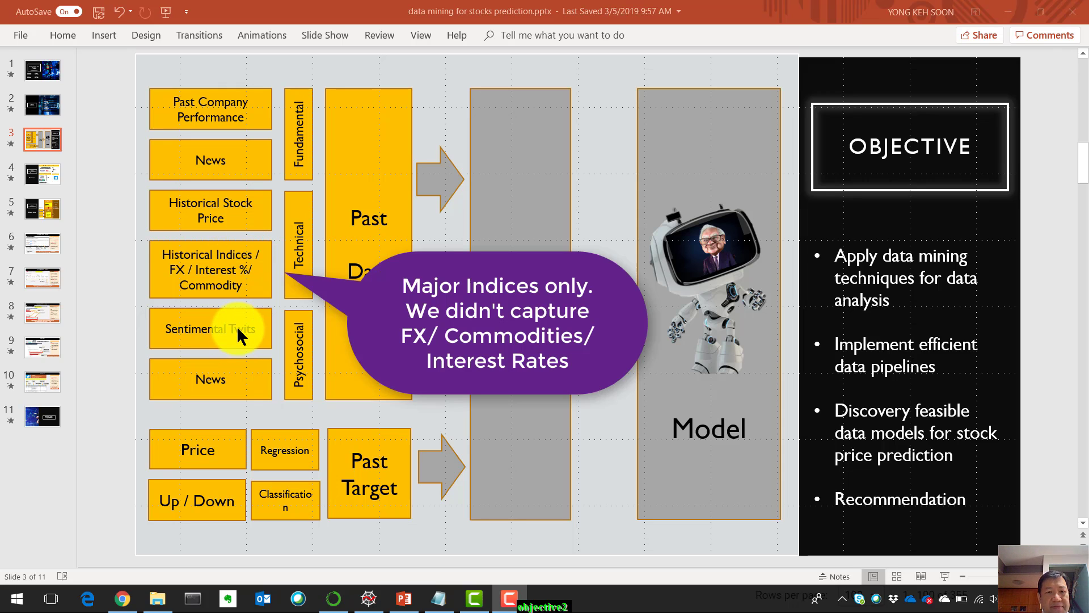
# Step: Go to slide 4, the Data Acquisition slide listing price, news and tweet sources
pyautogui.click(43, 173)
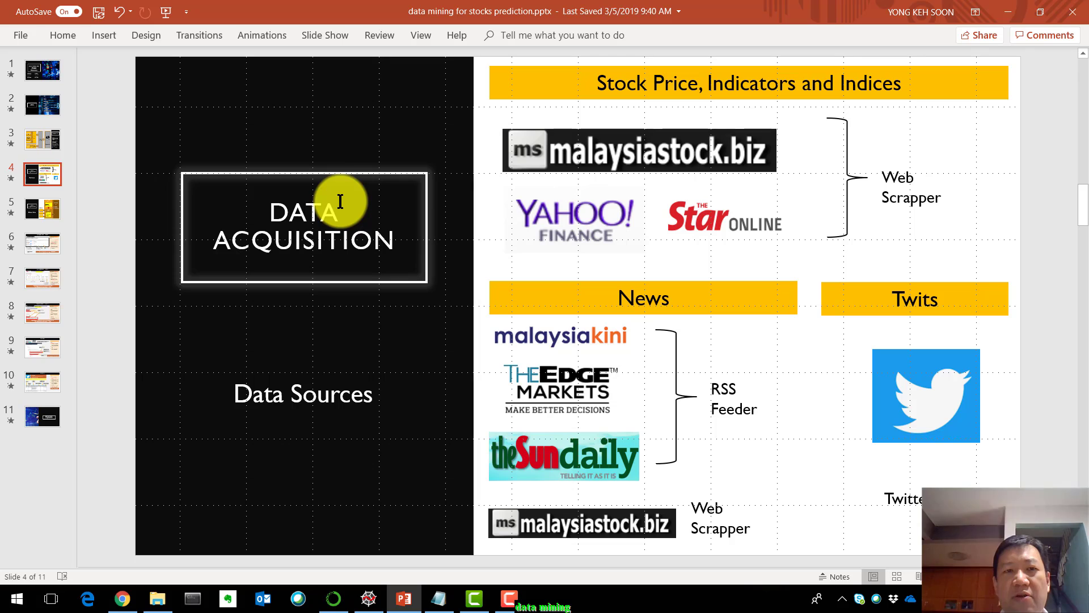
pyautogui.moveTo(681, 164)
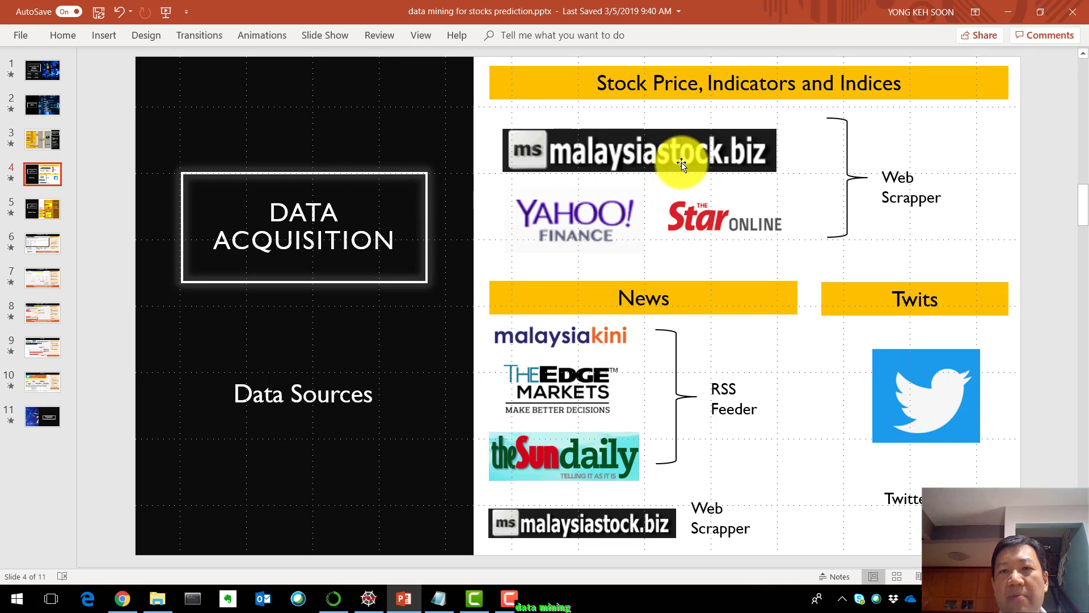
pyautogui.moveTo(746, 233)
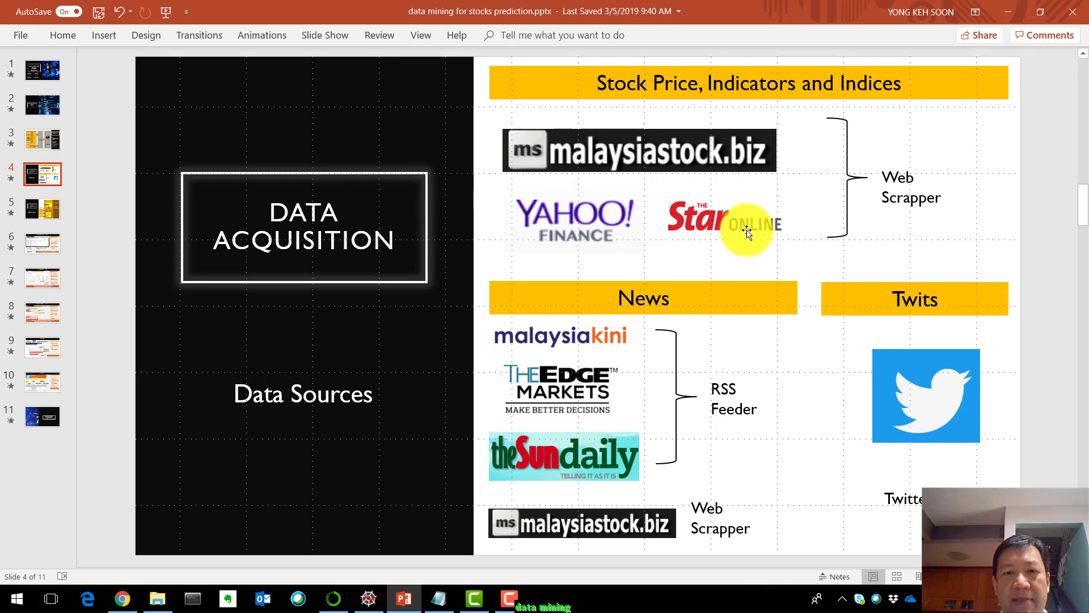
pyautogui.moveTo(707, 419)
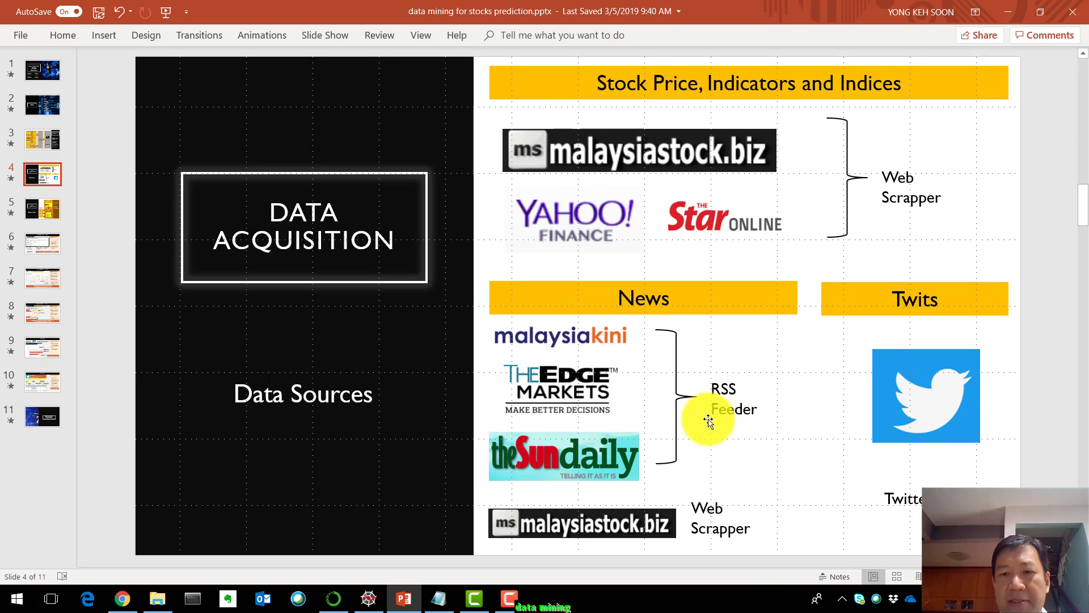
pyautogui.moveTo(587, 381)
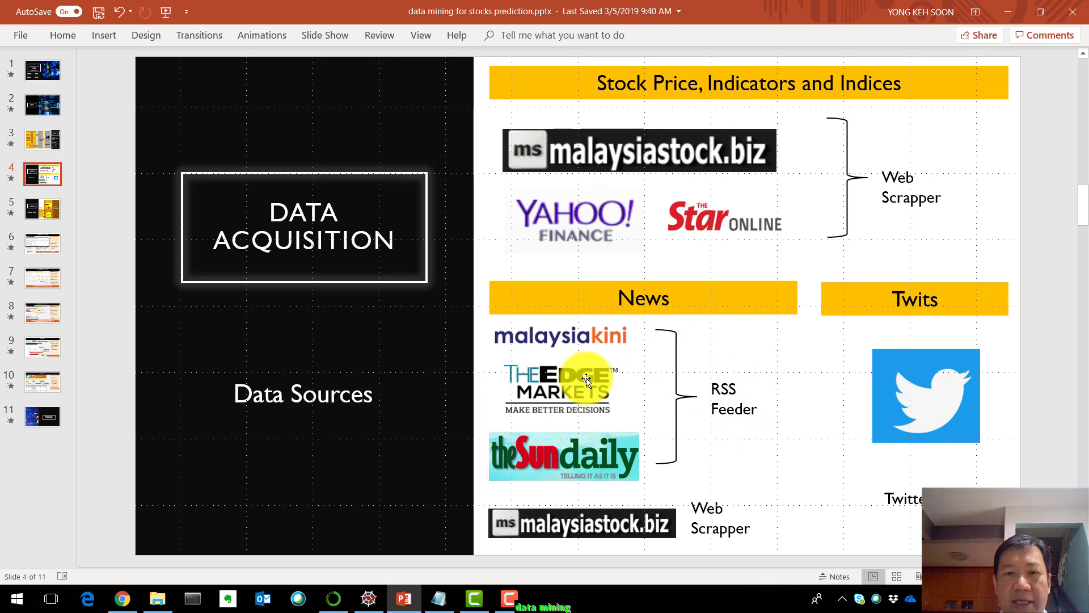
pyautogui.moveTo(687, 413)
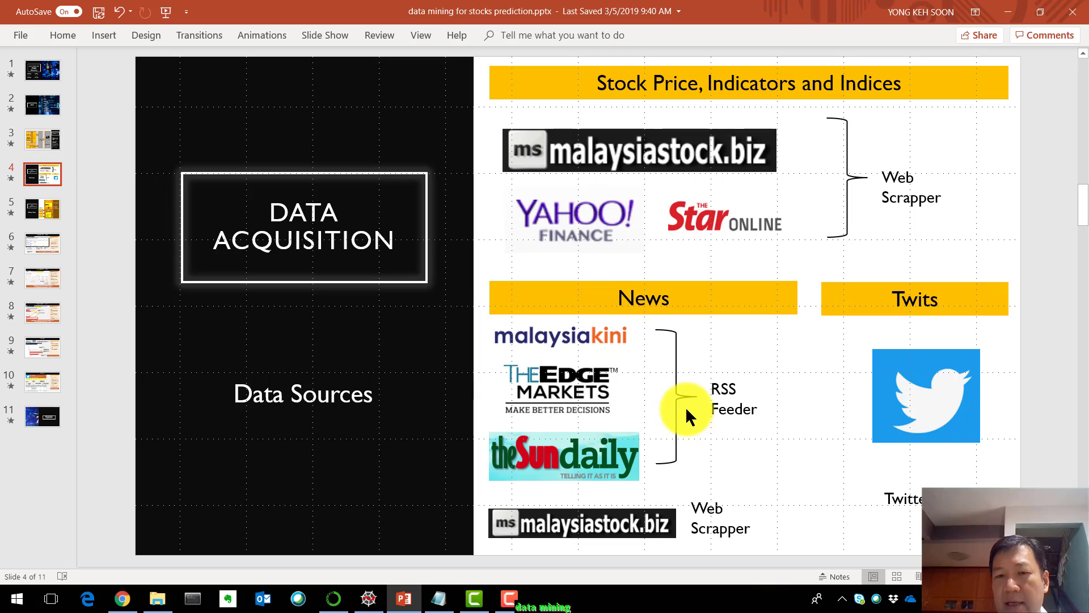
pyautogui.moveTo(612, 535)
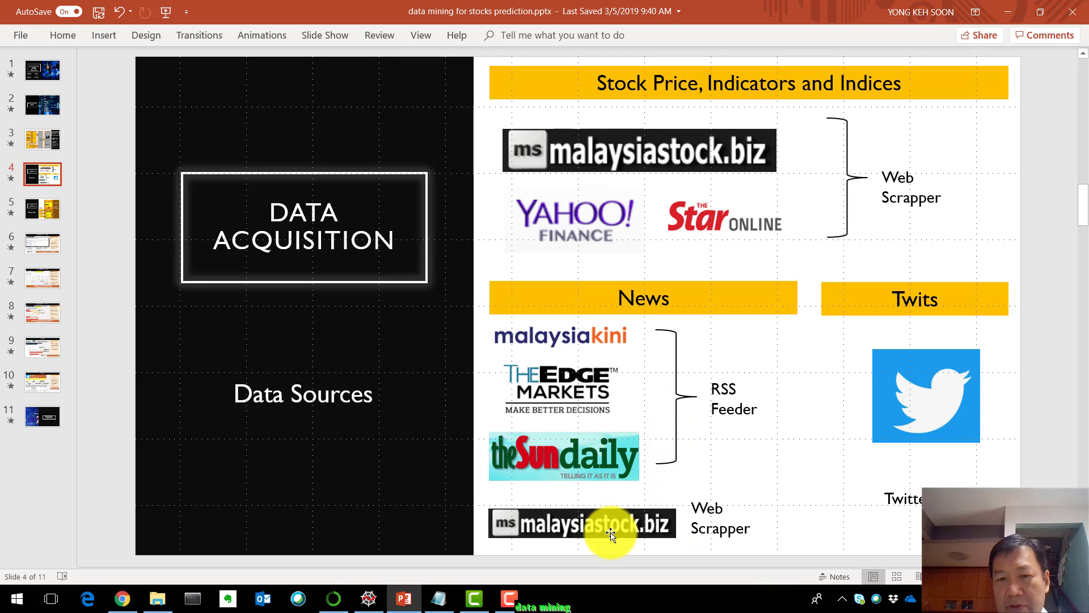
pyautogui.moveTo(903, 372)
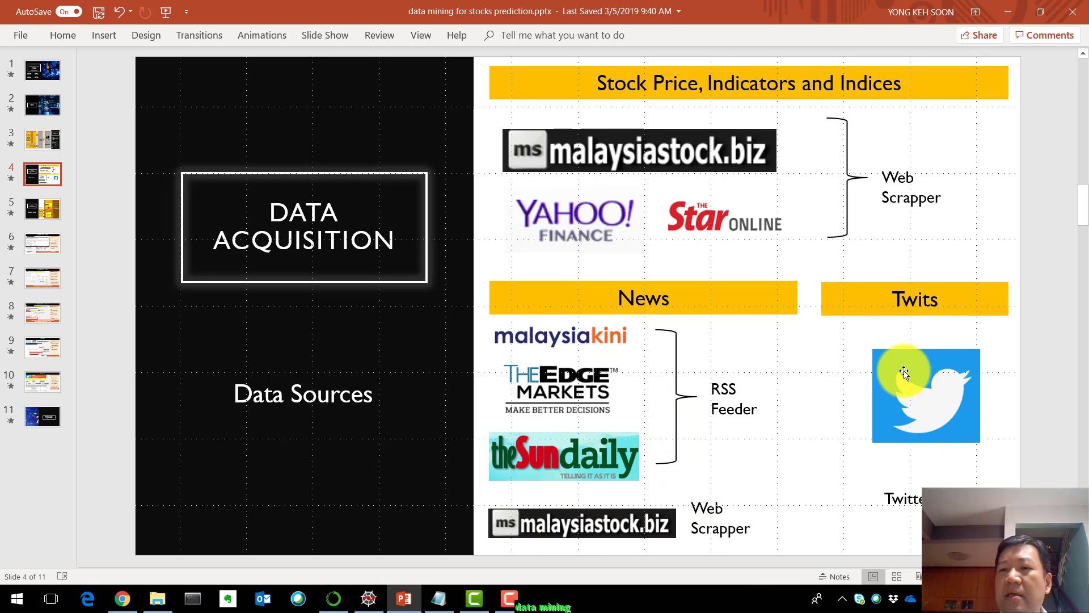
pyautogui.moveTo(914, 377)
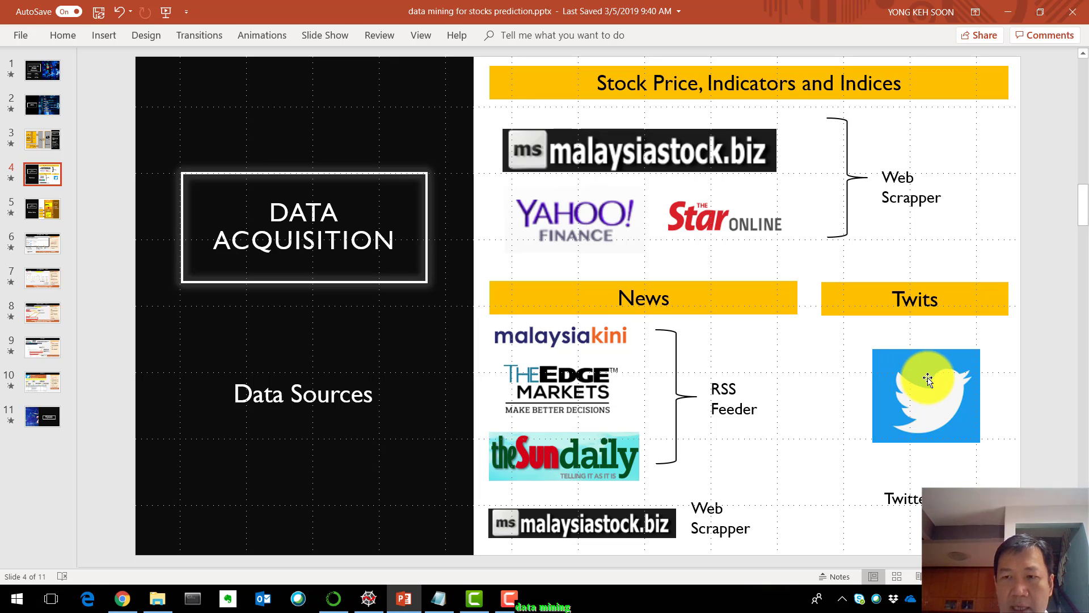
pyautogui.moveTo(931, 390)
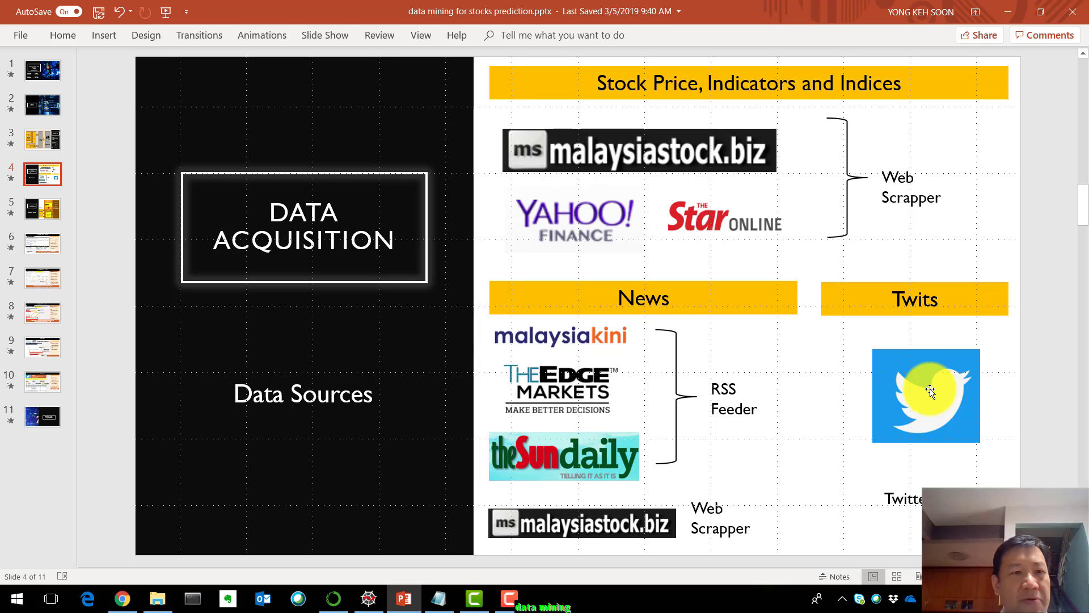
pyautogui.moveTo(75, 216)
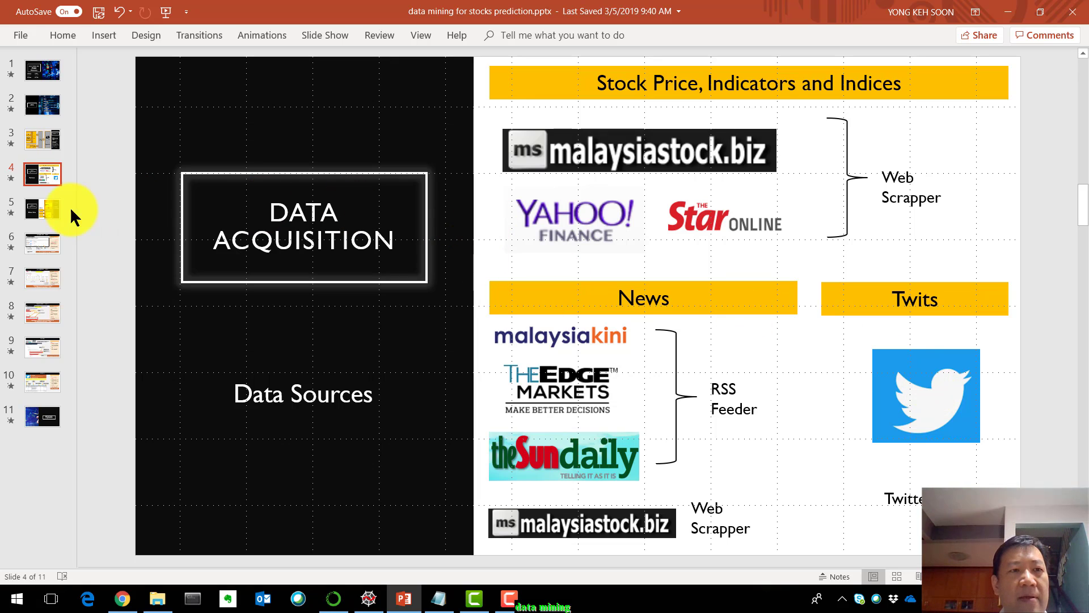
pyautogui.moveTo(38, 208)
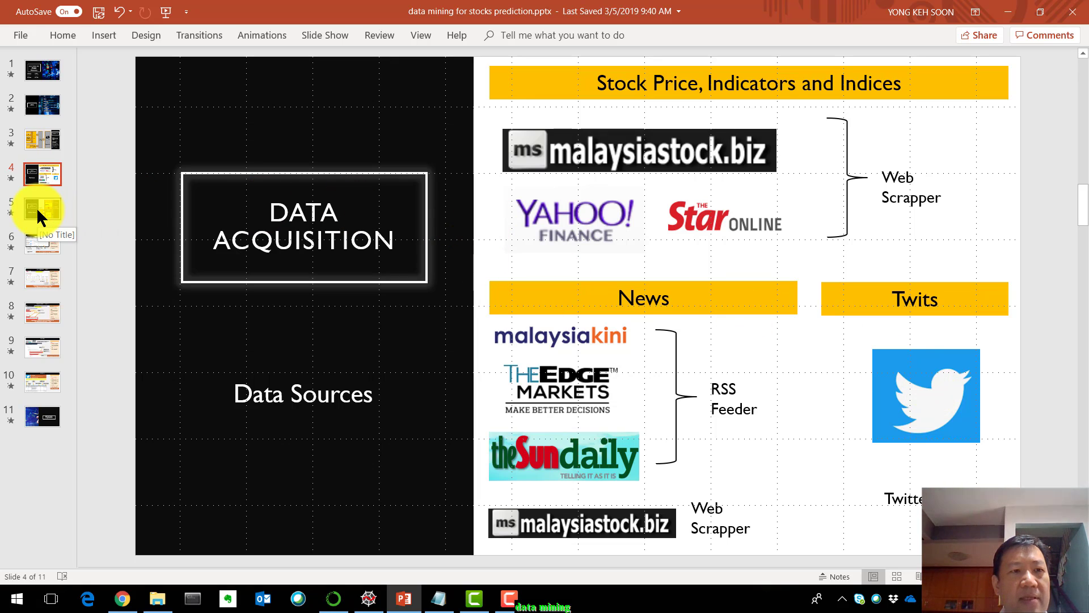
# Step: Go to slide 5, the Collection Engines slide with the Google Cloud-to-BigQuery pipeline
pyautogui.click(41, 208)
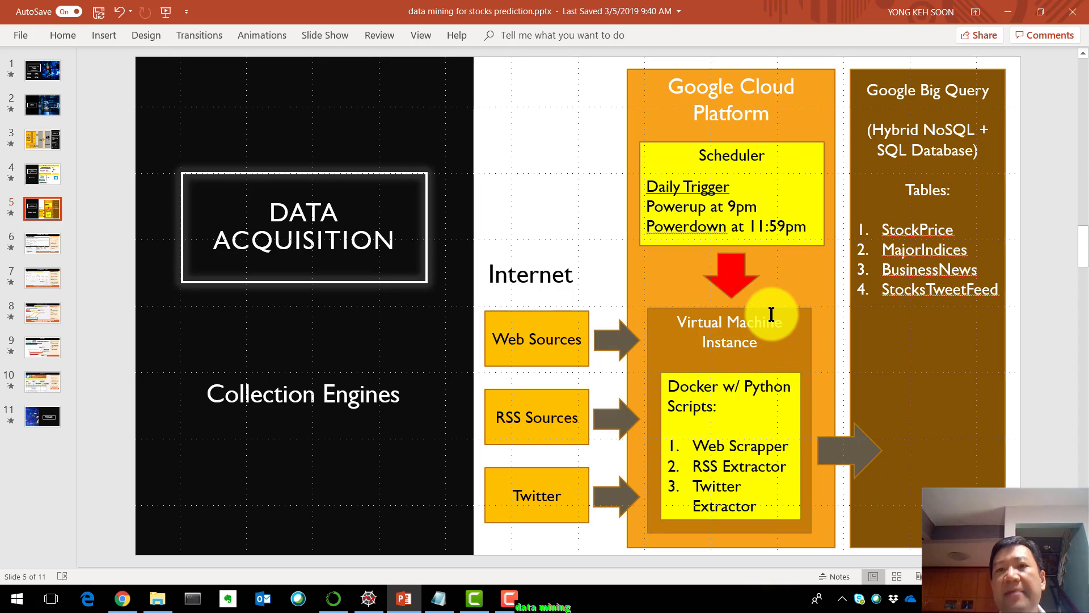
pyautogui.moveTo(738, 207)
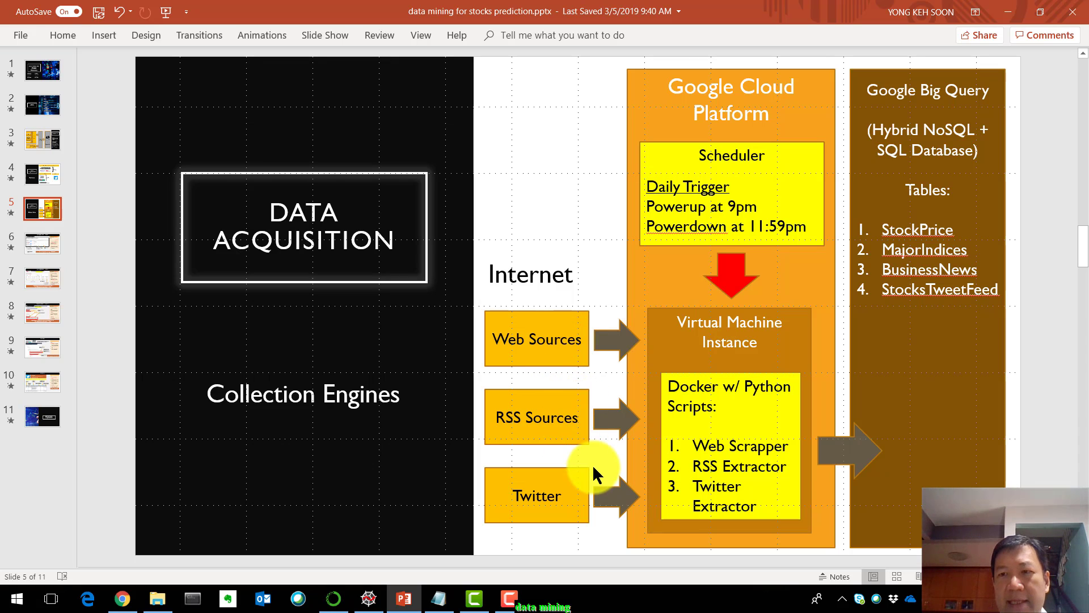
pyautogui.moveTo(917, 256)
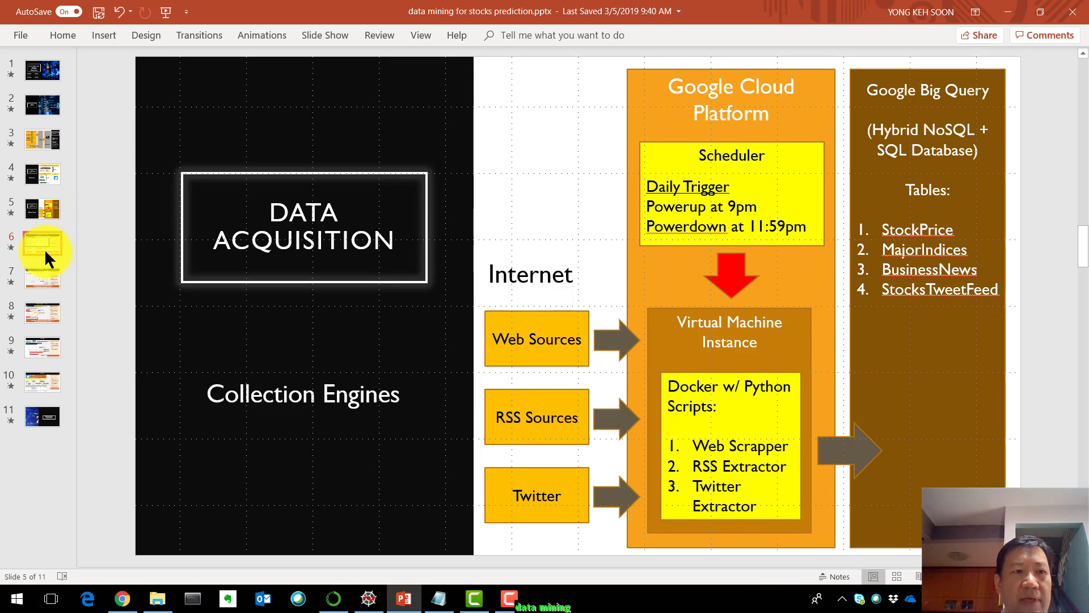
pyautogui.click(41, 243)
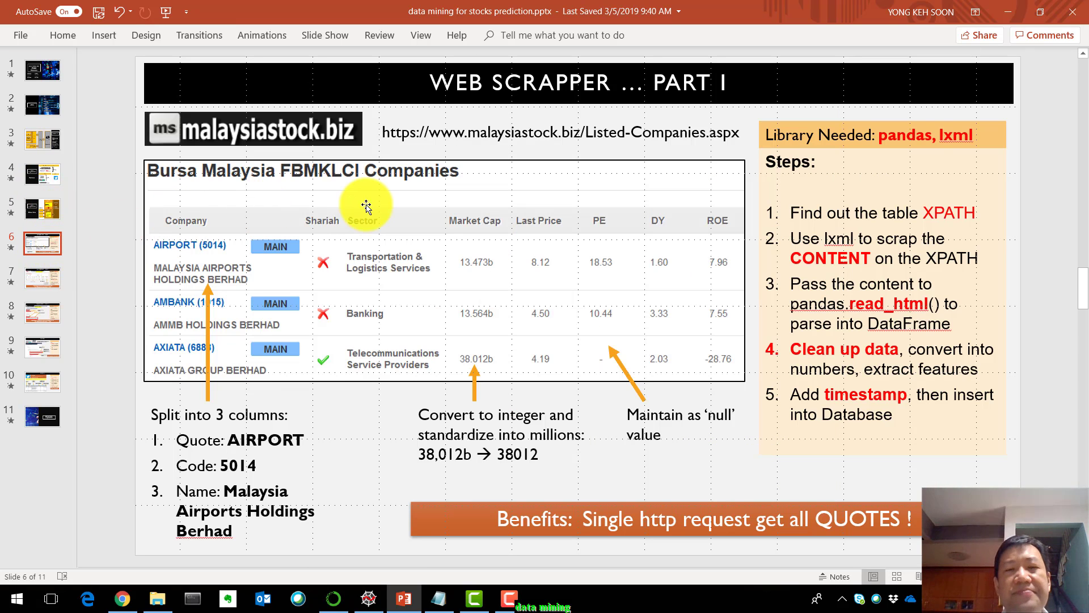
pyautogui.moveTo(739, 213)
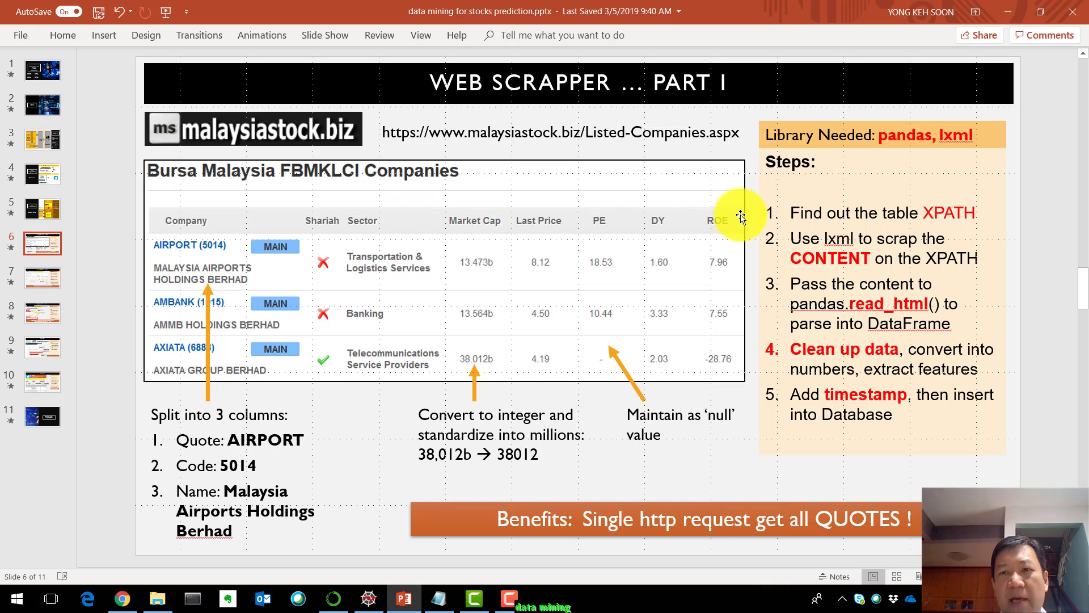
pyautogui.moveTo(938, 142)
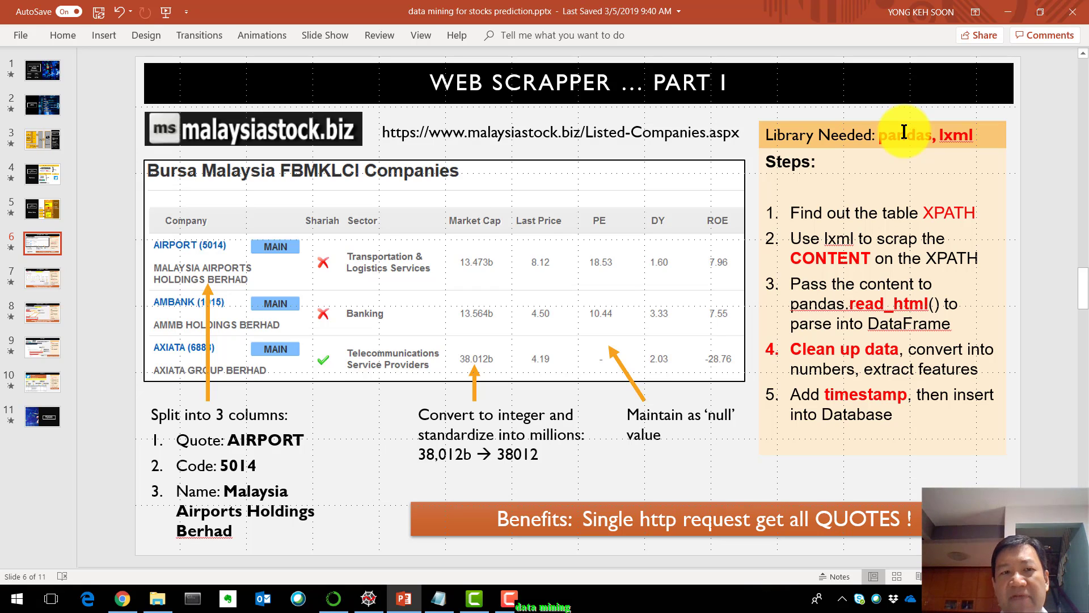
pyautogui.moveTo(499, 302)
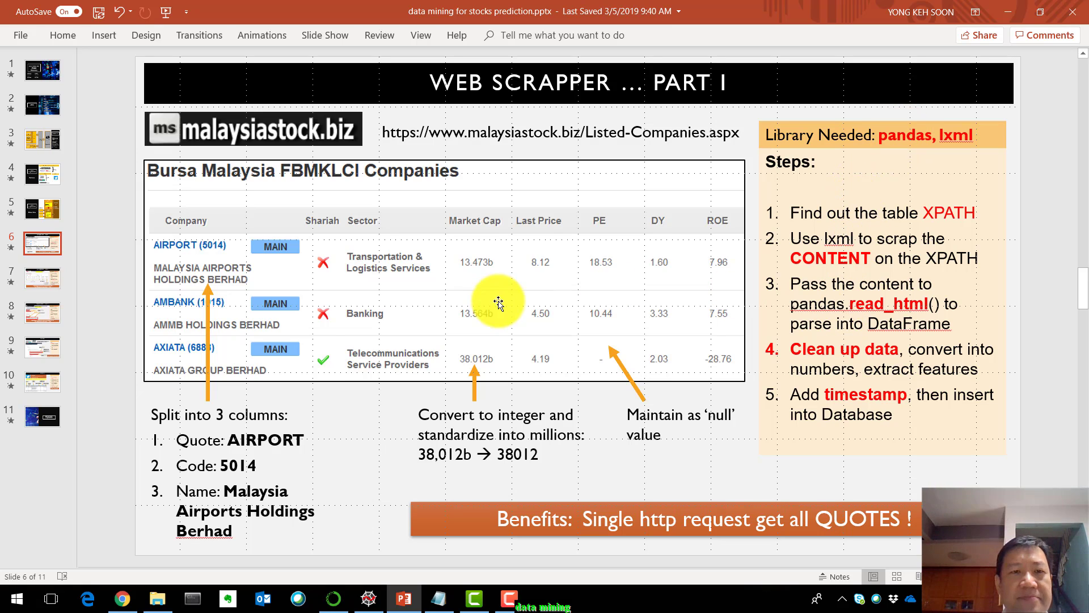
pyautogui.moveTo(335, 532)
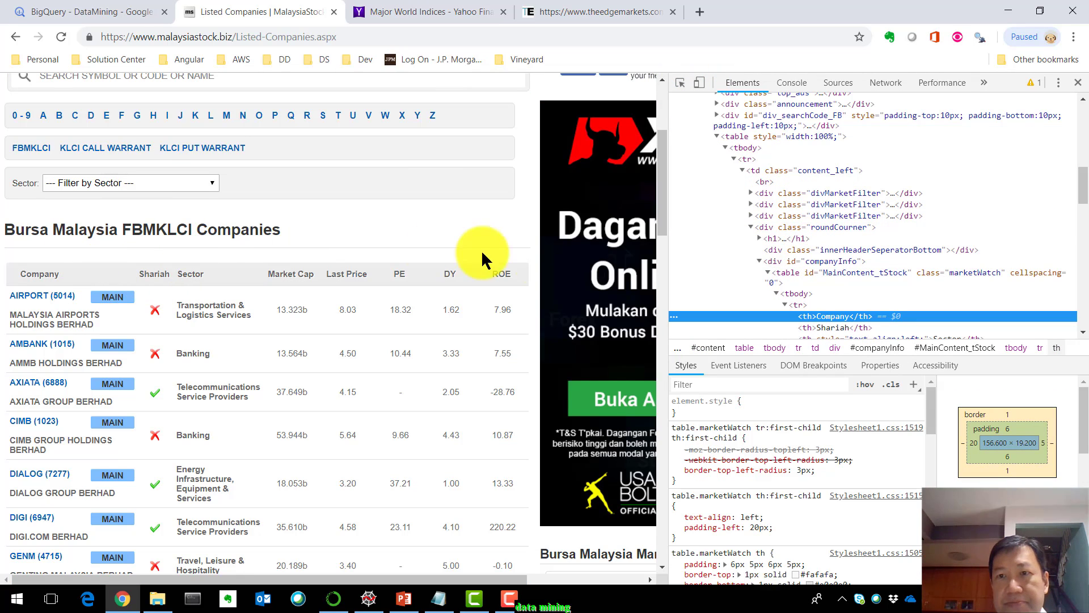
# Step: Select the MainContent_tStock table node in DevTools Elements and bring up its context menu
pyautogui.click(855, 273)
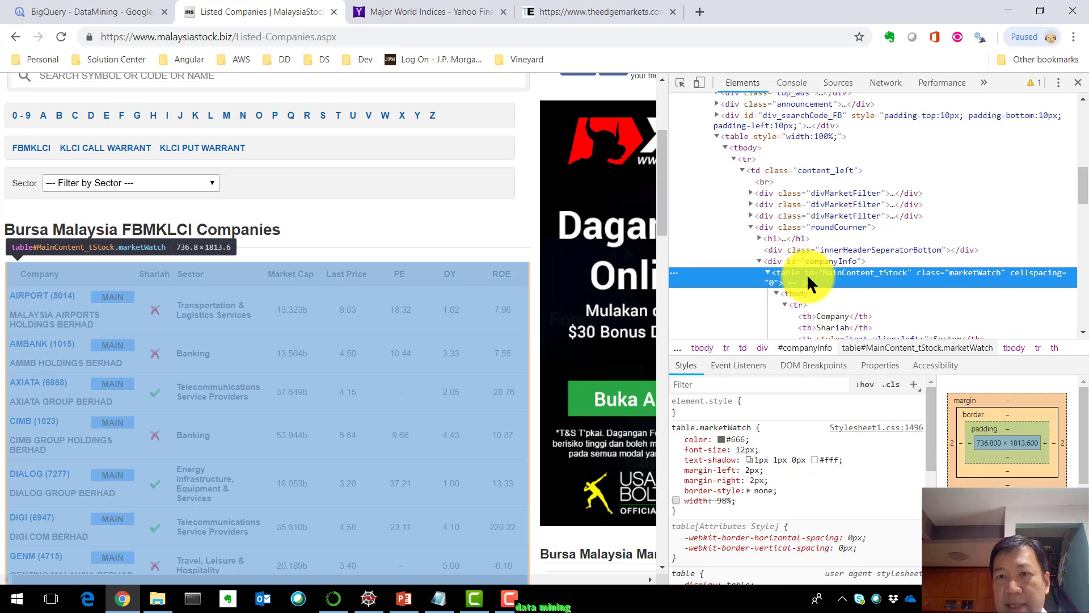
pyautogui.rightClick(813, 278)
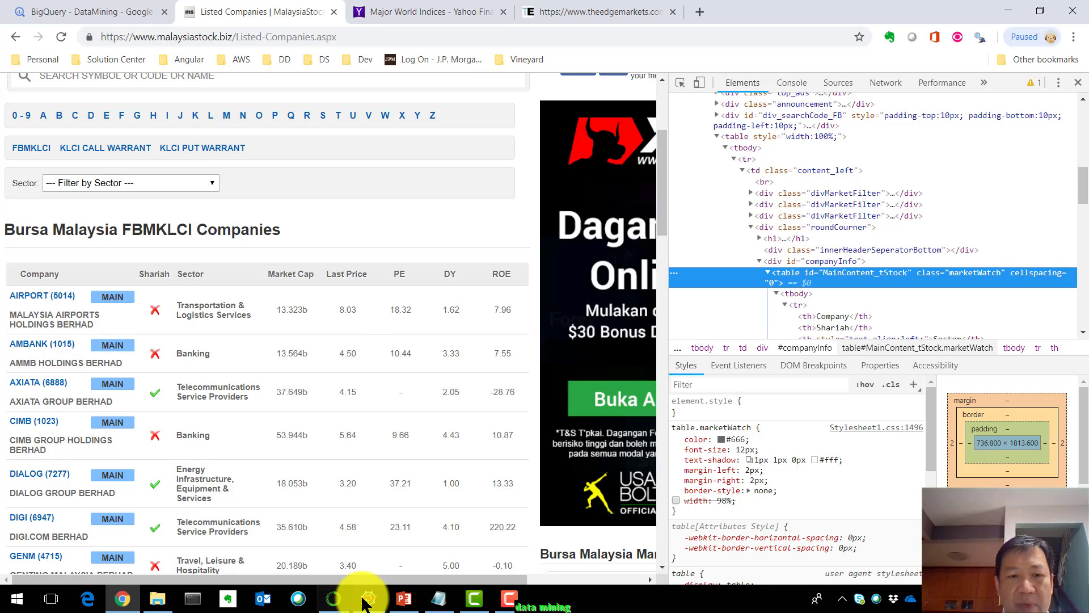
pyautogui.click(368, 597)
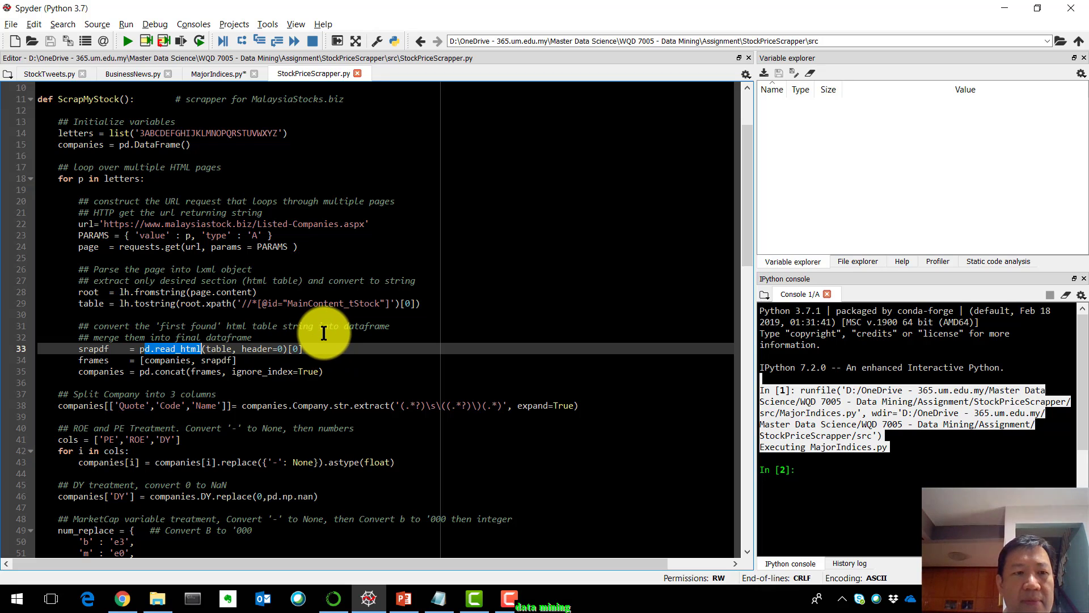
pyautogui.scroll(-3)
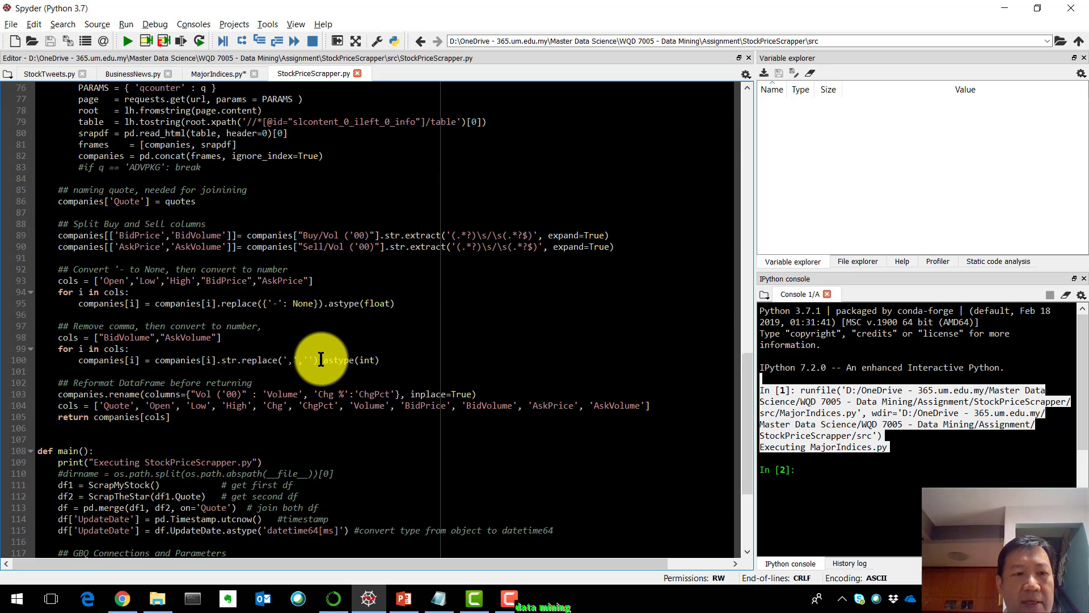
pyautogui.scroll(-3)
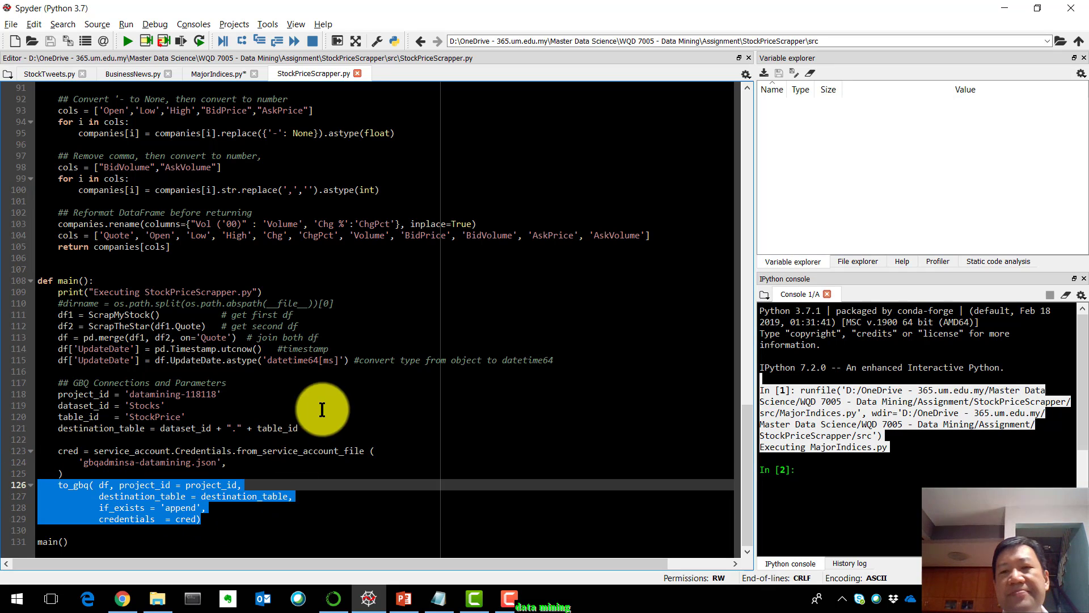
pyautogui.click(77, 485)
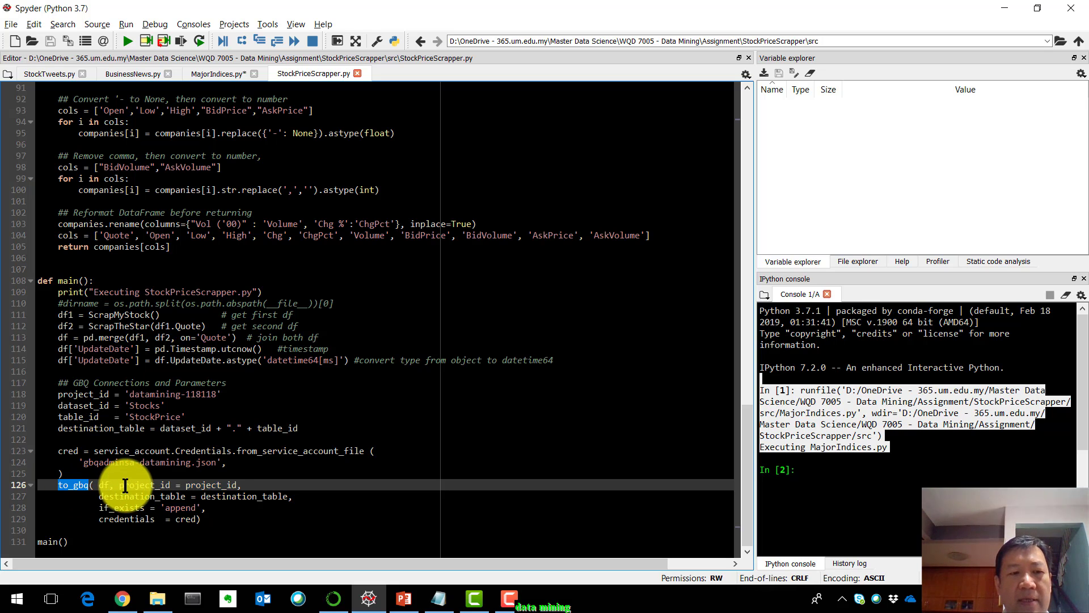
pyautogui.moveTo(446, 513)
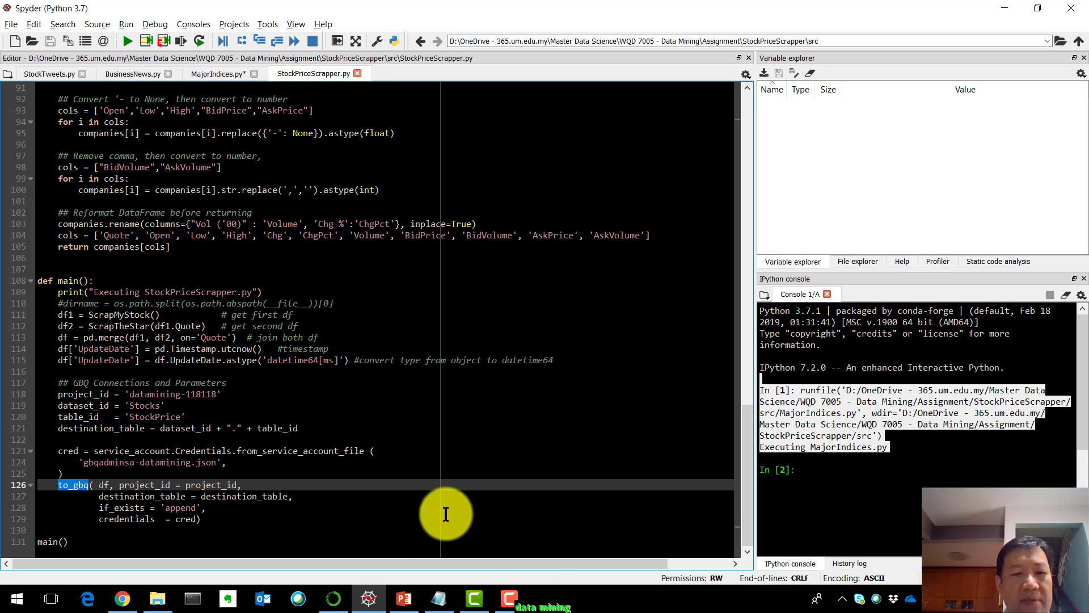
pyautogui.moveTo(504, 563)
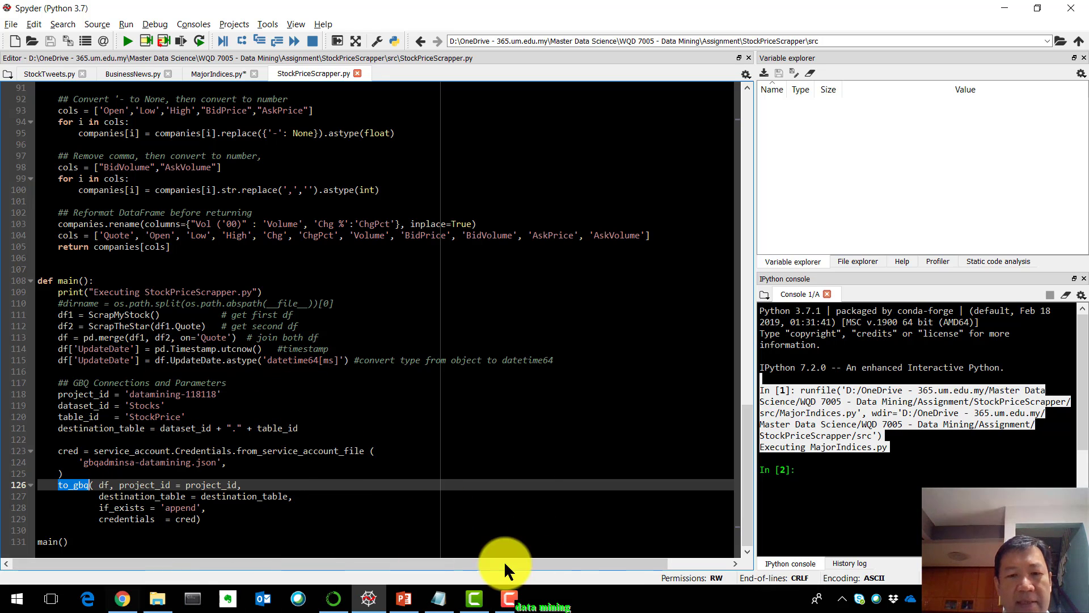
pyautogui.moveTo(461, 601)
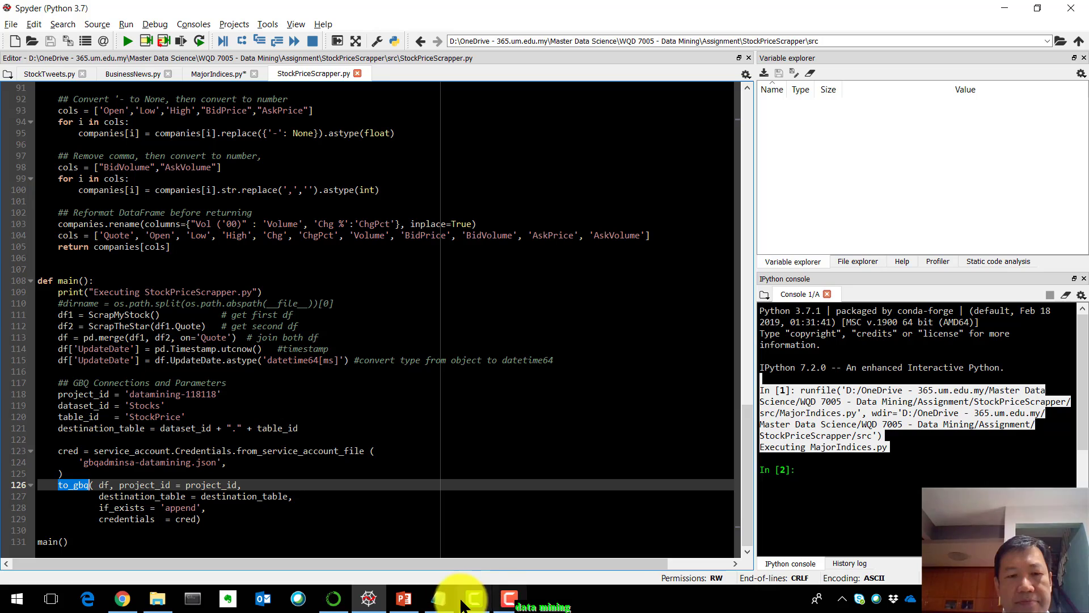
pyautogui.click(121, 597)
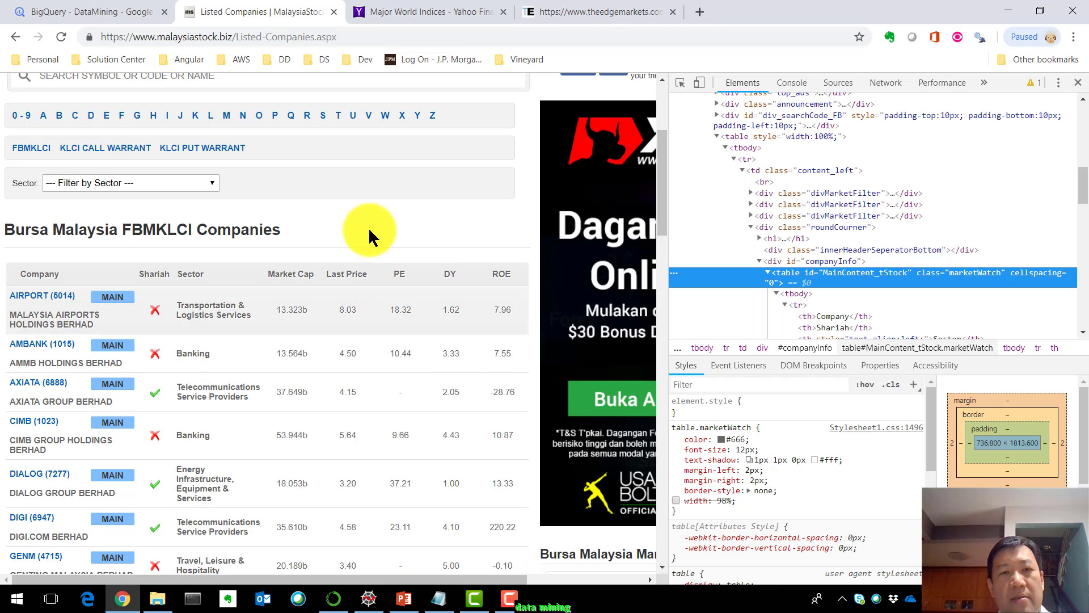
# Step: Return to PowerPoint on the Web Scrapper Part I slide from the taskbar
pyautogui.click(404, 597)
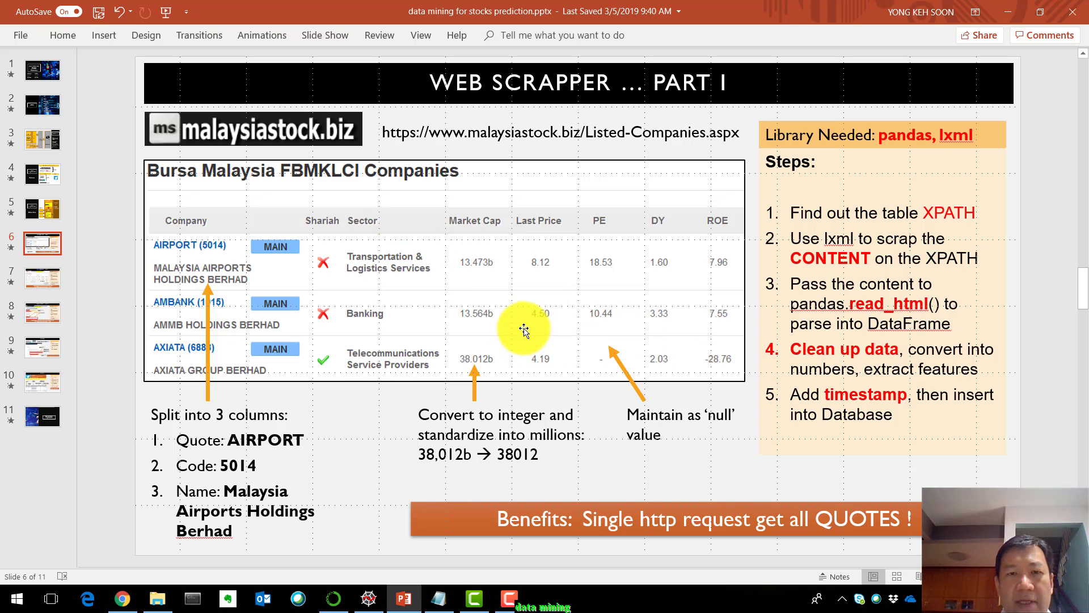
pyautogui.moveTo(492, 271)
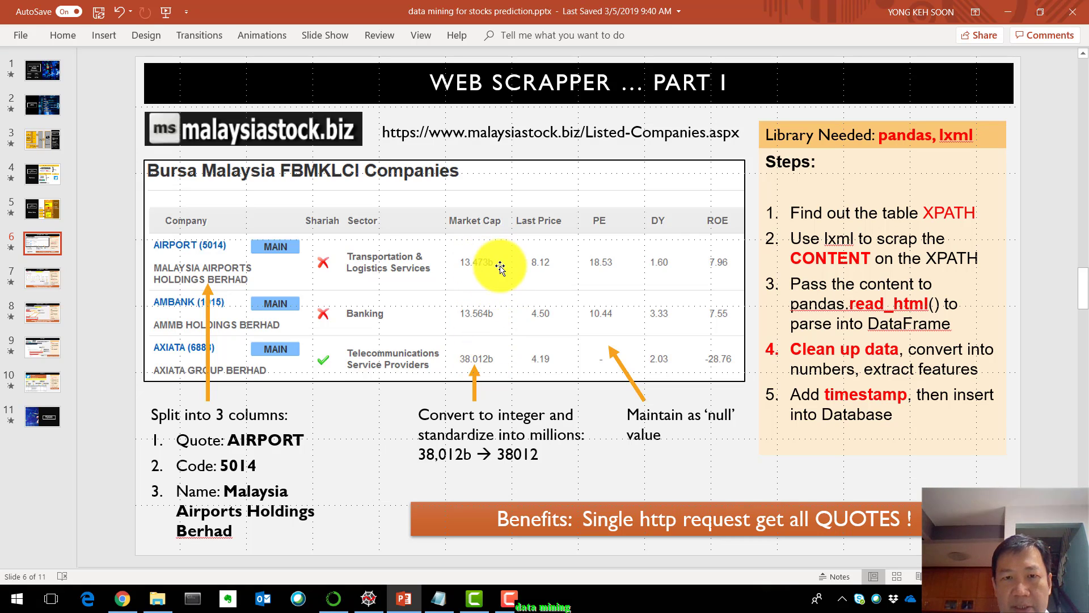
pyautogui.moveTo(519, 266)
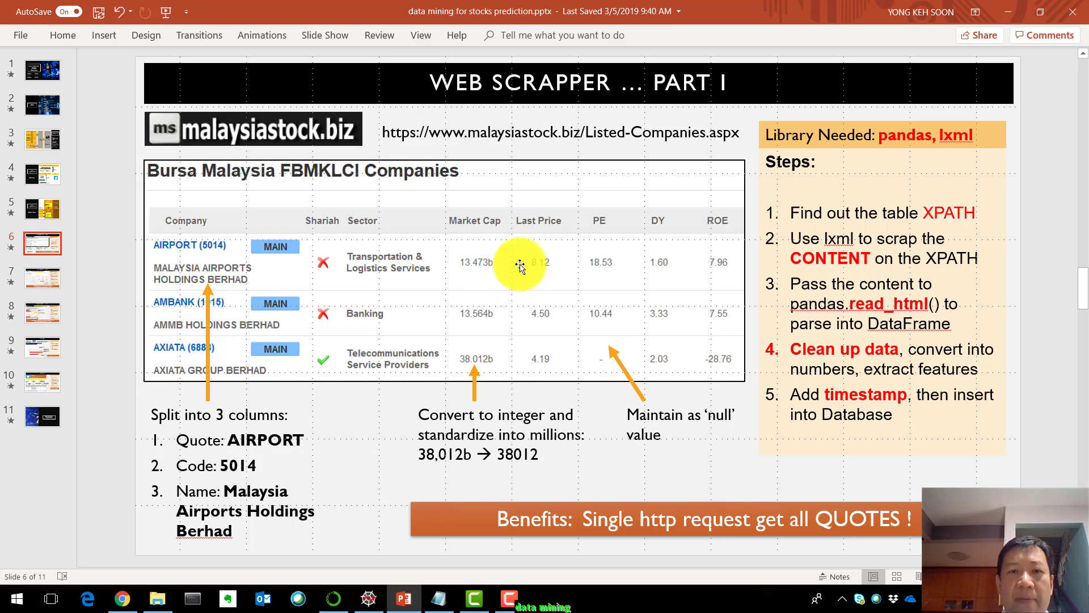
pyautogui.moveTo(495, 263)
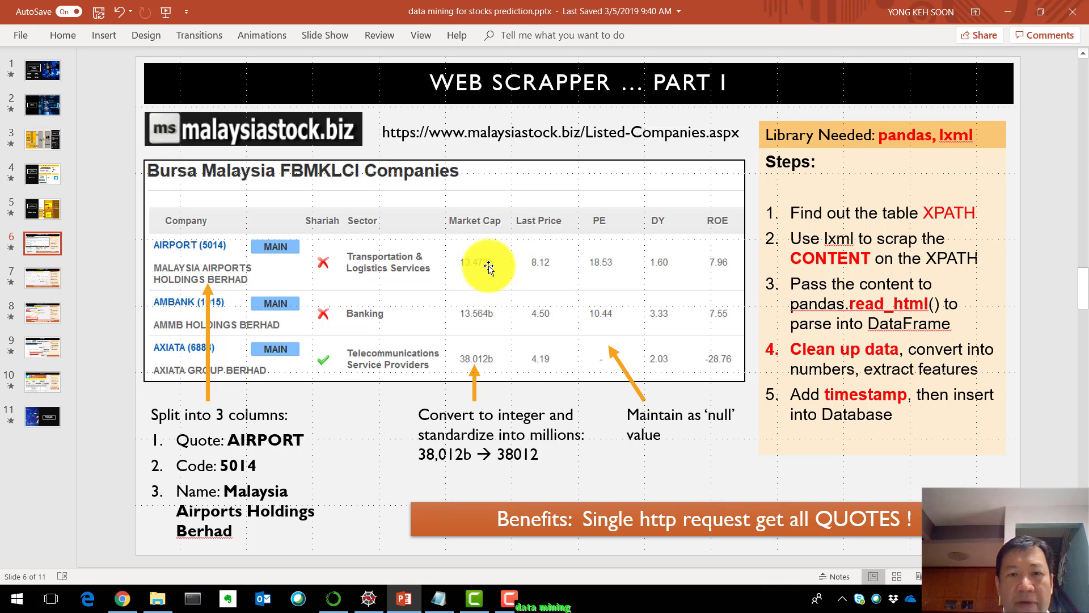
pyautogui.moveTo(204, 172)
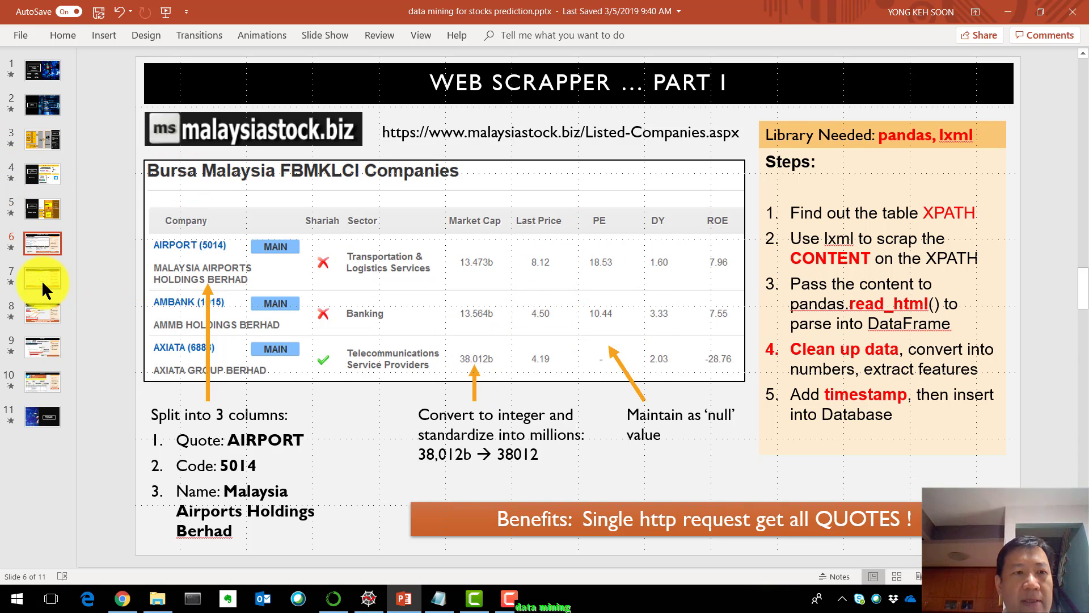
pyautogui.click(42, 277)
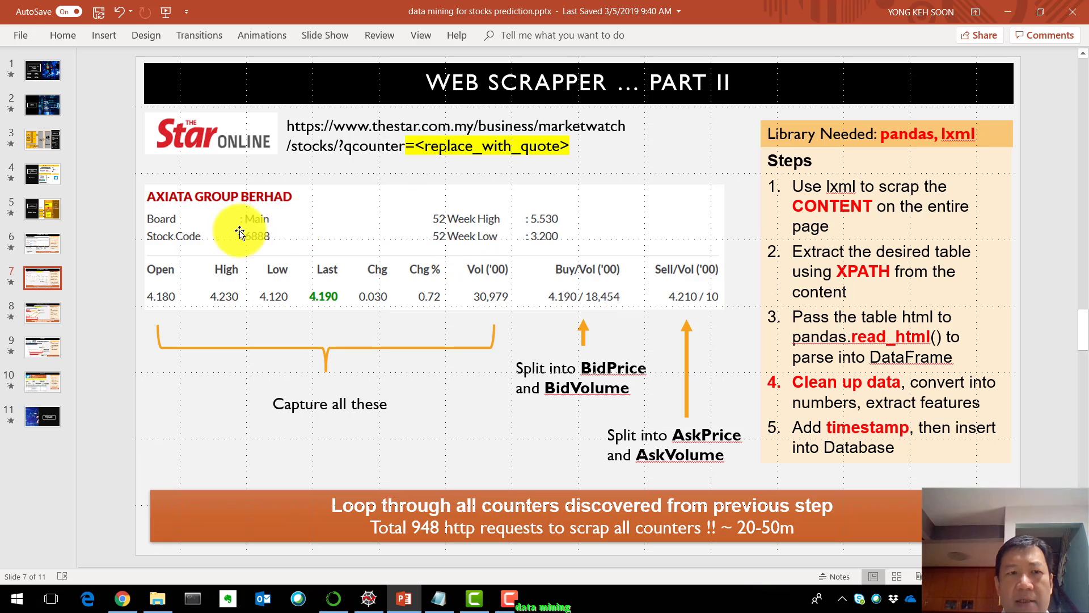
pyautogui.moveTo(408, 243)
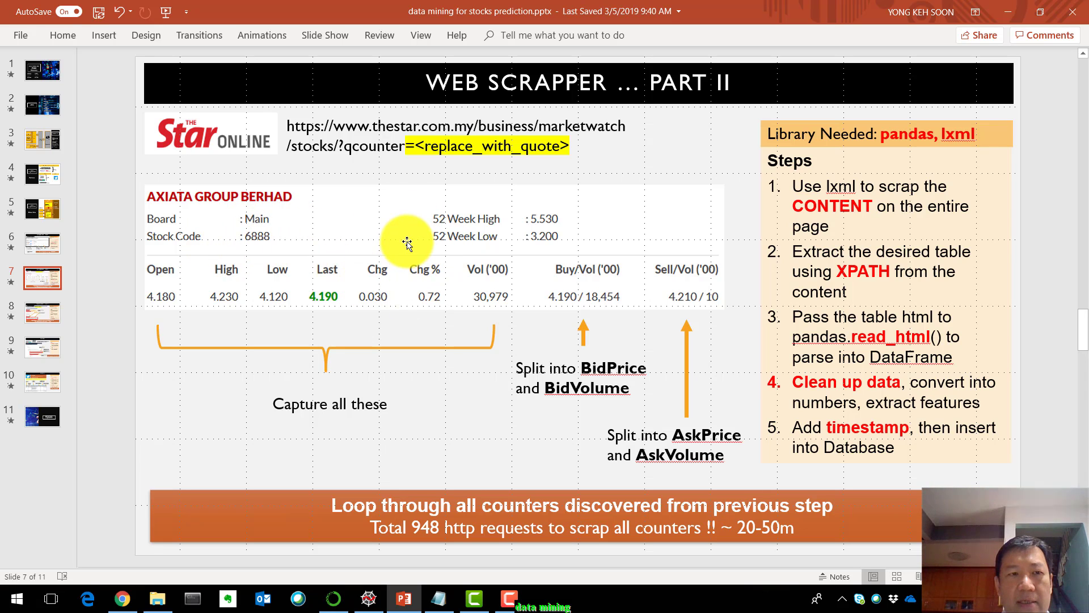
pyautogui.moveTo(49, 254)
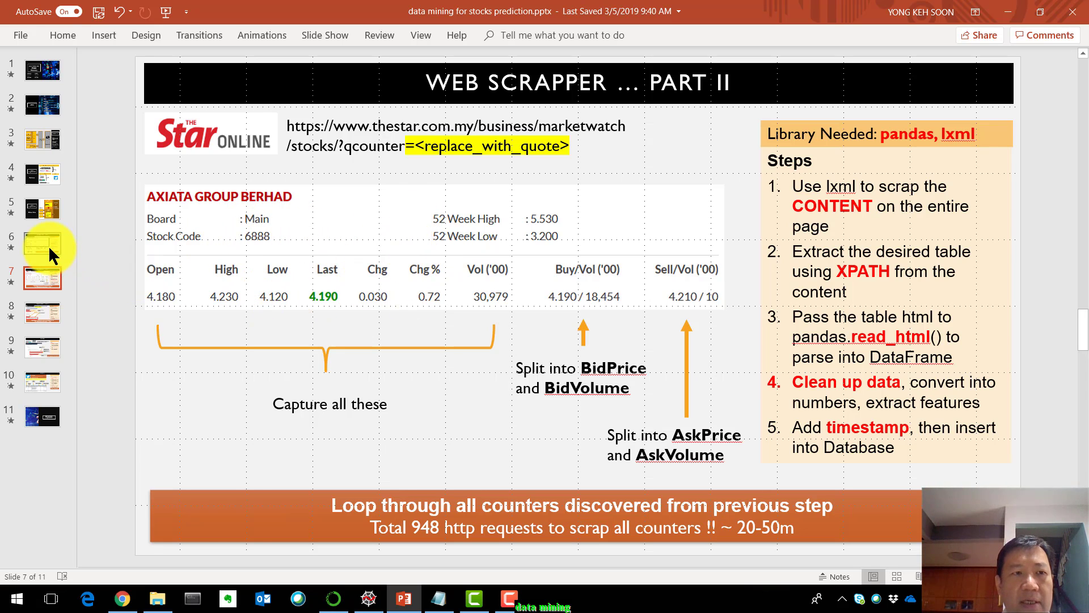
pyautogui.click(43, 244)
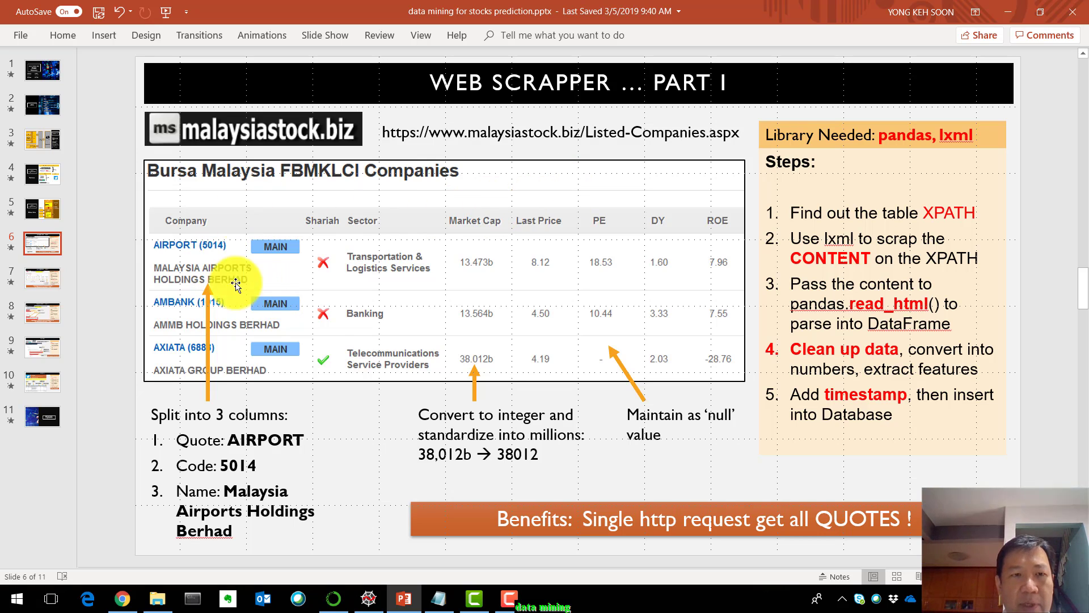
pyautogui.moveTo(37, 289)
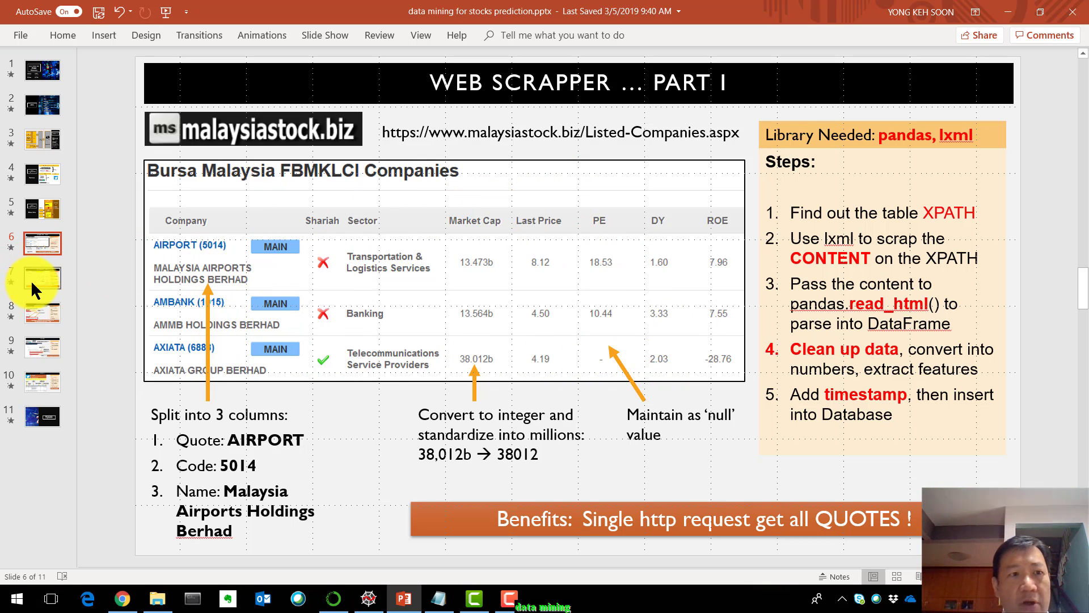
pyautogui.click(42, 278)
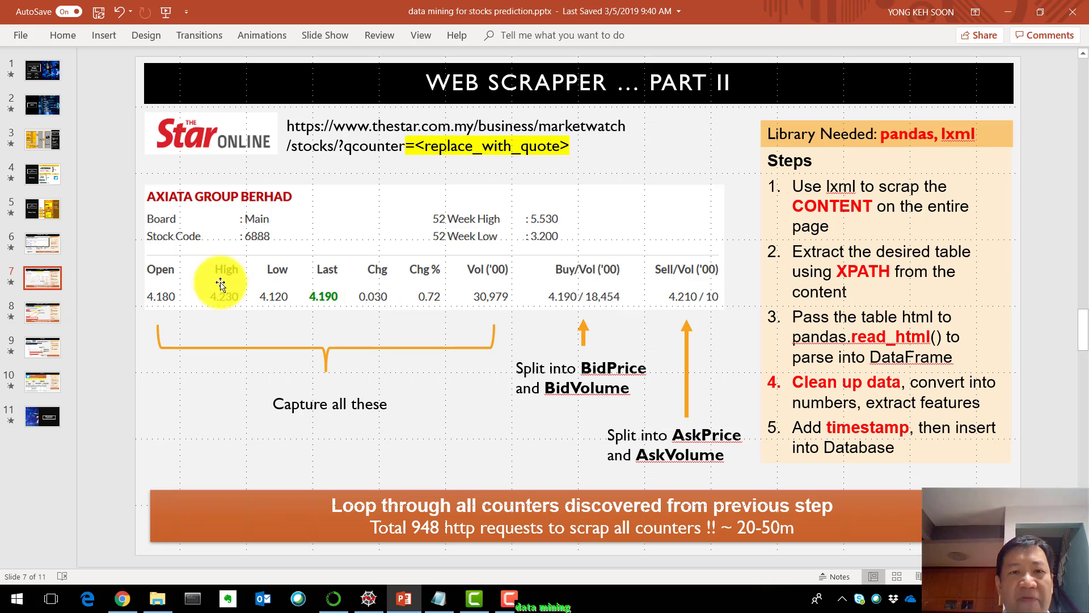
pyautogui.moveTo(254, 153)
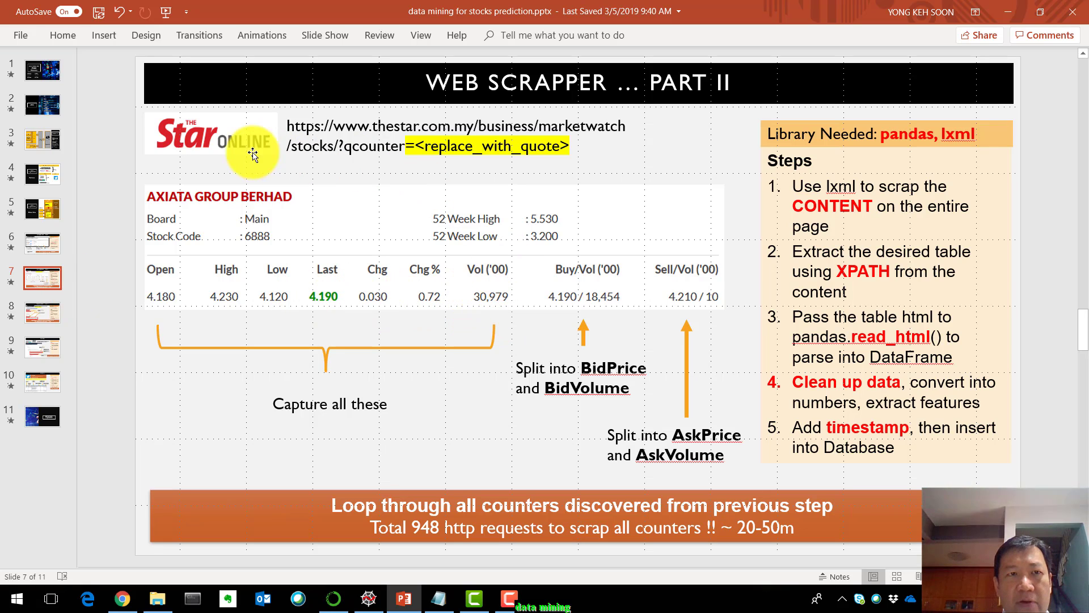
pyautogui.moveTo(201, 297)
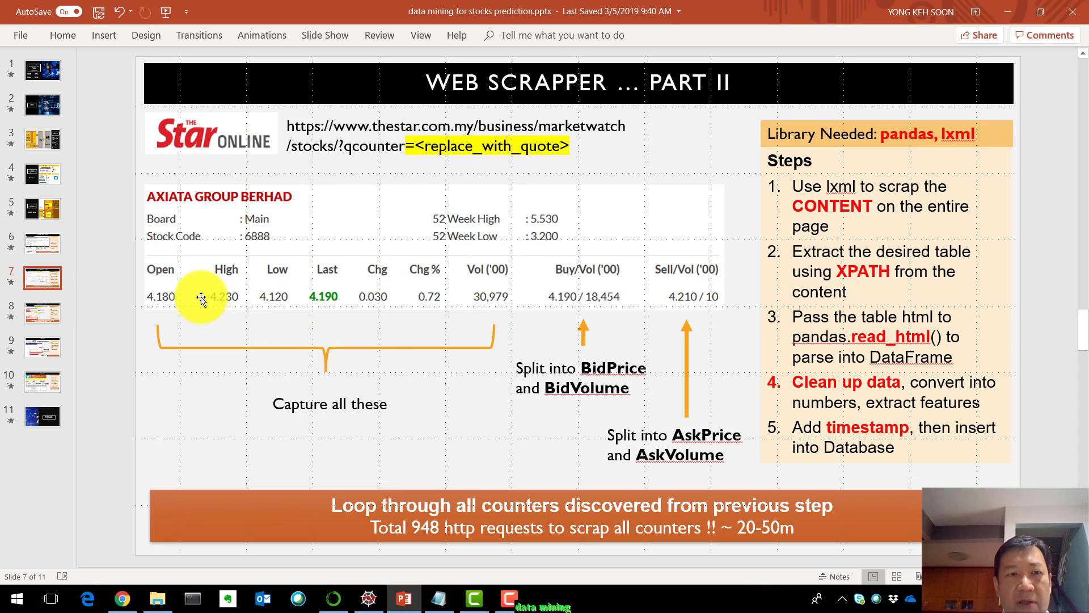
pyautogui.moveTo(406, 288)
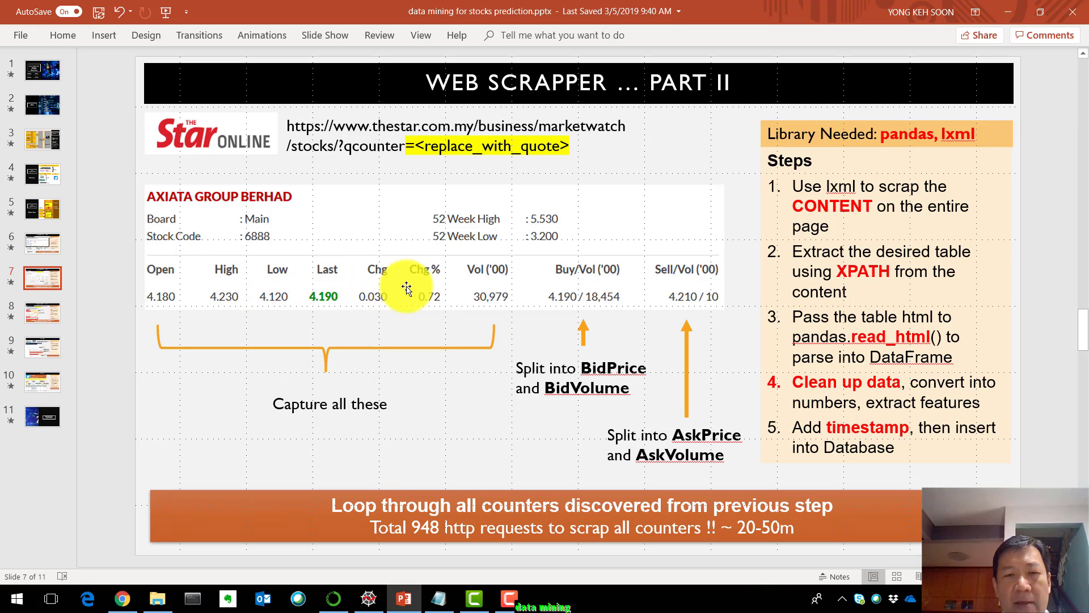
pyautogui.moveTo(436, 146)
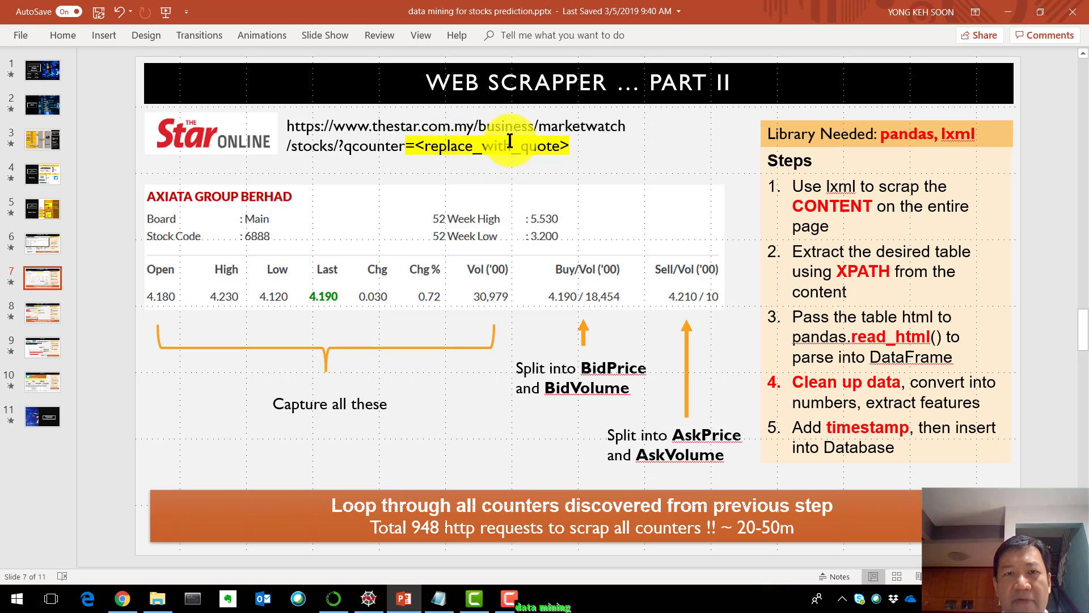
pyautogui.moveTo(624, 282)
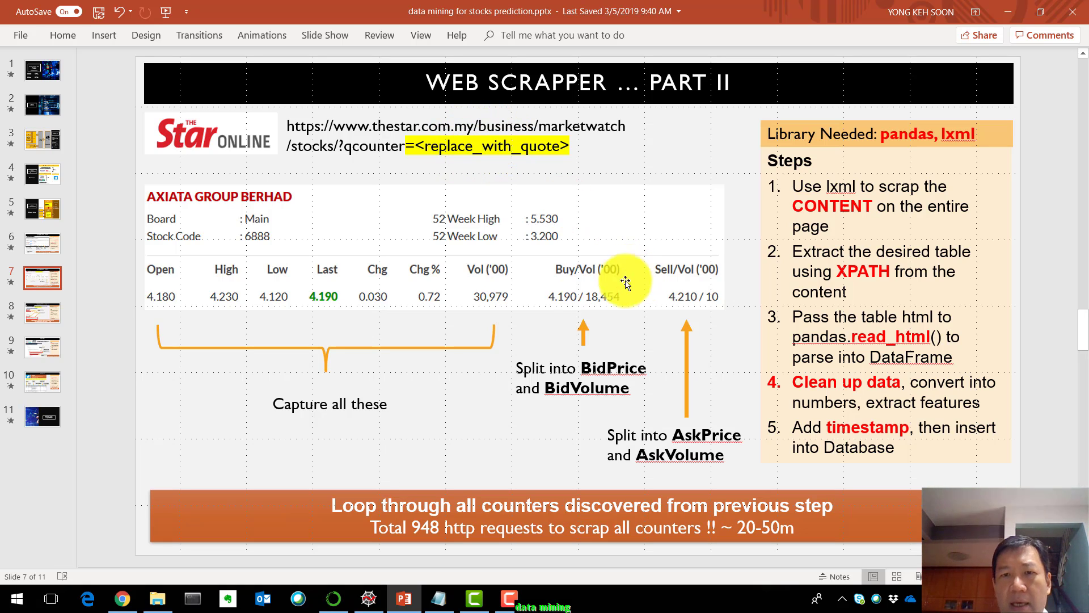
pyautogui.moveTo(595, 334)
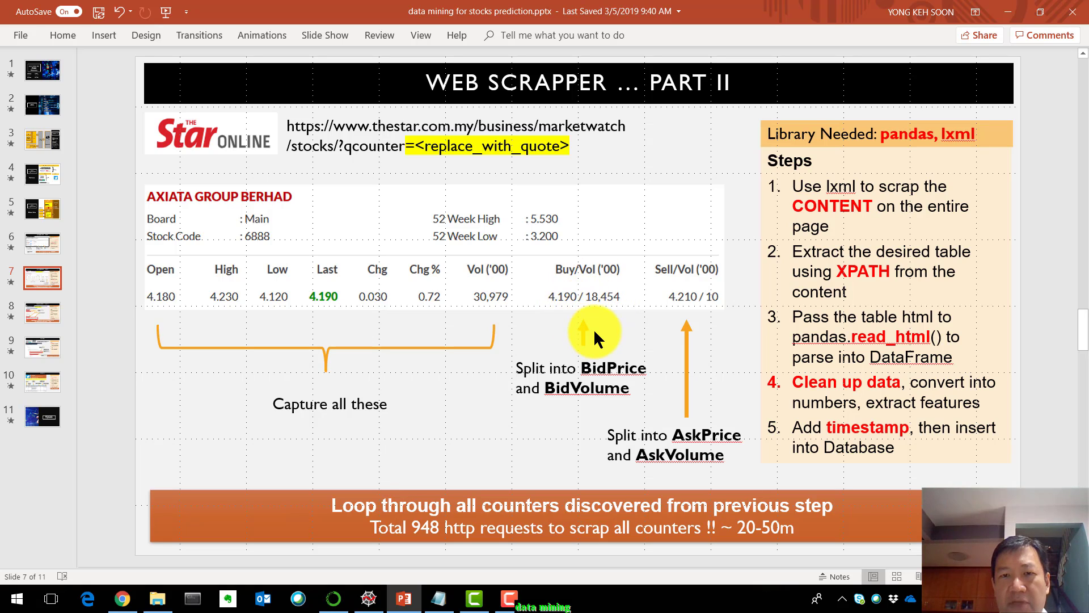
pyautogui.moveTo(576, 269)
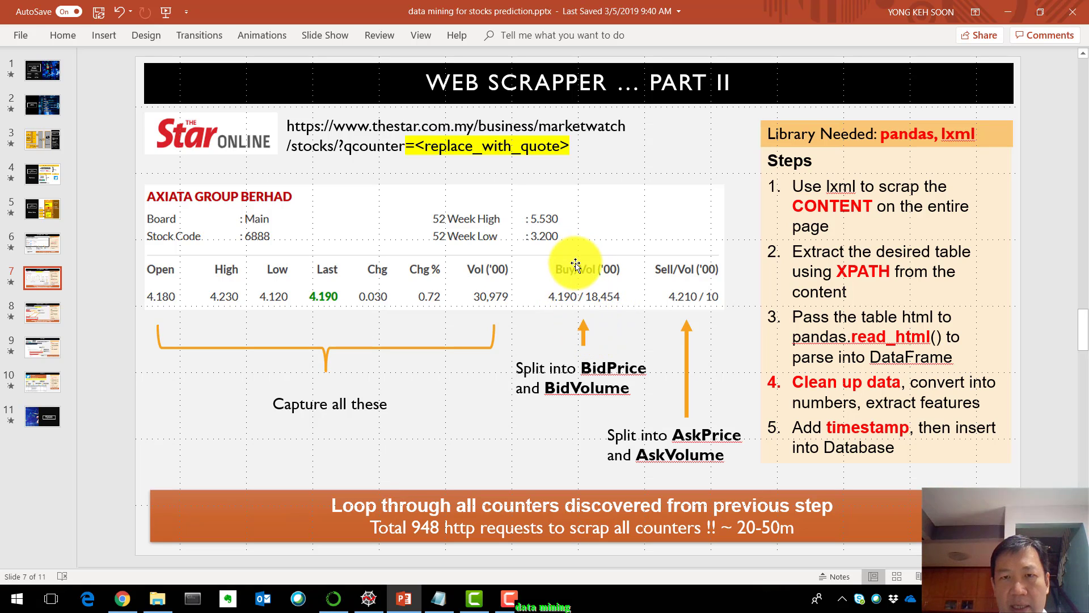
pyautogui.moveTo(591, 327)
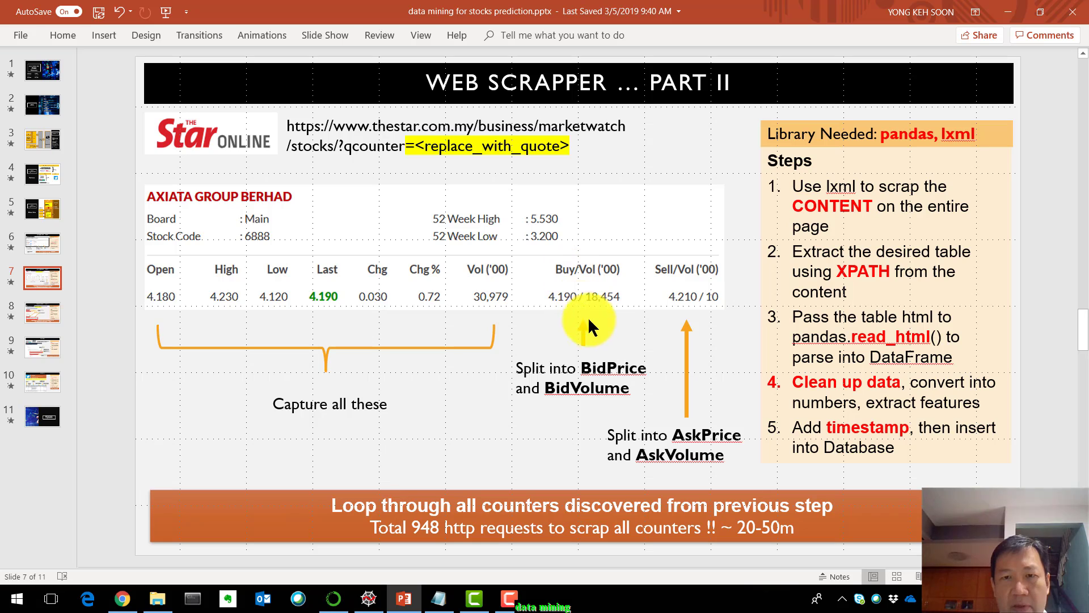
pyautogui.moveTo(570, 299)
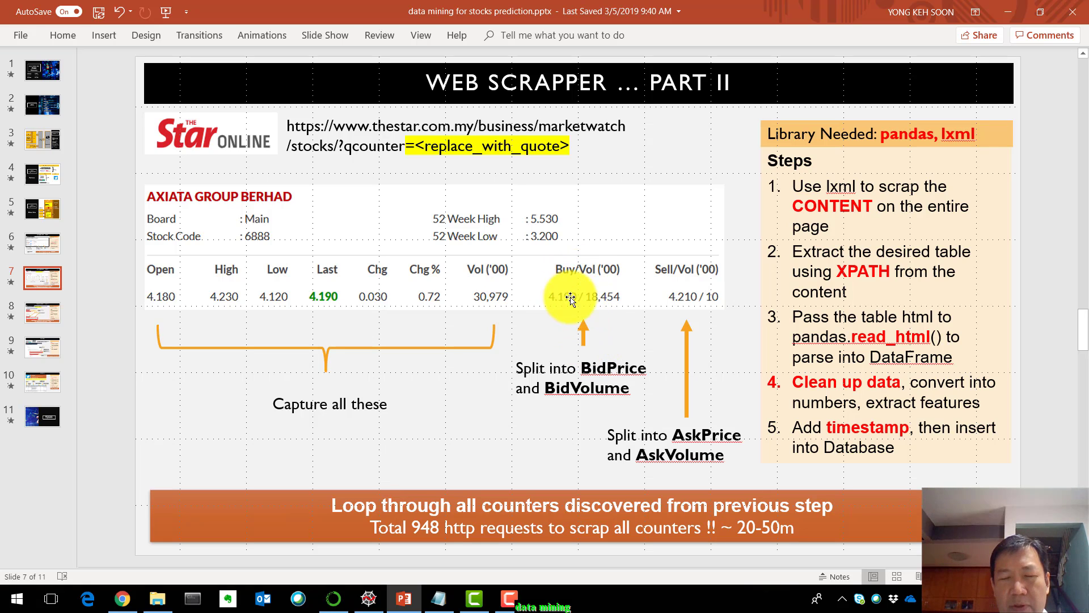
pyautogui.moveTo(679, 304)
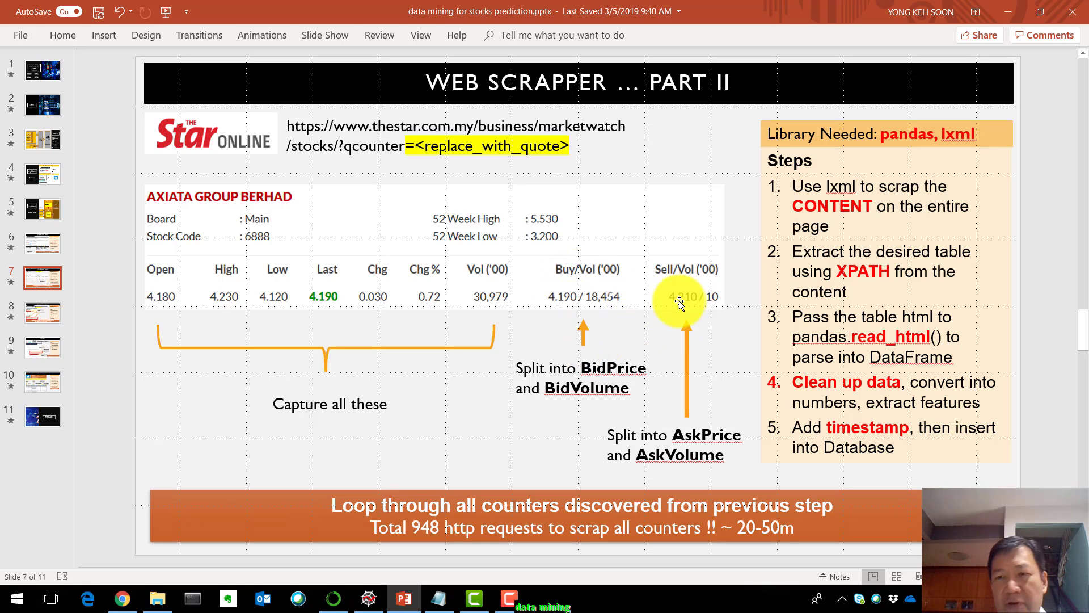
# Step: Go to slide 8, Web Scrapper Part III on malaysiastock.biz news headlines
pyautogui.click(43, 327)
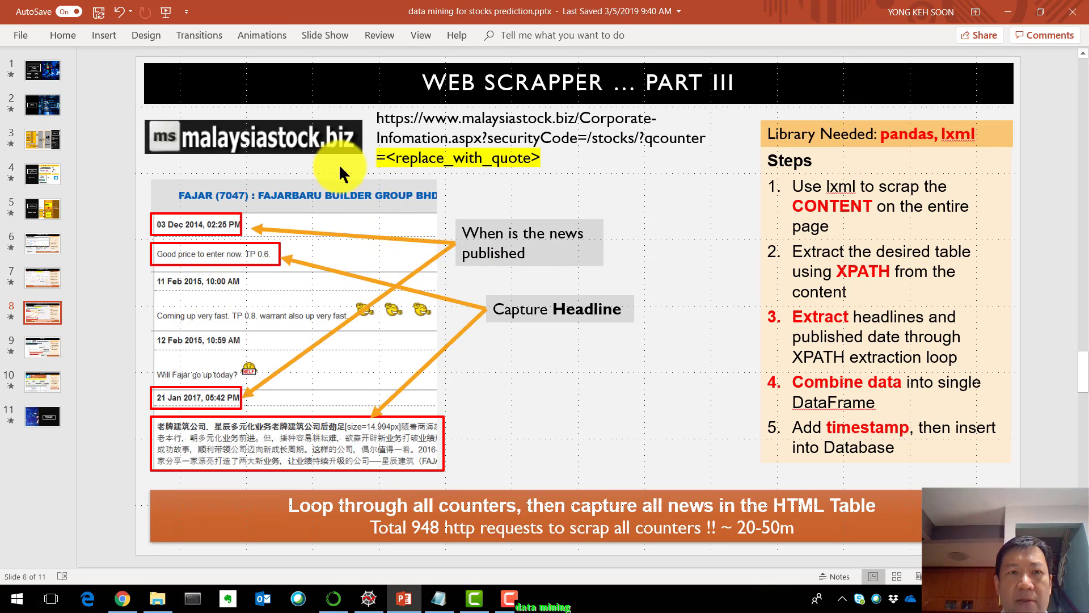
pyautogui.moveTo(337, 149)
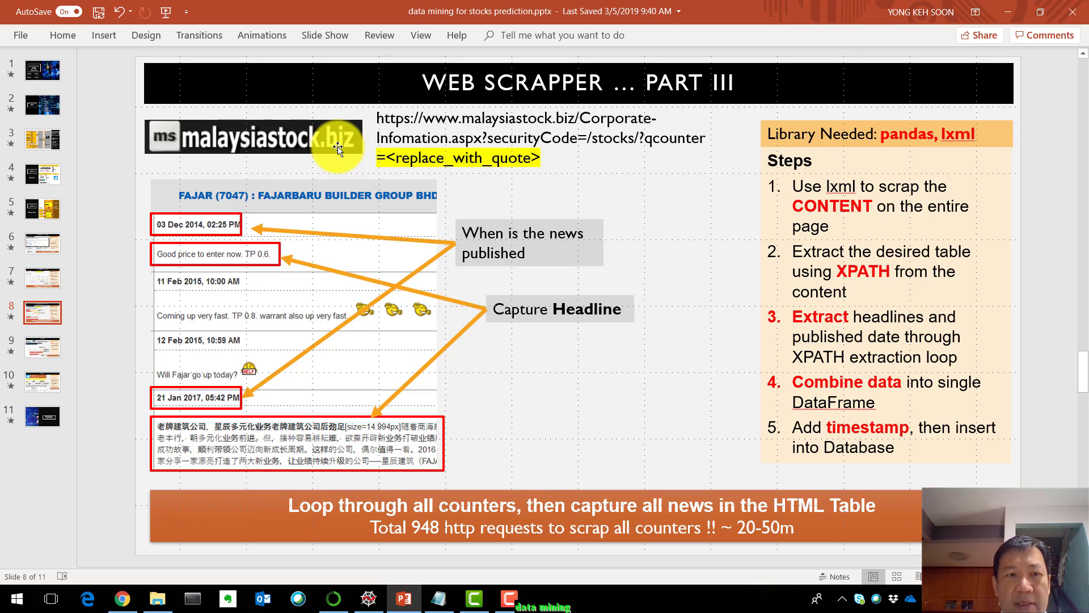
pyautogui.moveTo(291, 250)
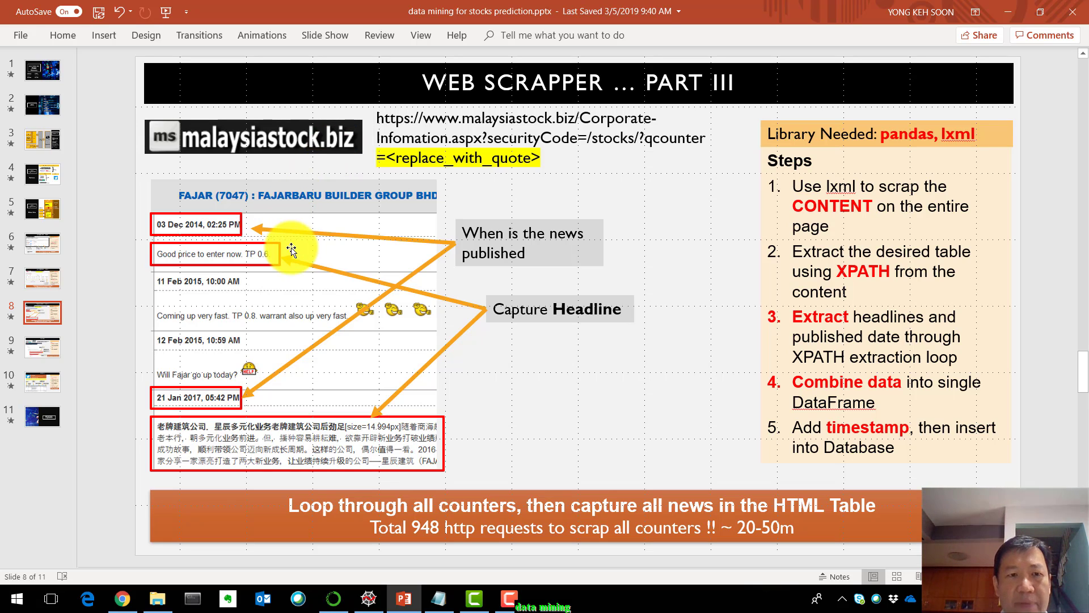
pyautogui.moveTo(295, 233)
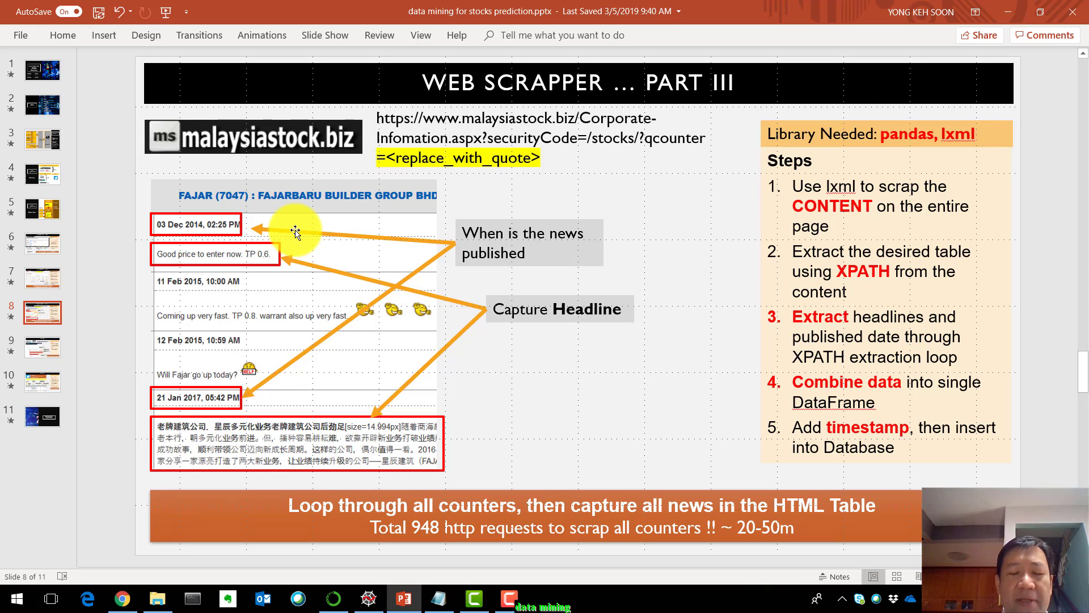
pyautogui.moveTo(568, 182)
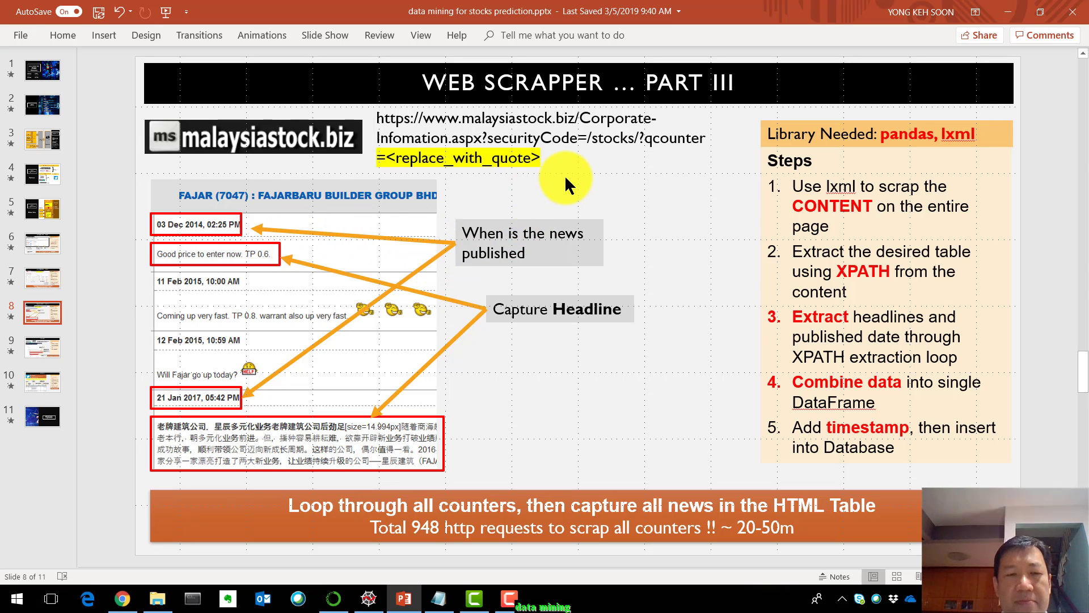
pyautogui.moveTo(526, 223)
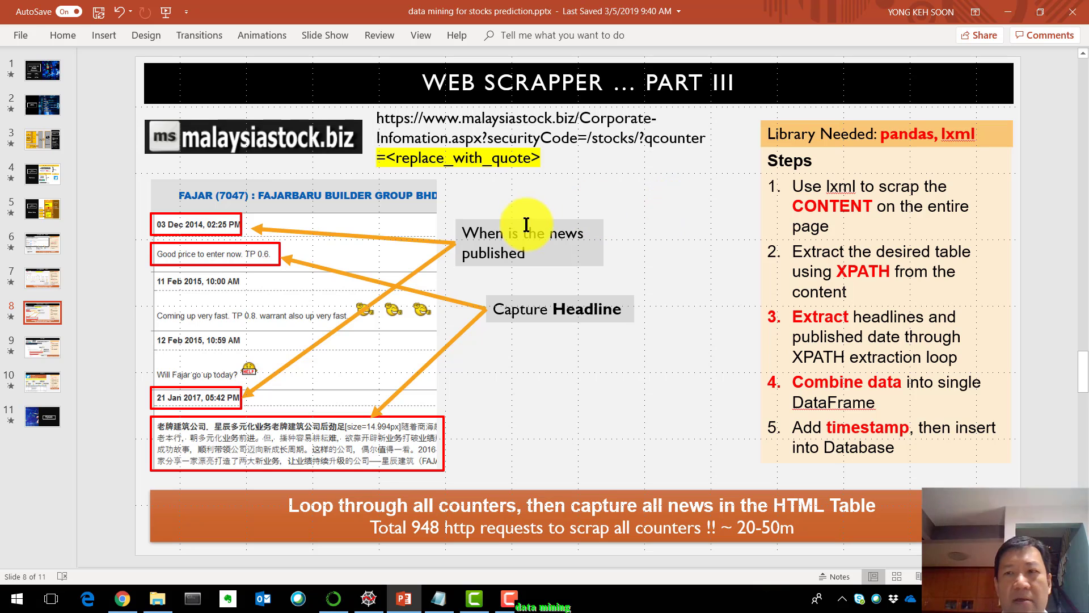
pyautogui.moveTo(309, 291)
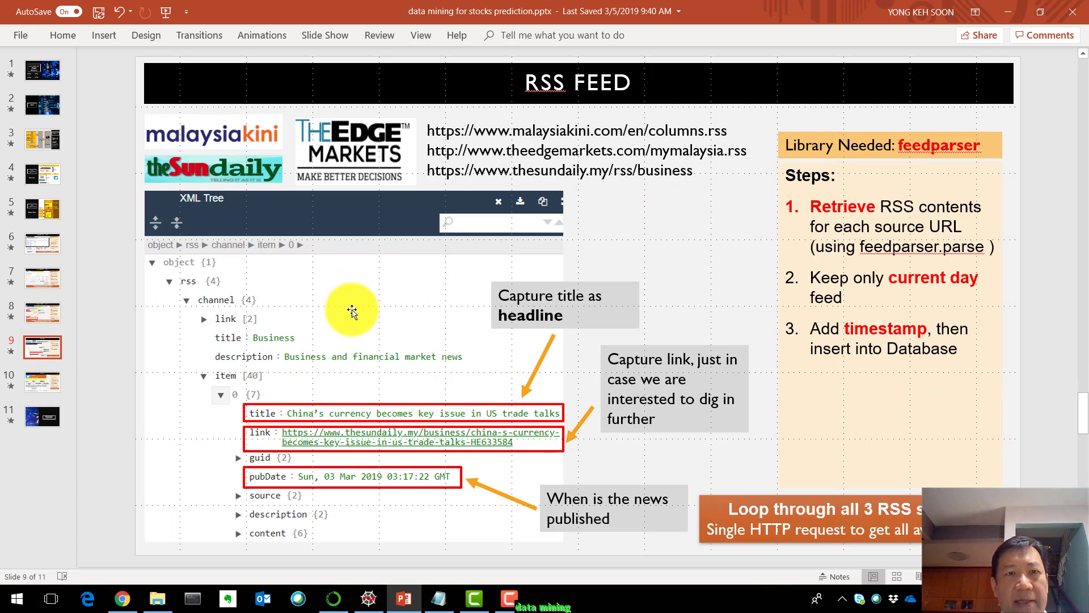
pyautogui.moveTo(672, 177)
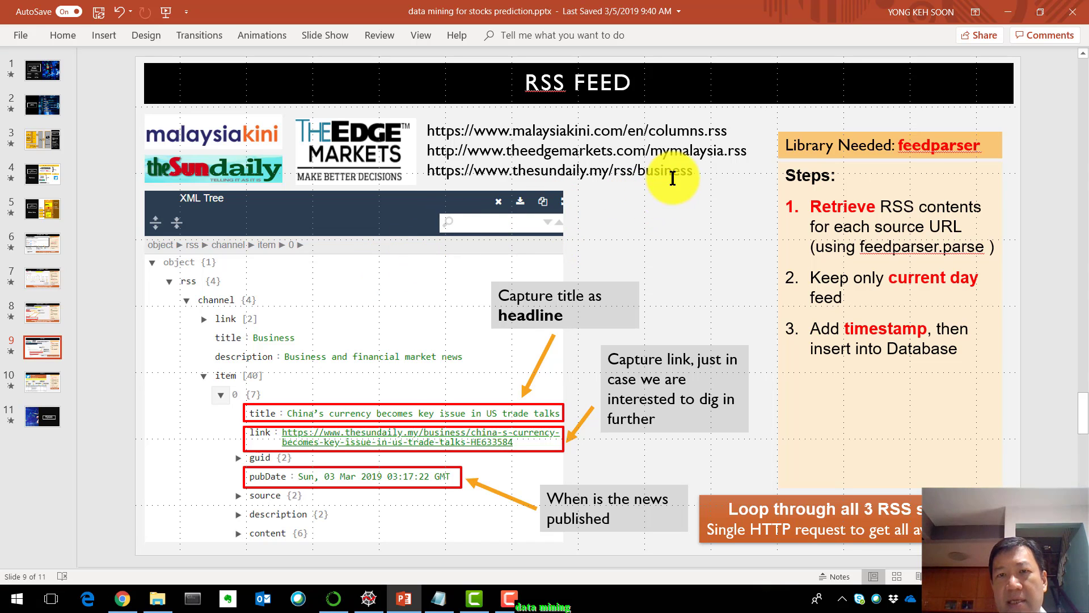
pyautogui.moveTo(674, 156)
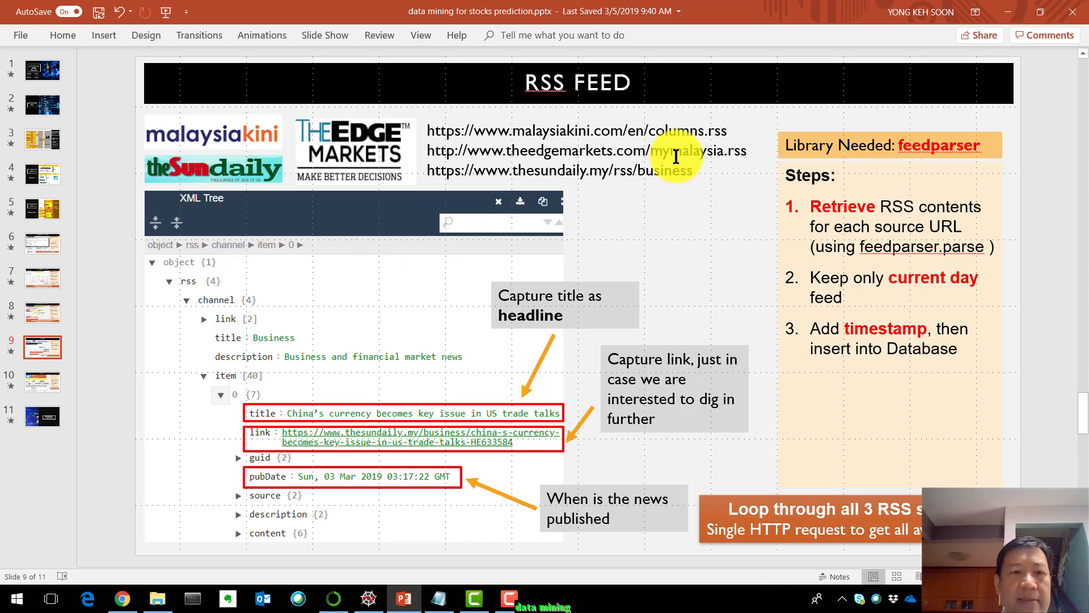
pyautogui.moveTo(518, 134)
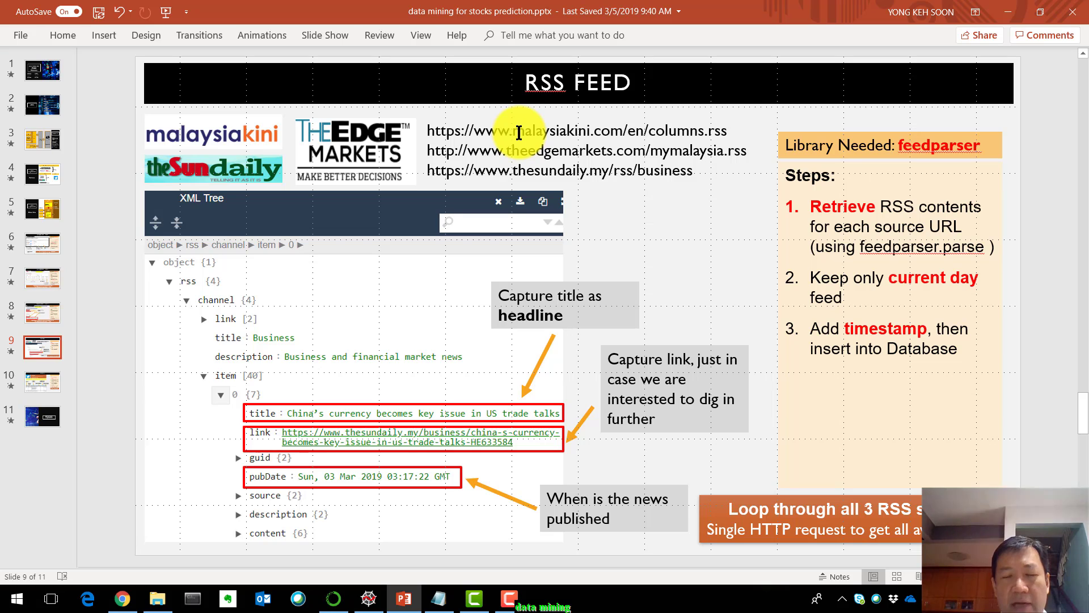
pyautogui.moveTo(604, 170)
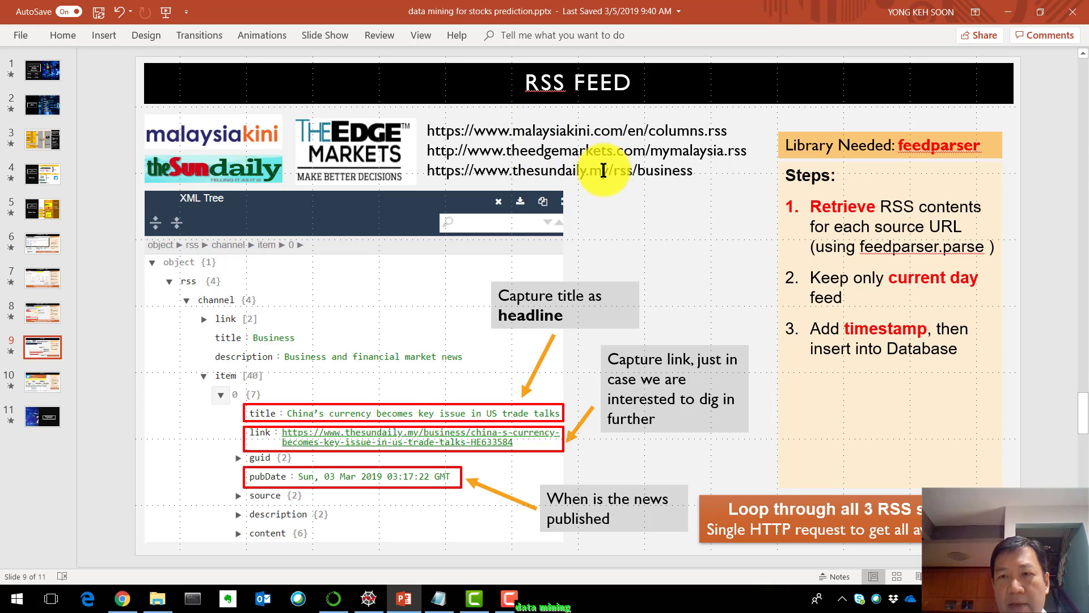
pyautogui.moveTo(583, 171)
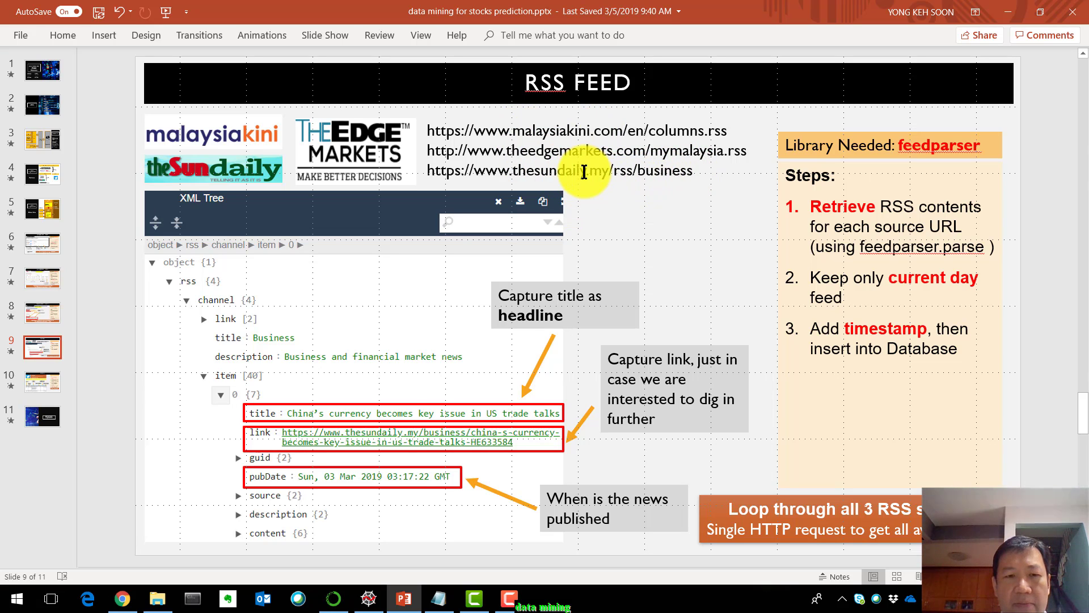
pyautogui.moveTo(520, 272)
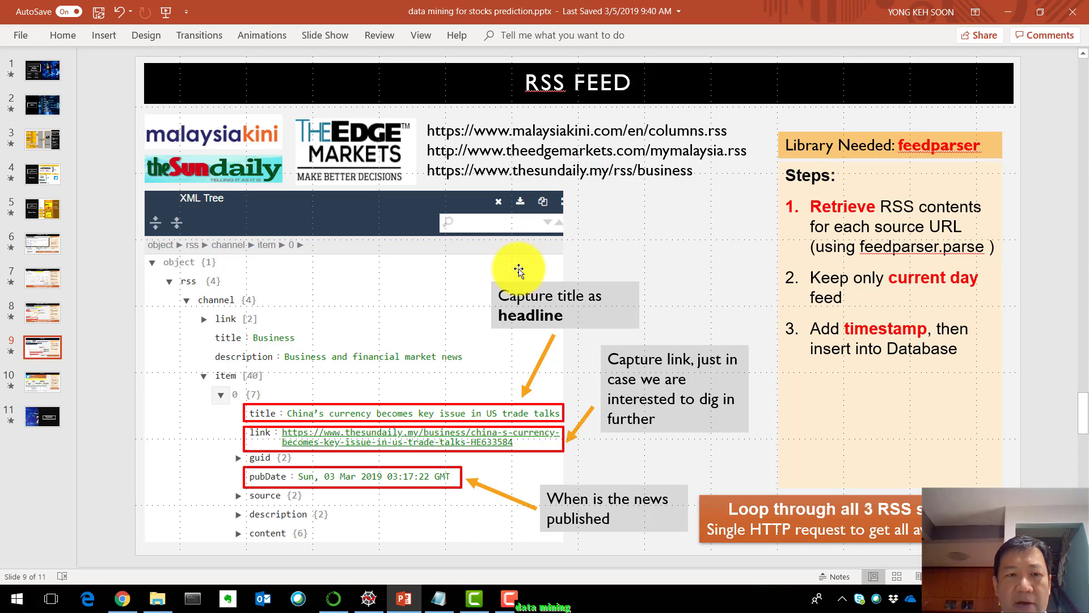
pyautogui.moveTo(378, 427)
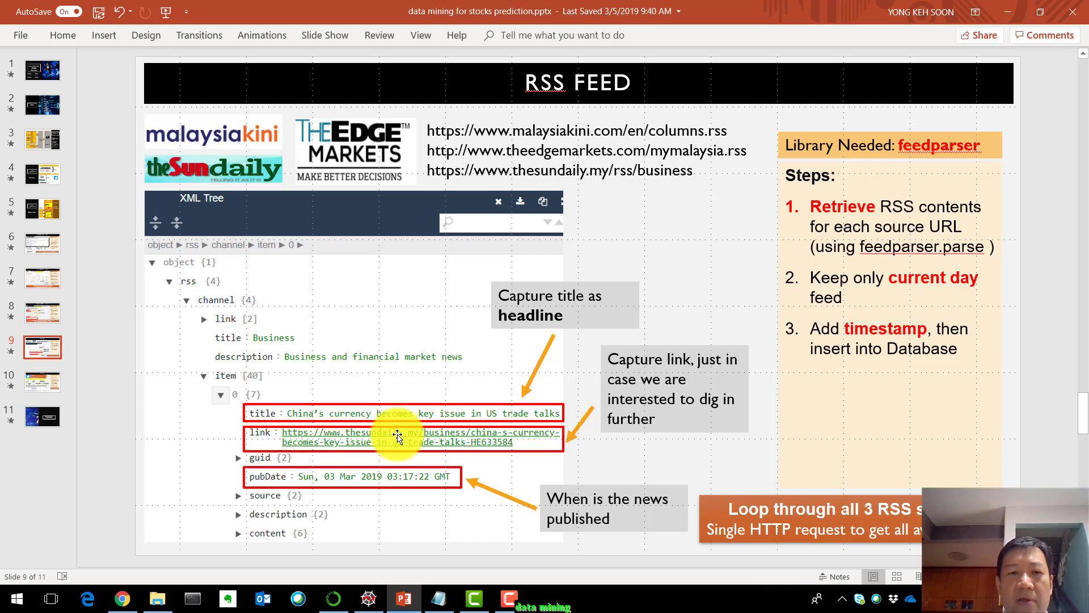
pyautogui.moveTo(539, 169)
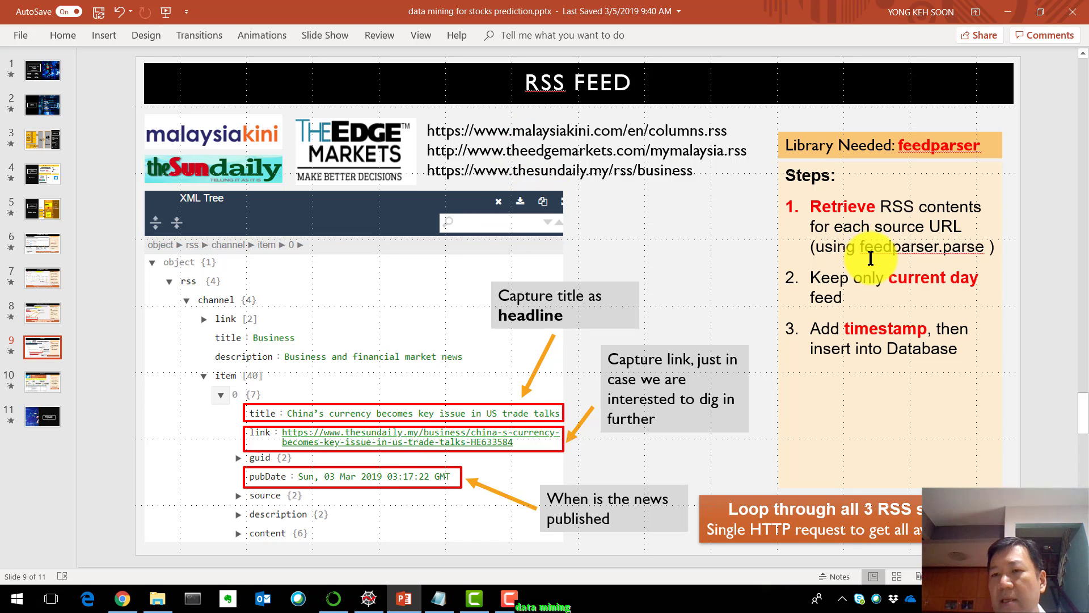
pyautogui.moveTo(532, 306)
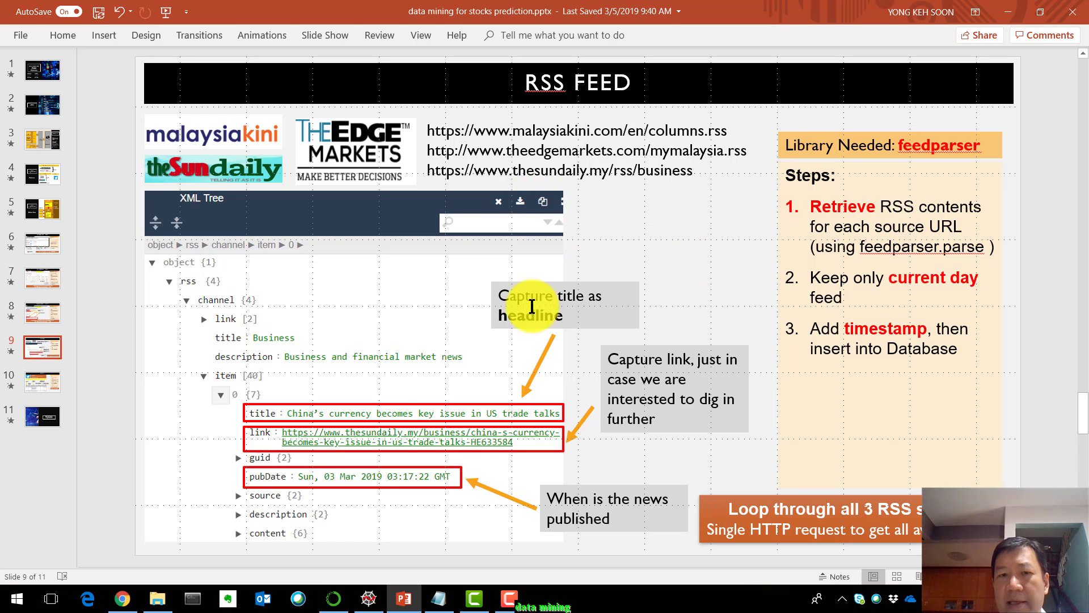
pyautogui.moveTo(291, 463)
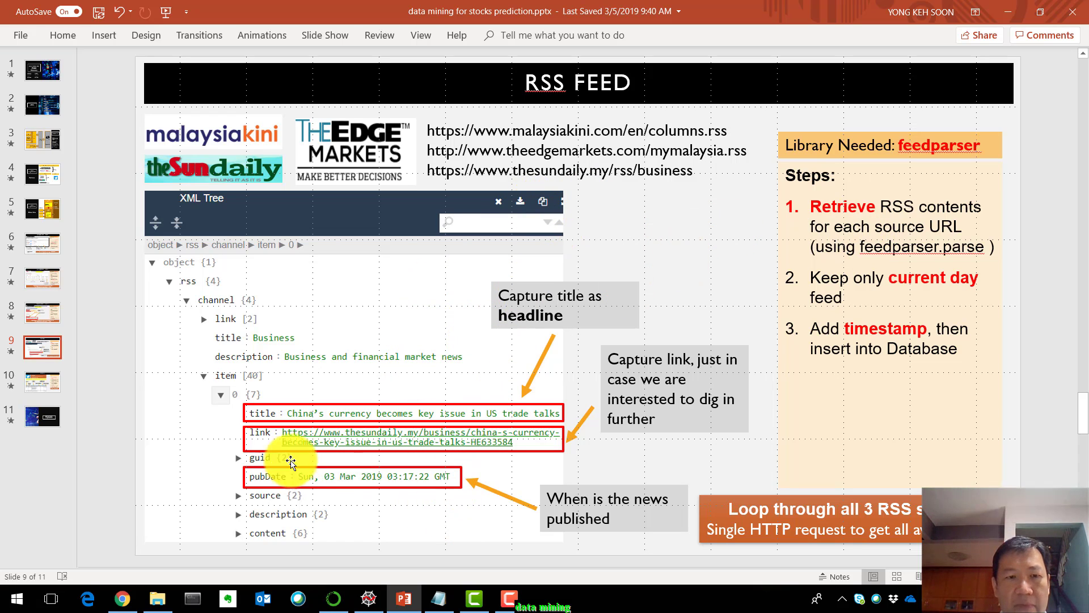
pyautogui.moveTo(296, 473)
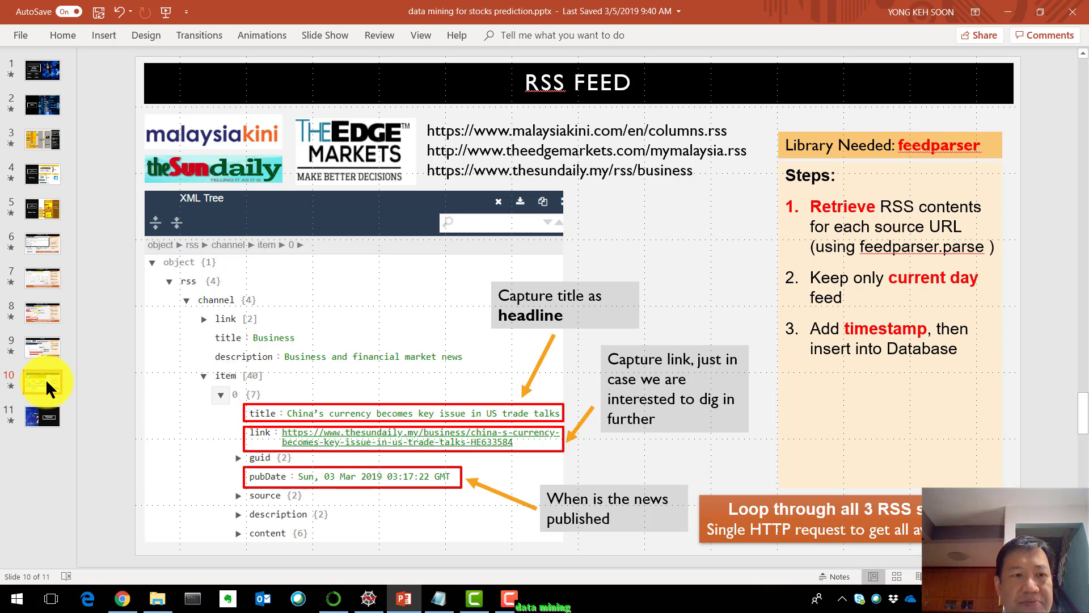
pyautogui.click(44, 382)
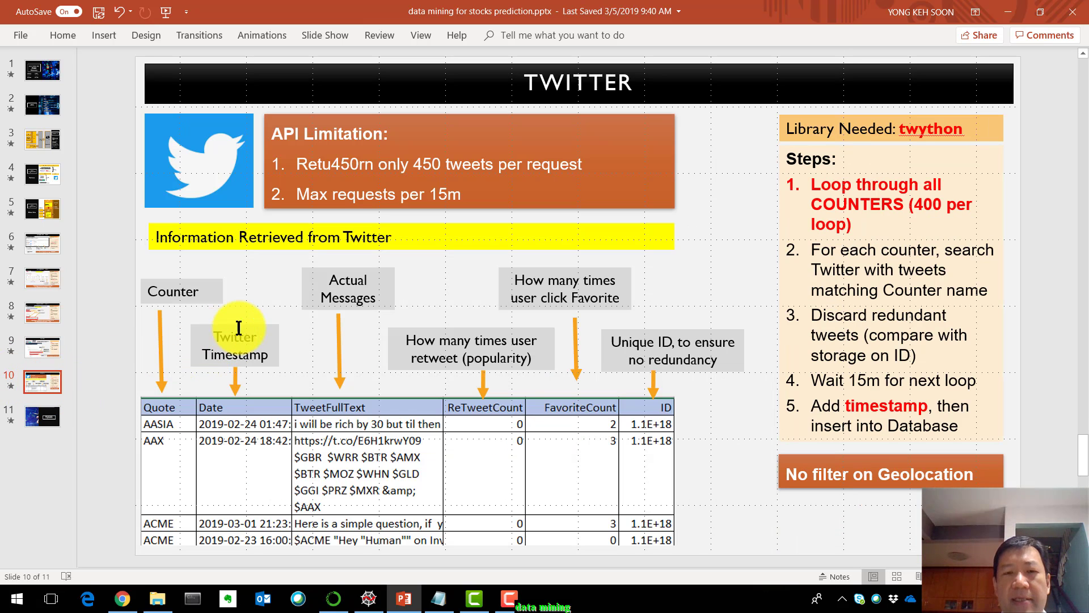
pyautogui.moveTo(532, 177)
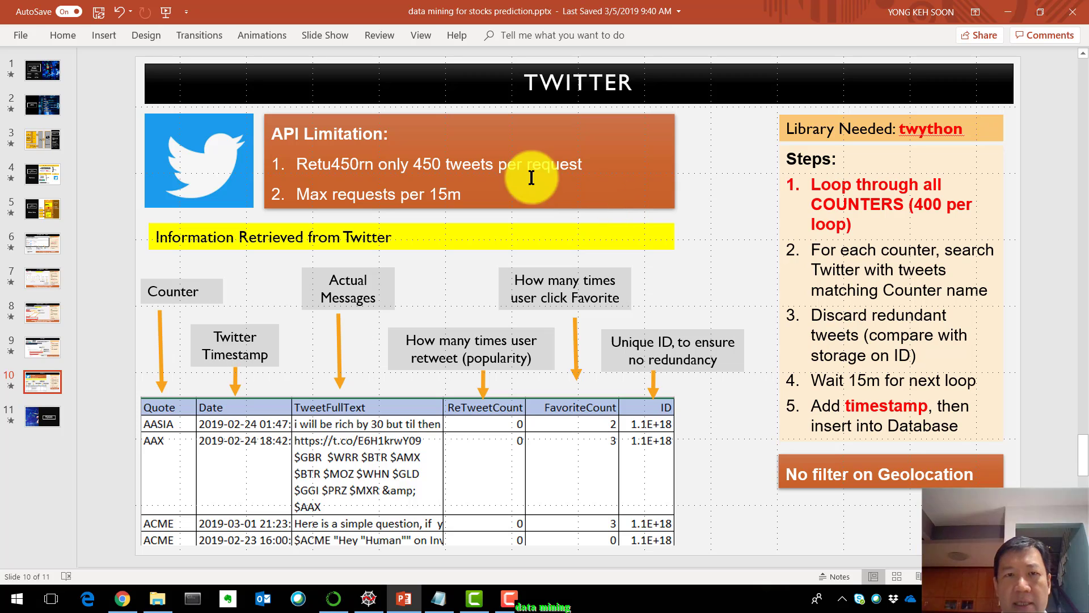
pyautogui.moveTo(430, 164)
pyautogui.write('450 ')
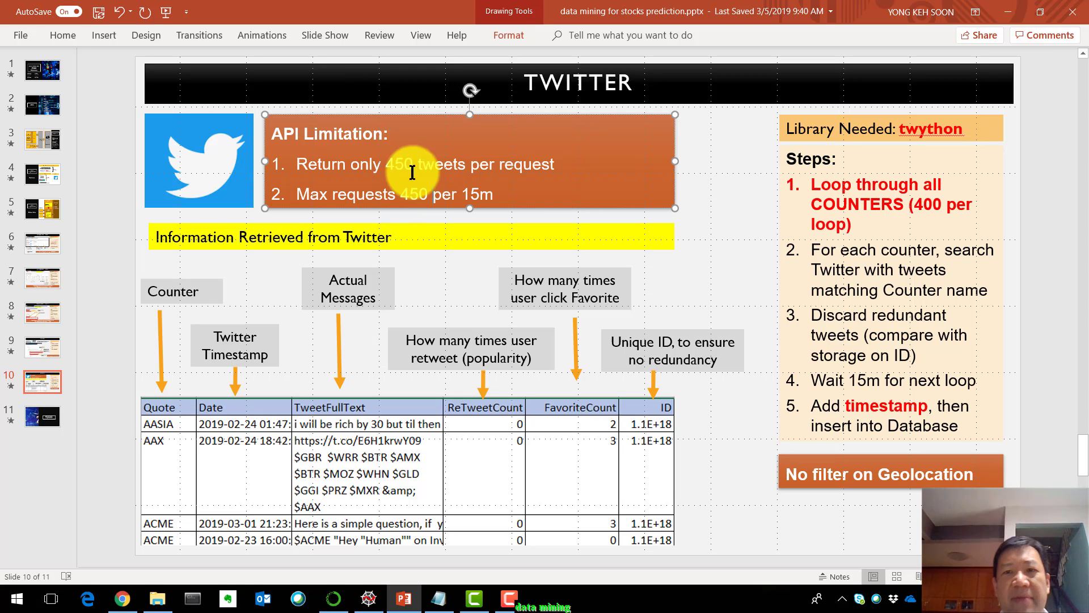
pyautogui.moveTo(730, 223)
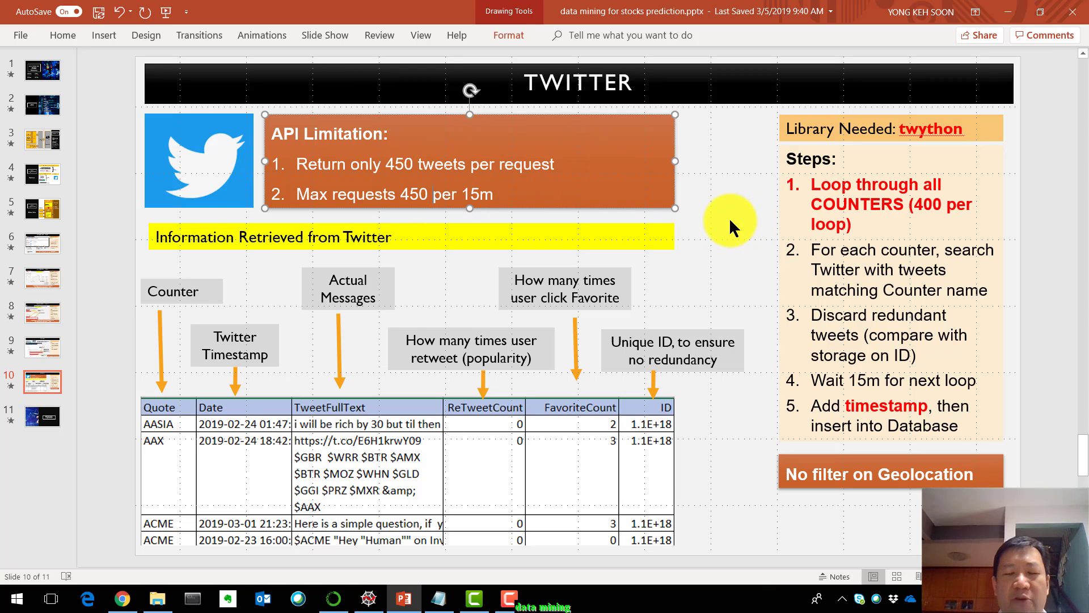
pyautogui.moveTo(733, 212)
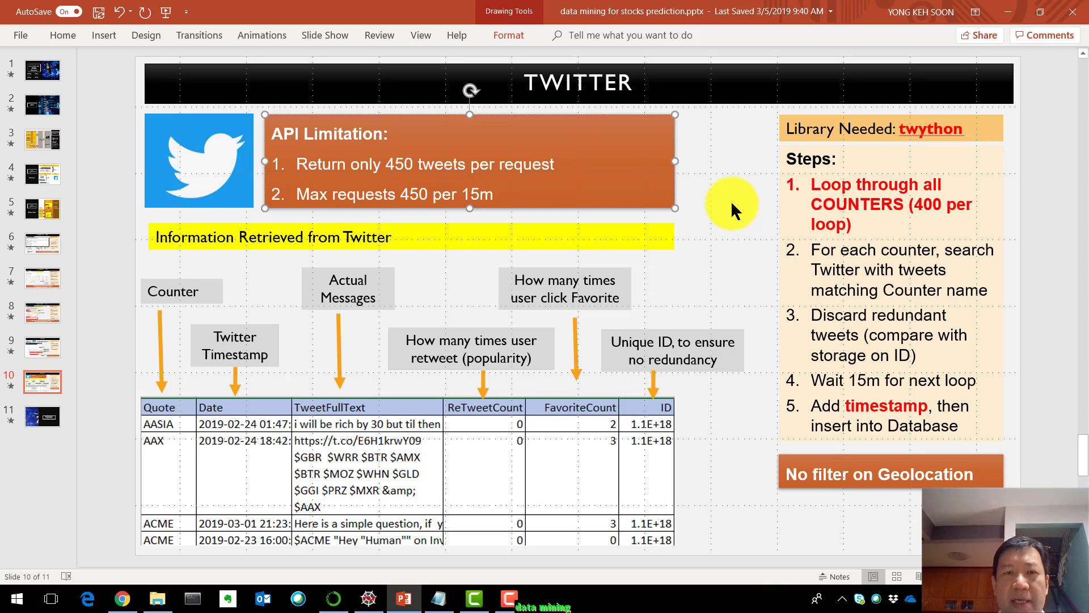
pyautogui.moveTo(727, 197)
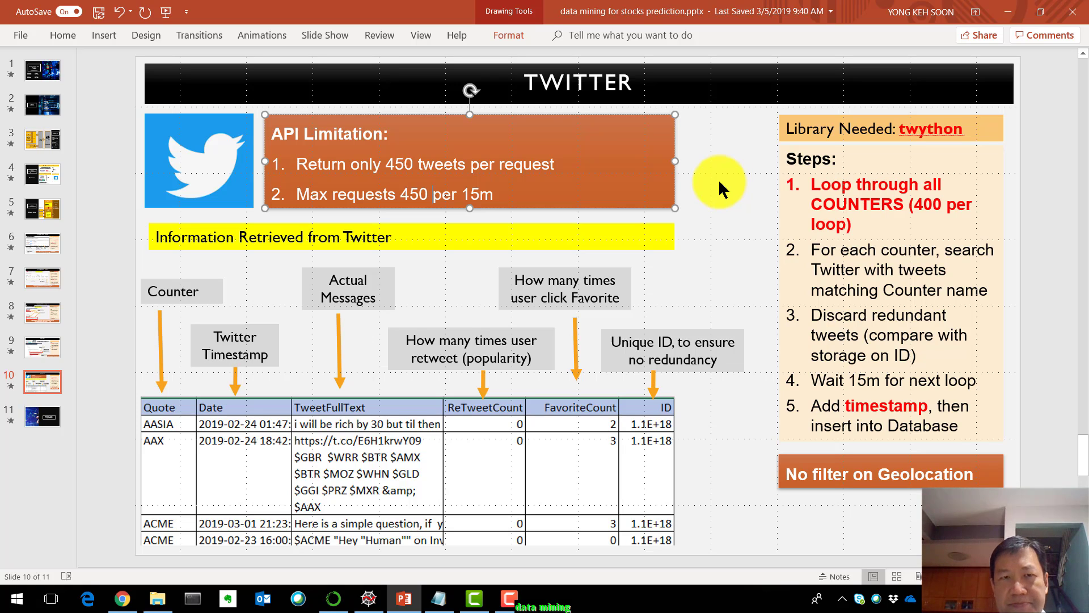
pyautogui.moveTo(723, 198)
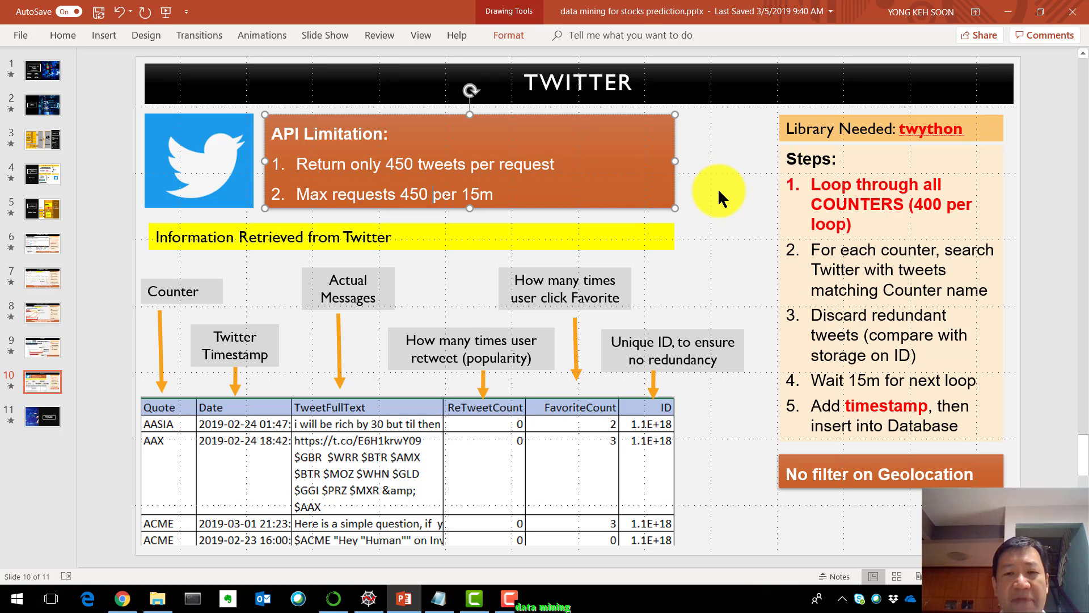
pyautogui.moveTo(896, 414)
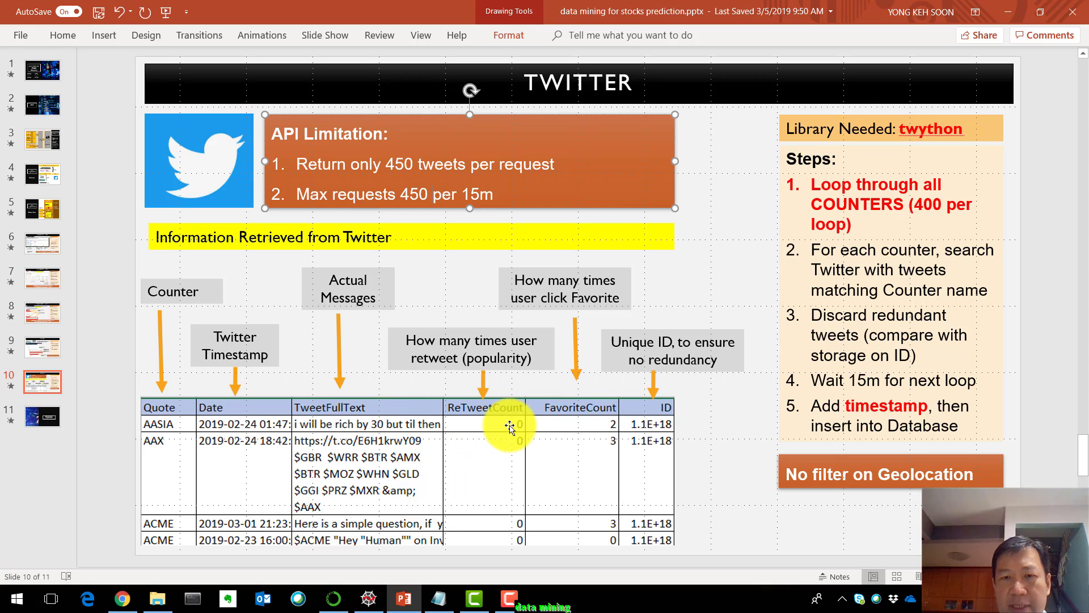
pyautogui.moveTo(610, 424)
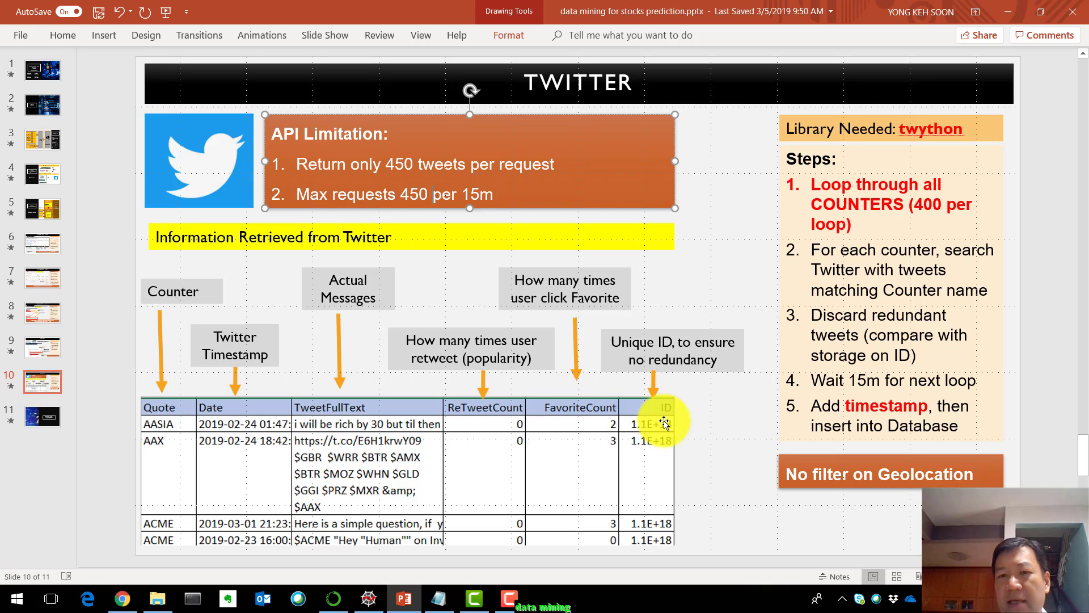
pyautogui.moveTo(722, 427)
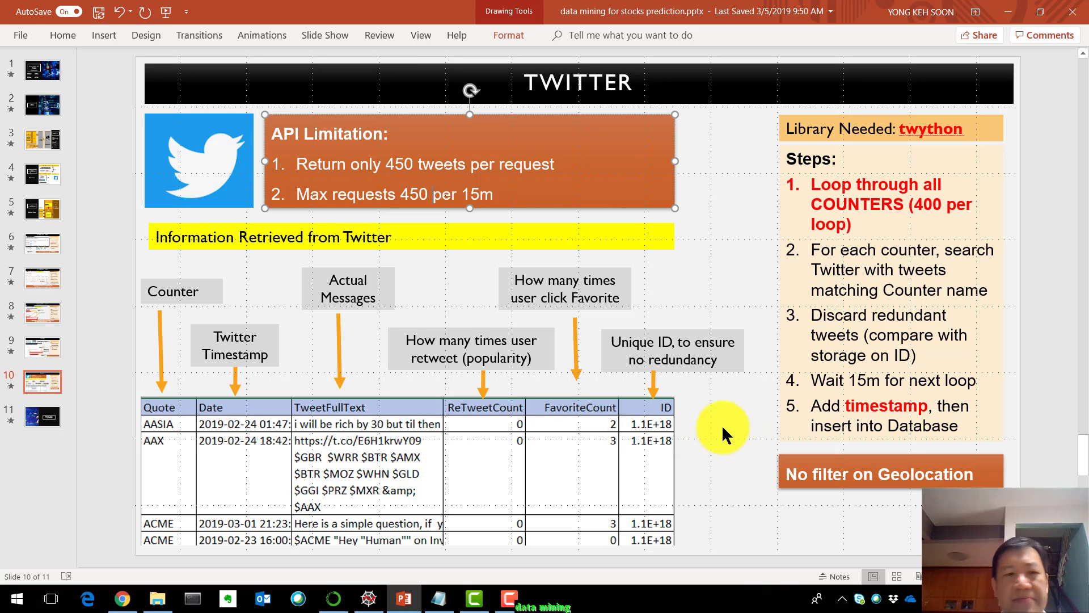
pyautogui.moveTo(431, 524)
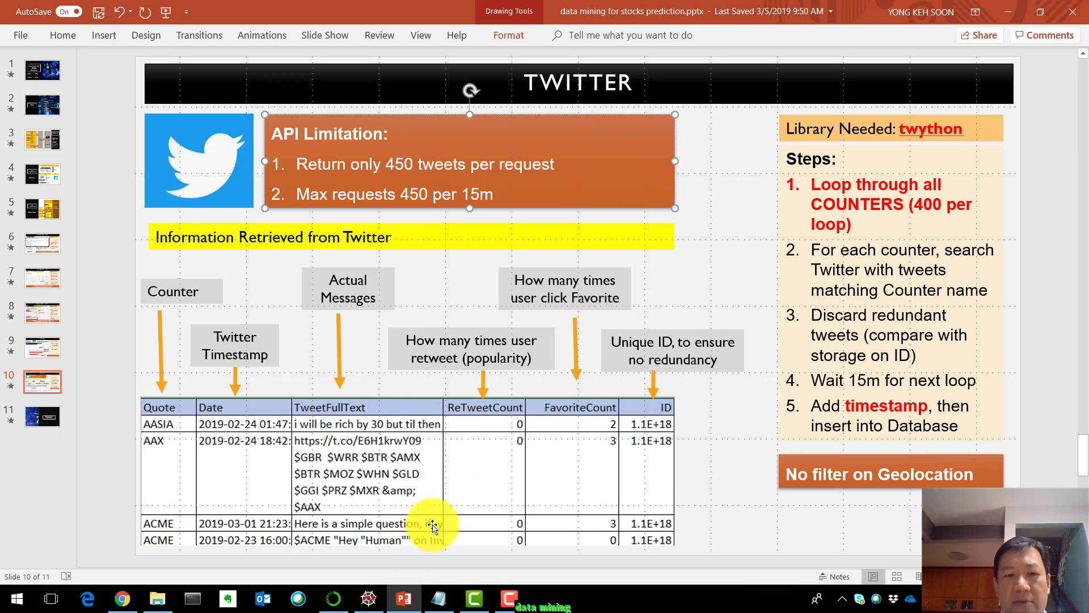
# Step: Switch to the BigQuery tab in full screen and expand the Stocks dataset
pyautogui.click(121, 598)
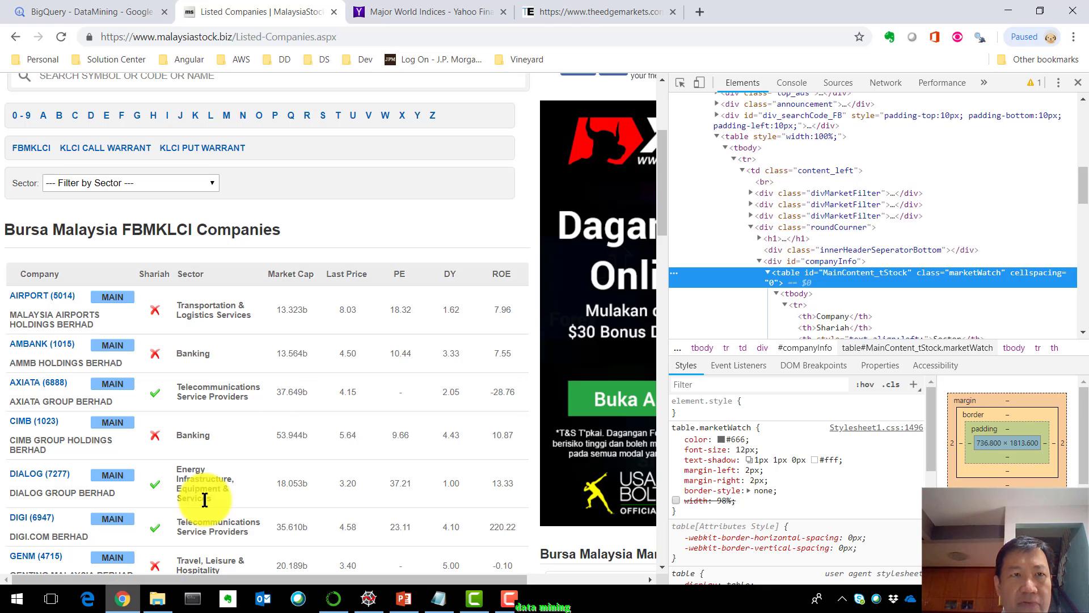
pyautogui.moveTo(83, 12)
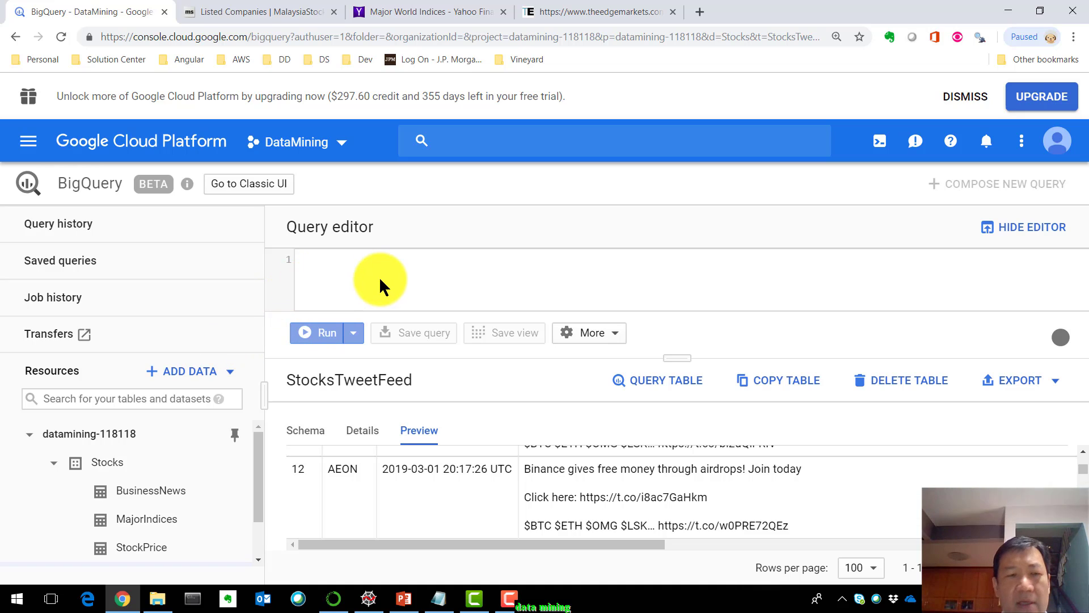
pyautogui.press('f11')
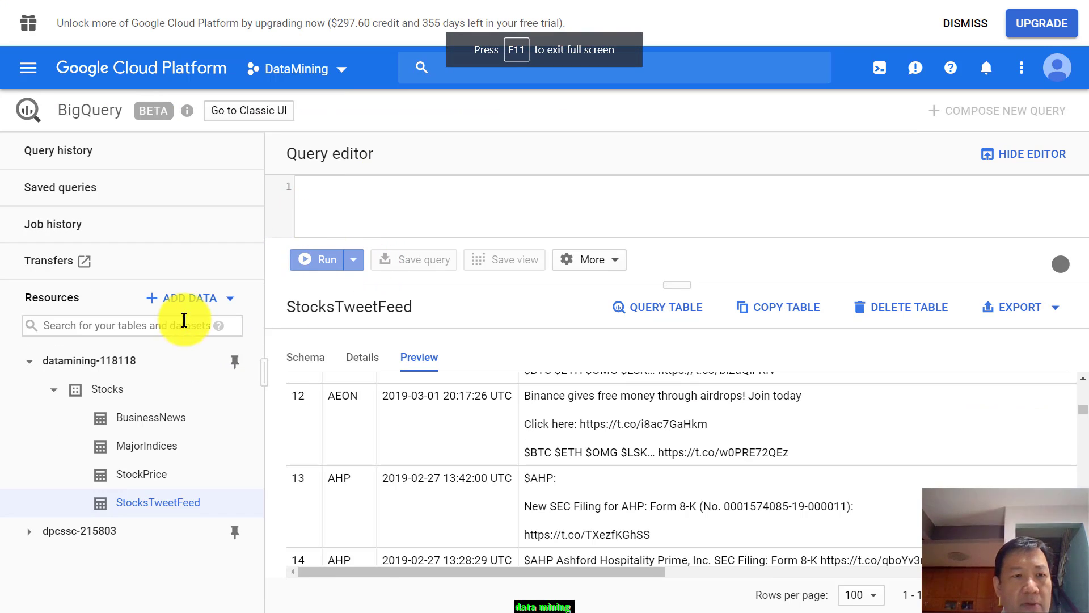
pyautogui.moveTo(105, 365)
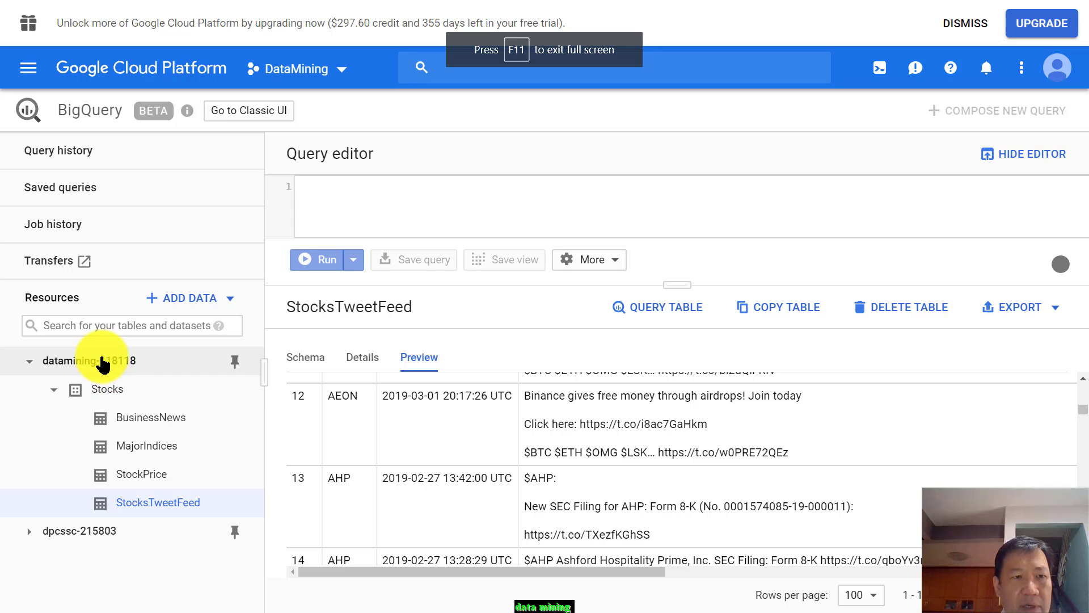
pyautogui.click(106, 388)
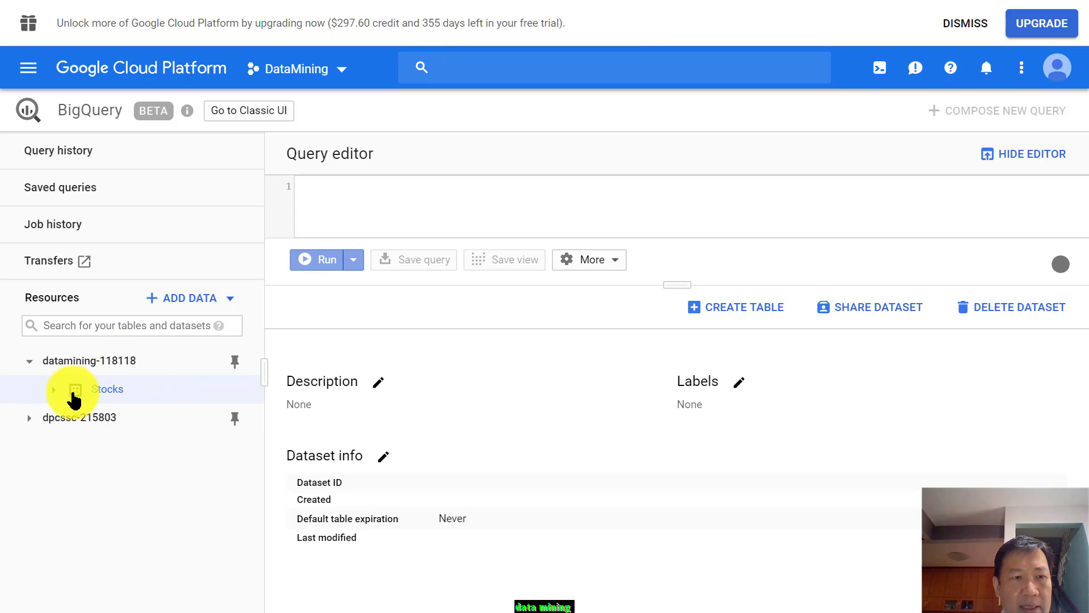
pyautogui.click(55, 388)
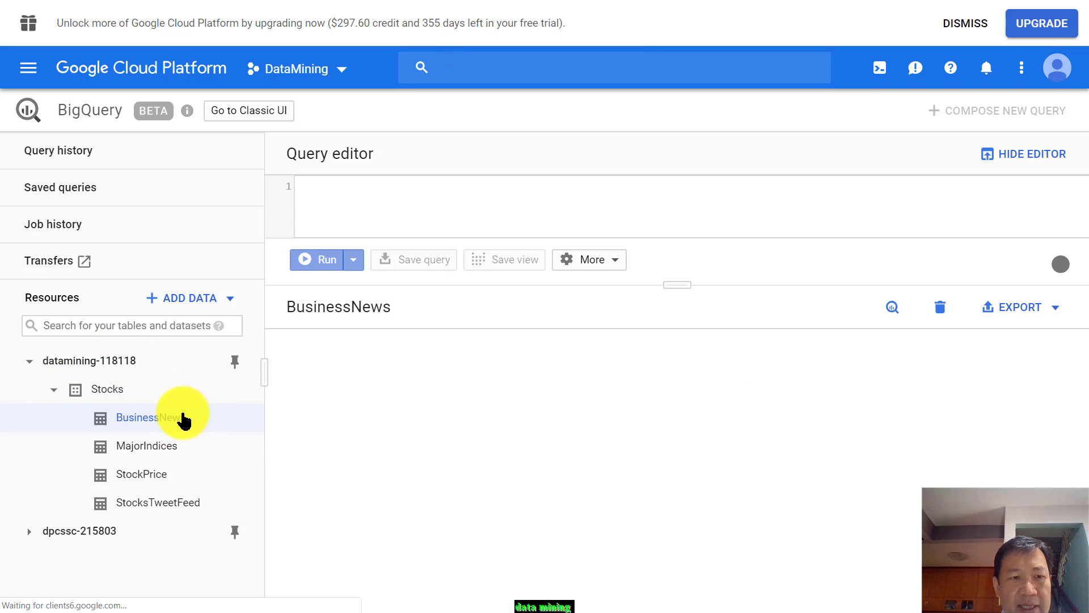
# Step: Preview the BusinessNews rows, then open the MajorIndices table
pyautogui.click(150, 417)
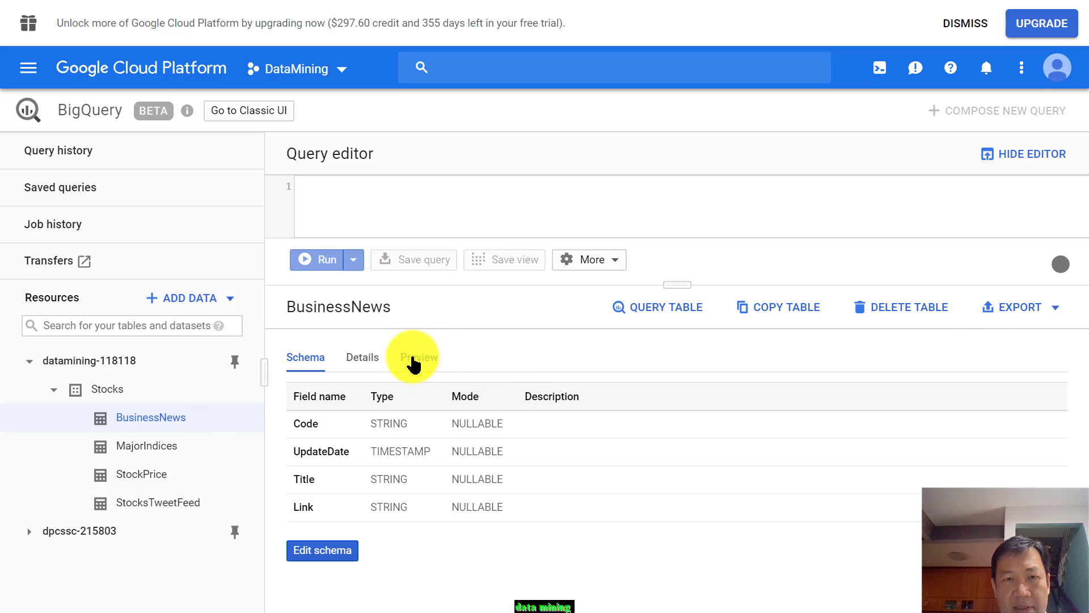
pyautogui.click(419, 357)
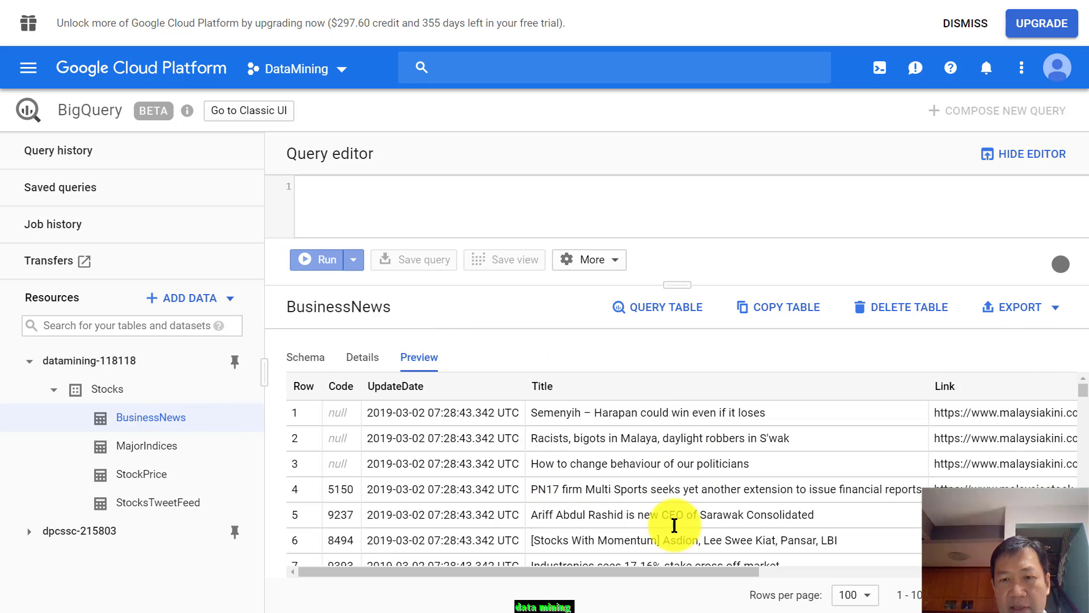
pyautogui.scroll(-3)
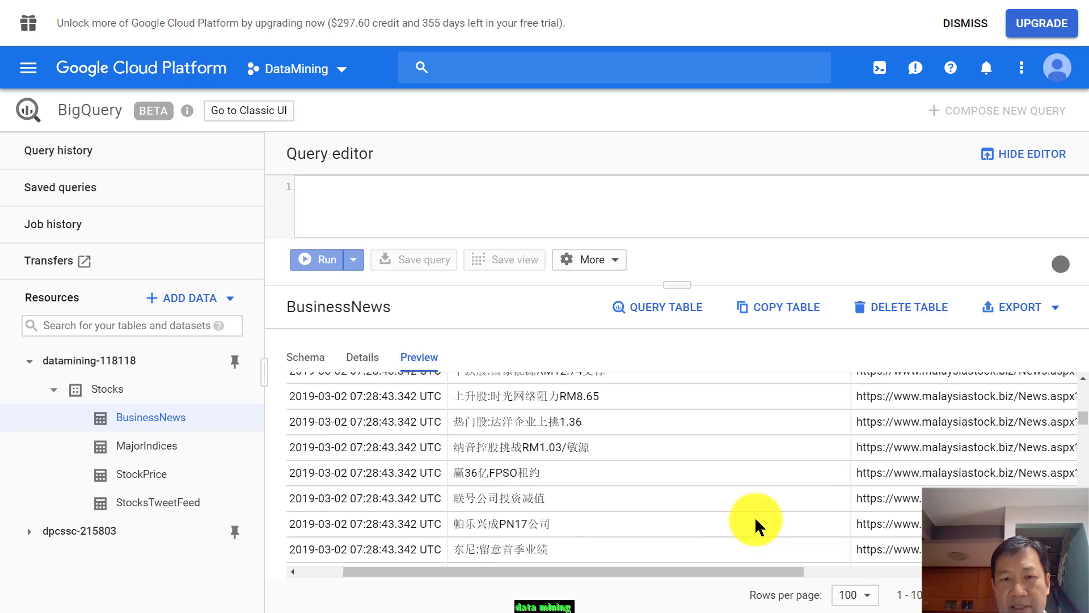
pyautogui.scroll(3)
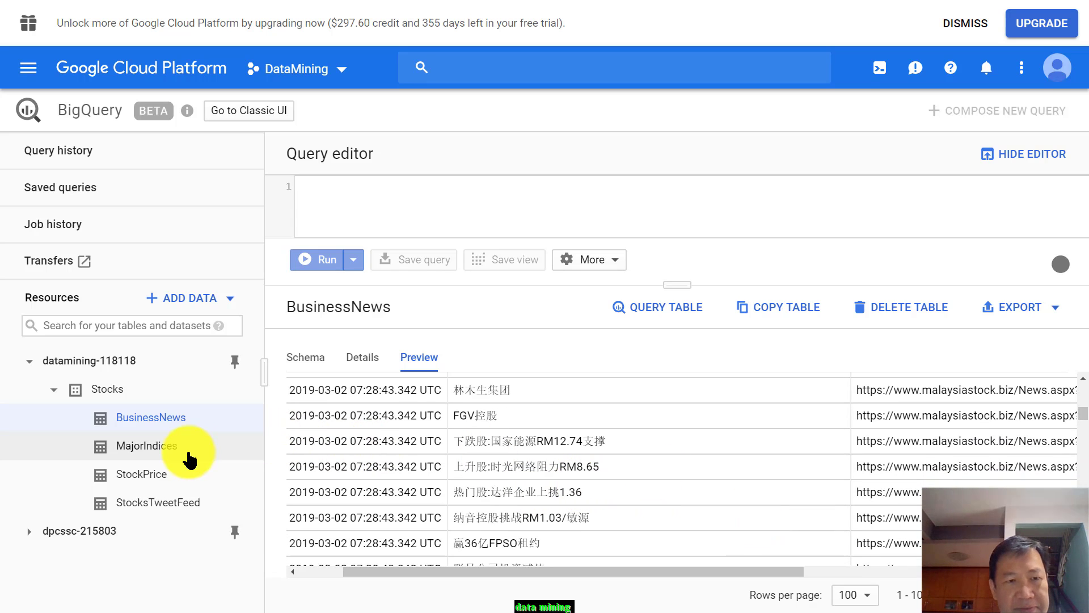
pyautogui.click(145, 446)
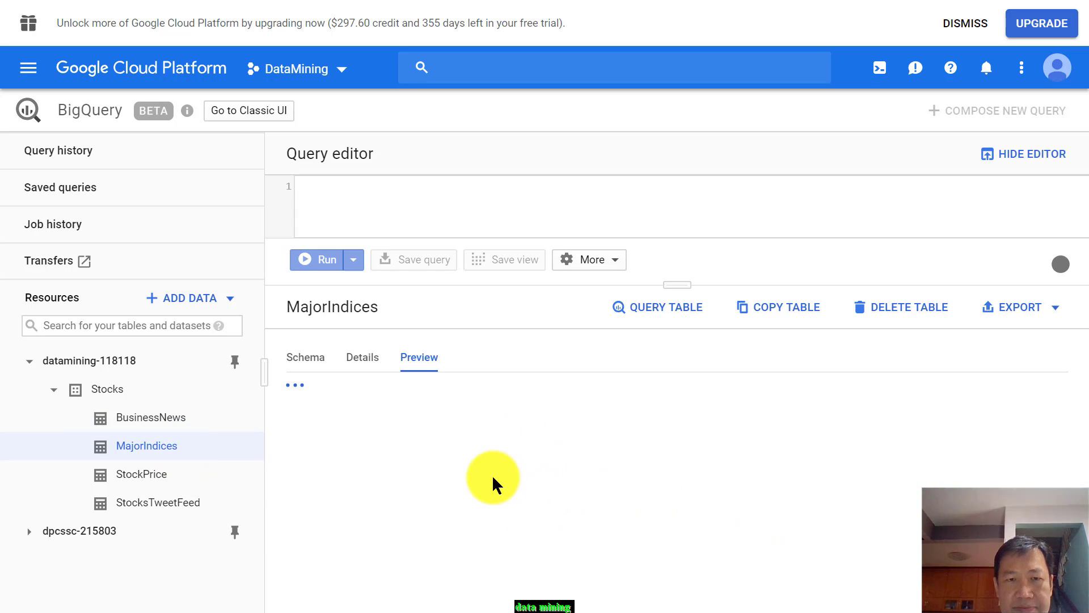
pyautogui.moveTo(387, 422)
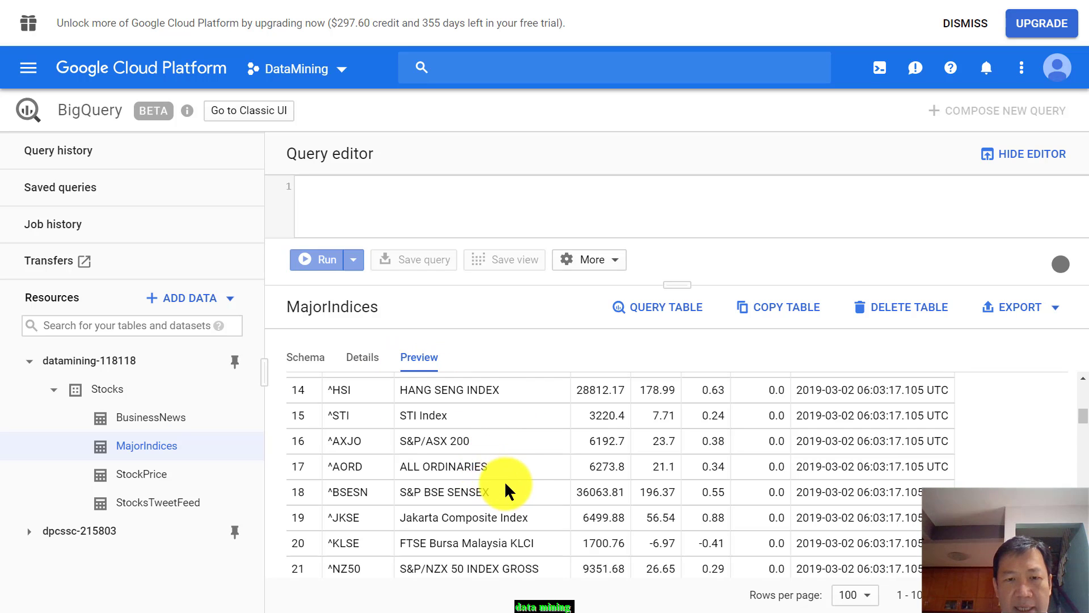
pyautogui.moveTo(495, 542)
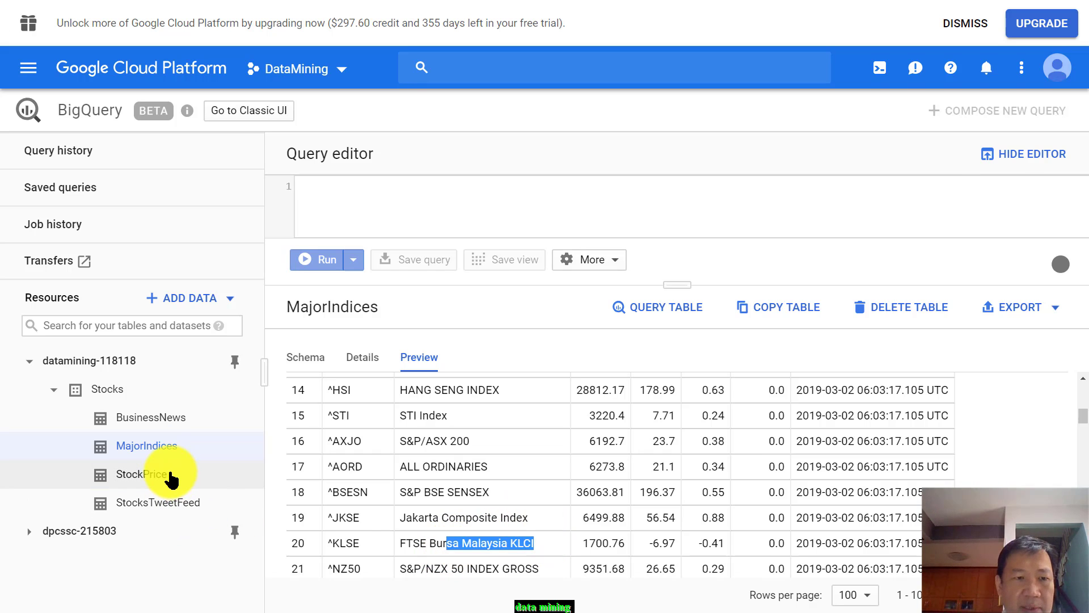
# Step: Open the StockPrice table and scroll its preview to MarketCap, LastPrice, PE and Volume
pyautogui.click(142, 473)
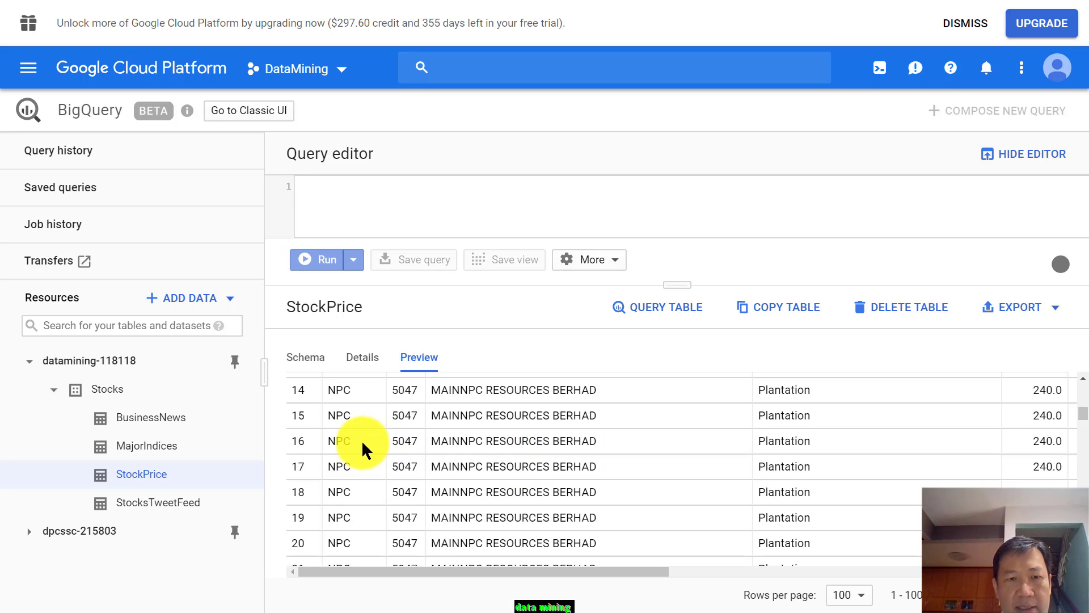
pyautogui.doubleClick(339, 440)
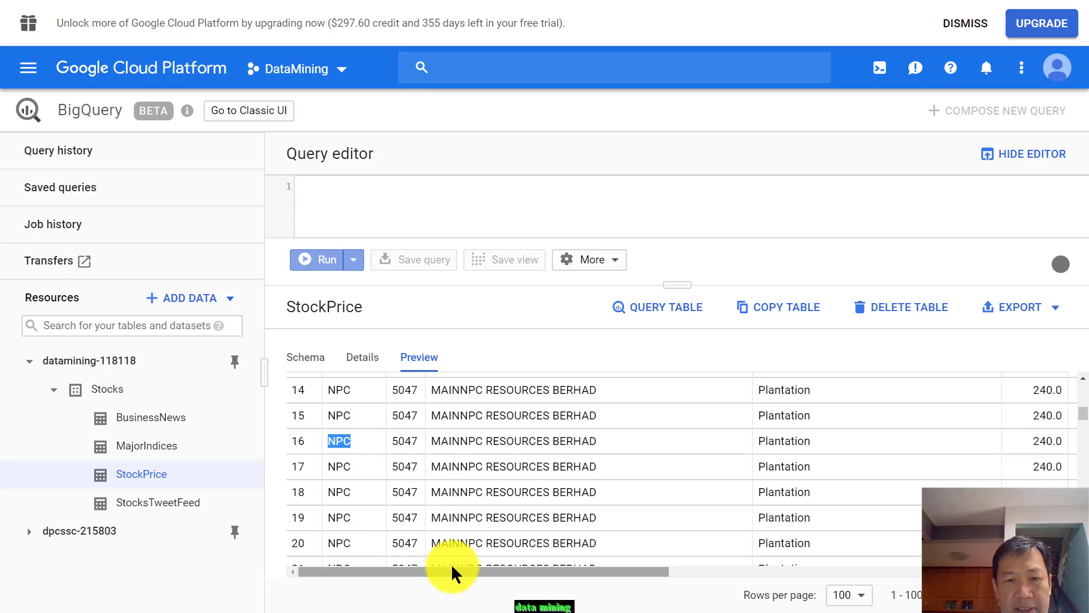
pyautogui.hscroll(3)
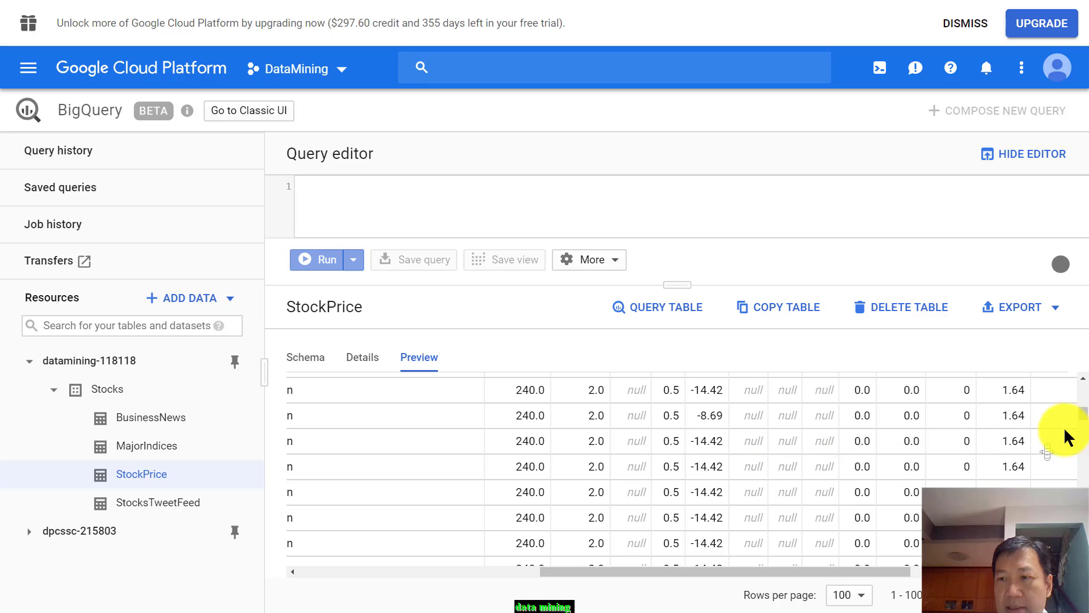
pyautogui.scroll(-3)
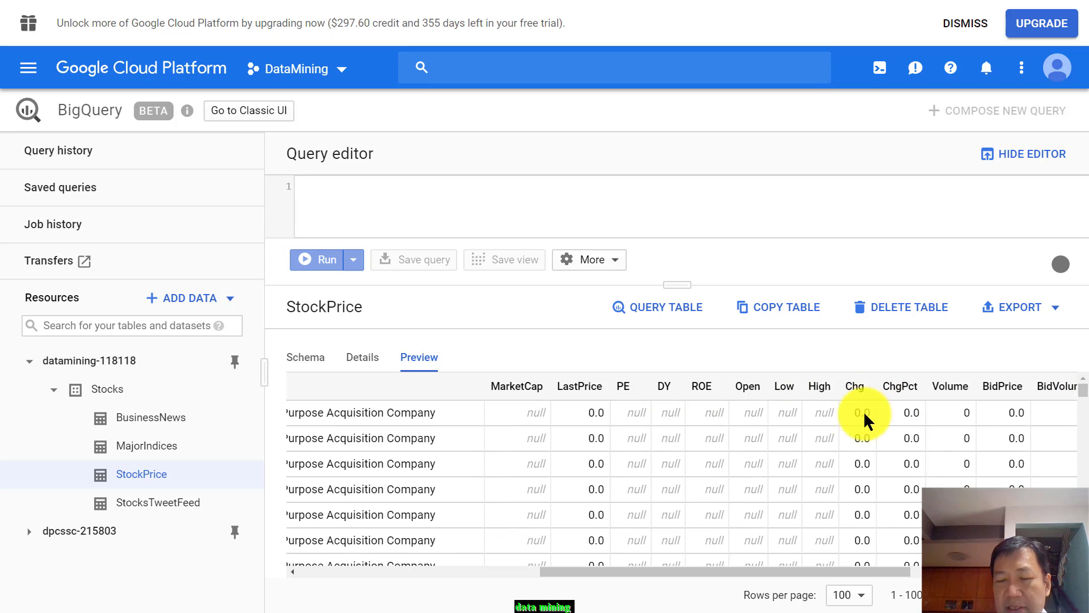
# Step: Preview the StocksTweetFeed table and scroll right to the ReTweetCount, FavoriteCount and ID columns
pyautogui.click(157, 502)
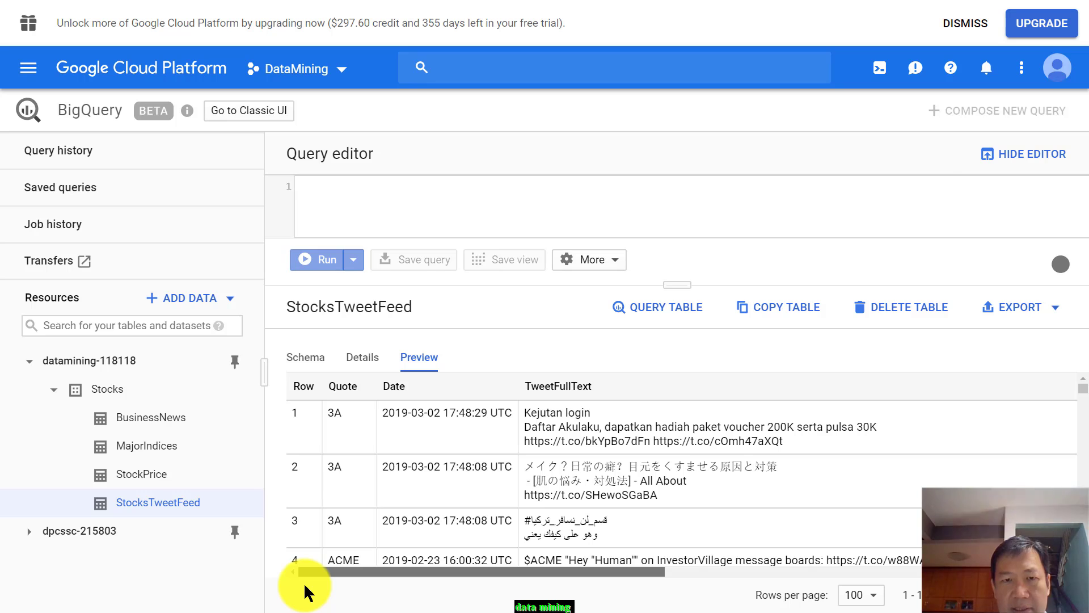
pyautogui.hscroll(3)
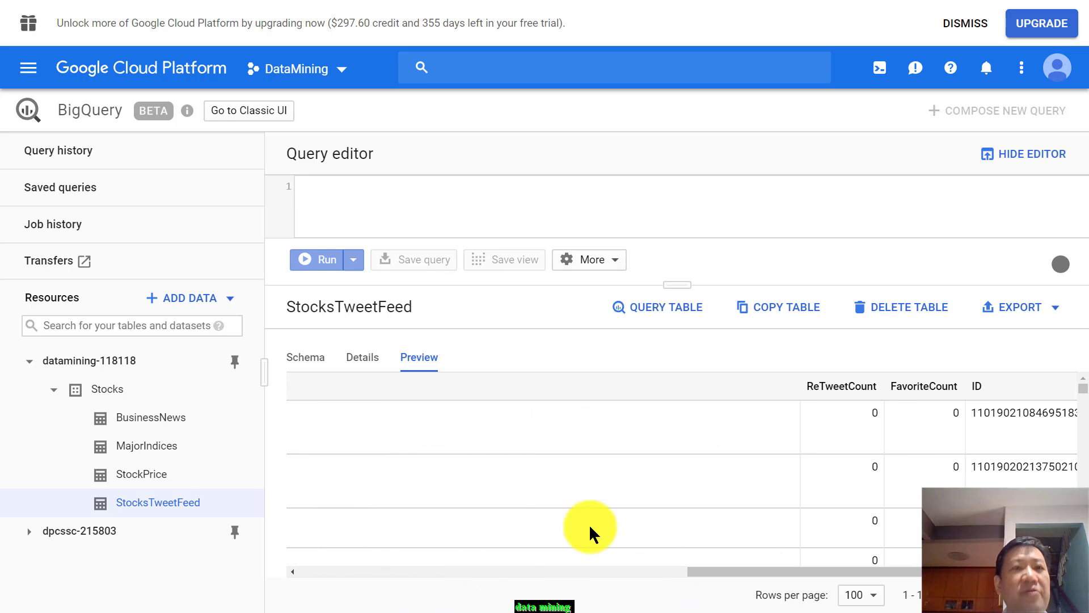
pyautogui.moveTo(561, 431)
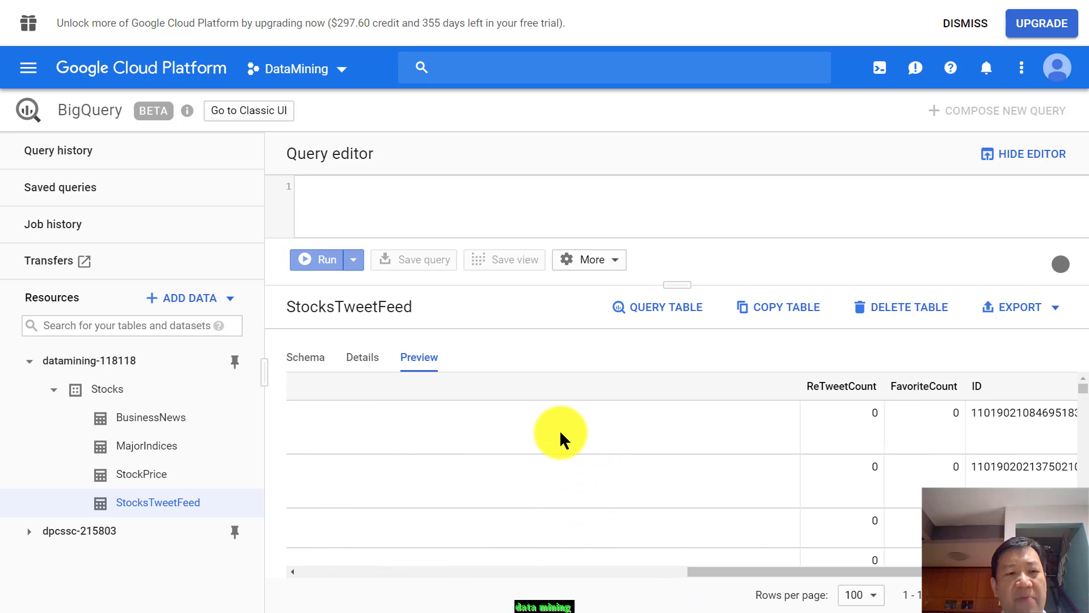
# Step: Bring up the Alt+Tab switcher listing BigQuery, the presentation, Spyder and Notepad
pyautogui.press('alt+tab')
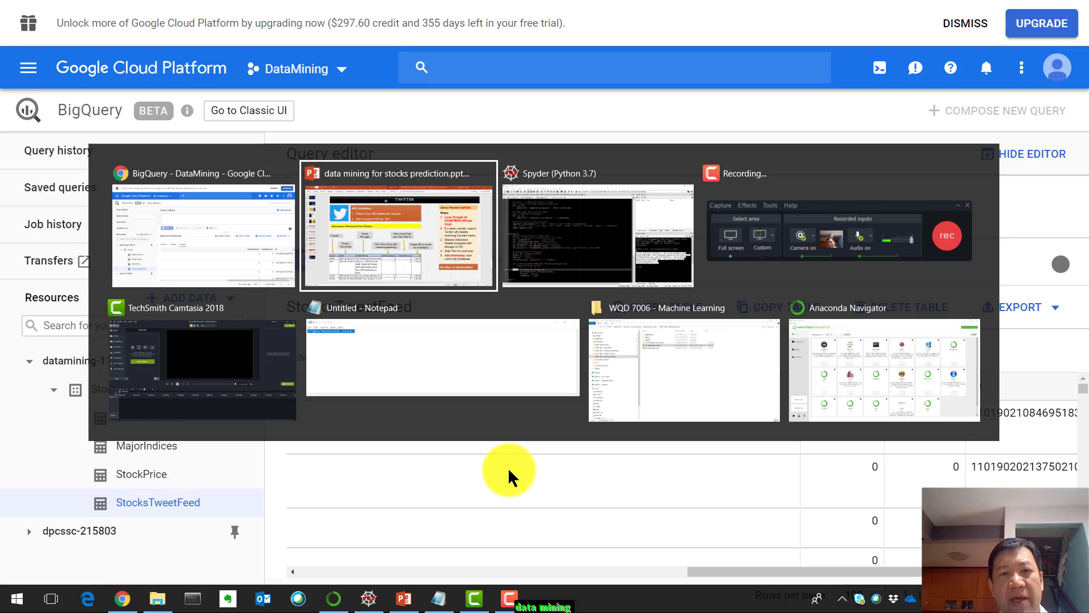
pyautogui.moveTo(566, 423)
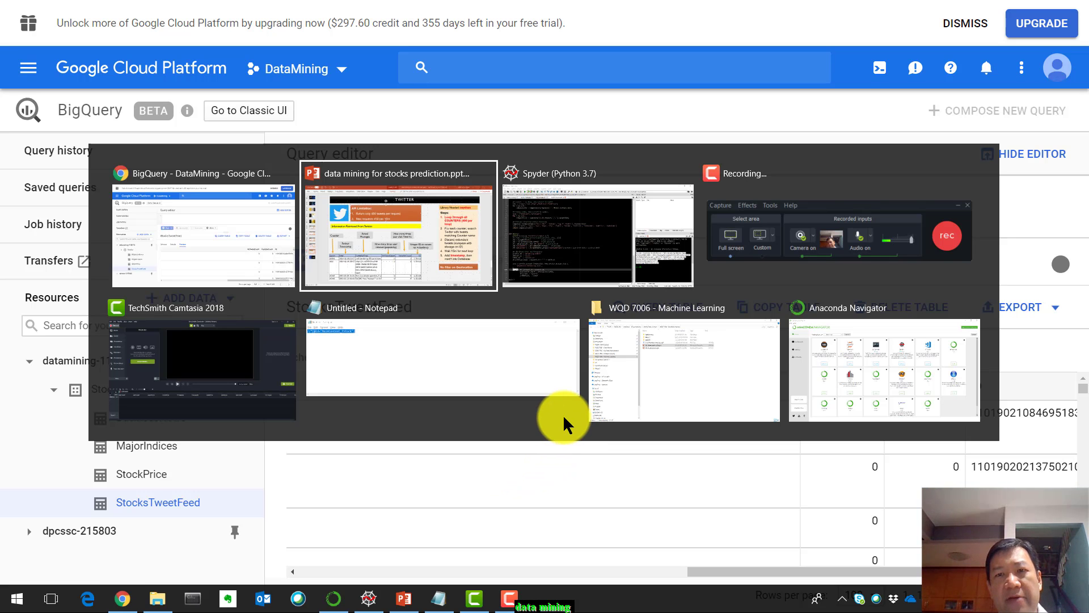
pyautogui.moveTo(573, 356)
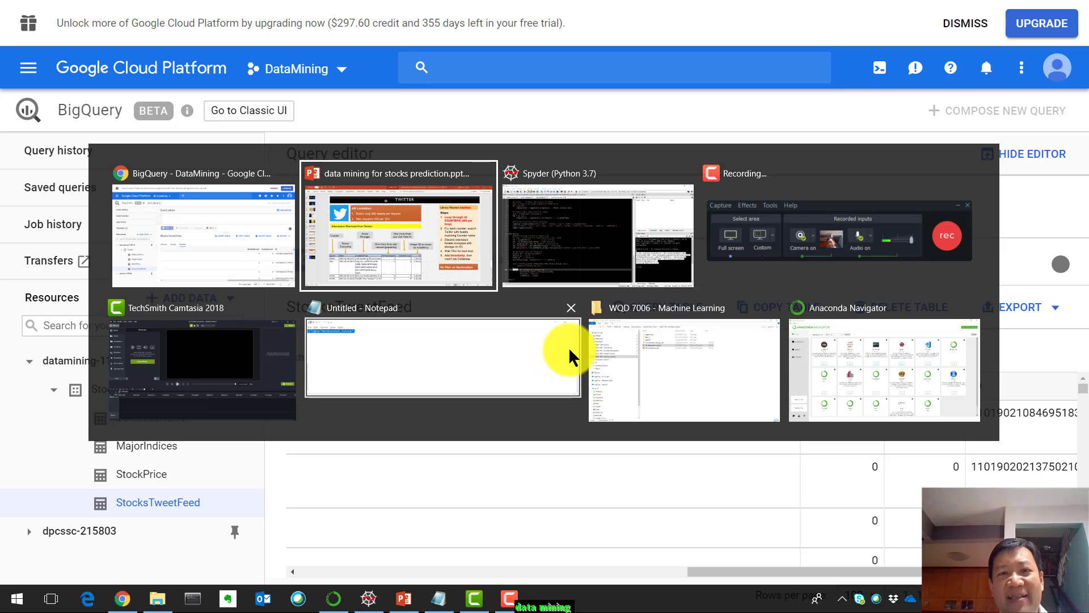
pyautogui.moveTo(708, 307)
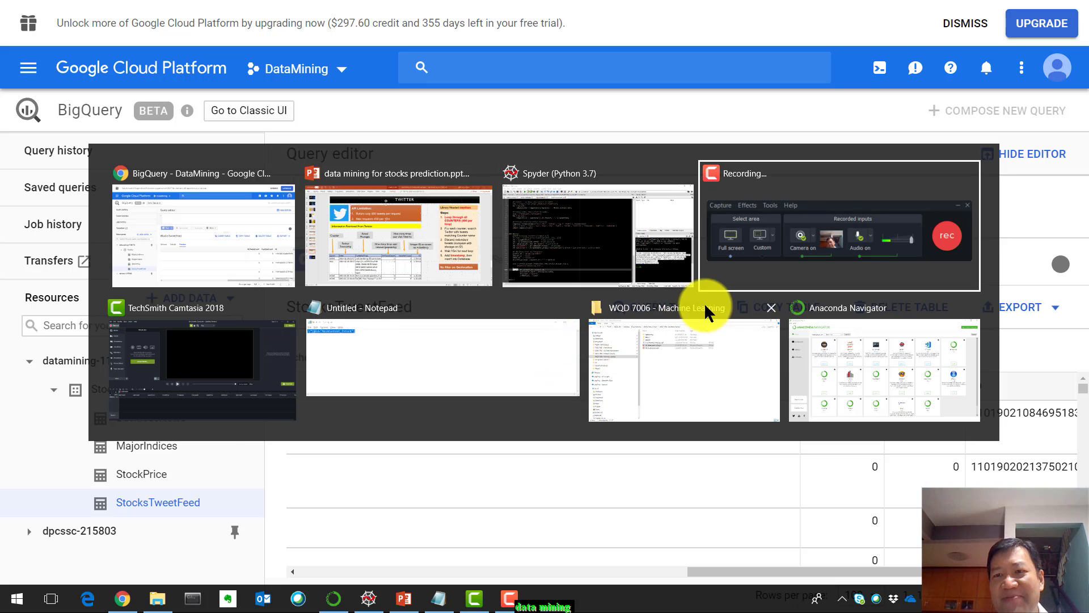